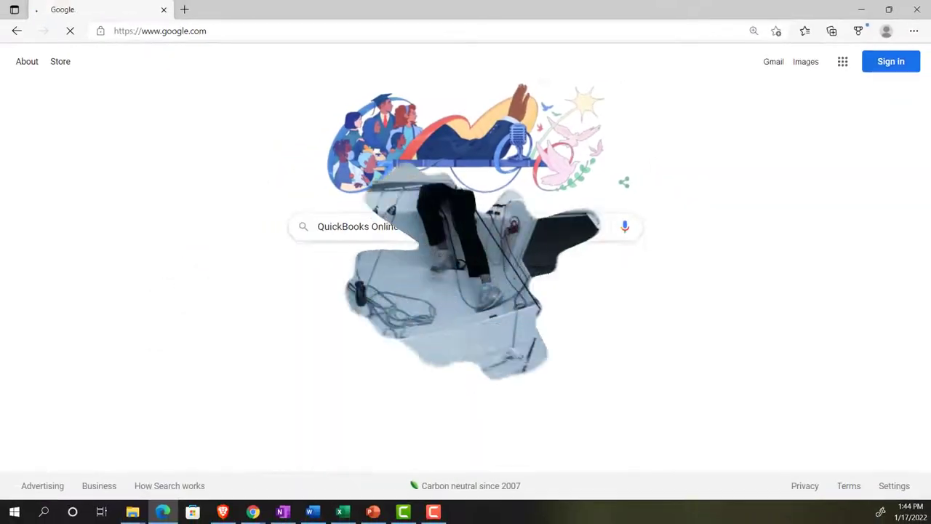
Search for QuickBooks Online Test Drive and launch the United States sample company from Intuit's article
{"action": "key", "text": "Return"}
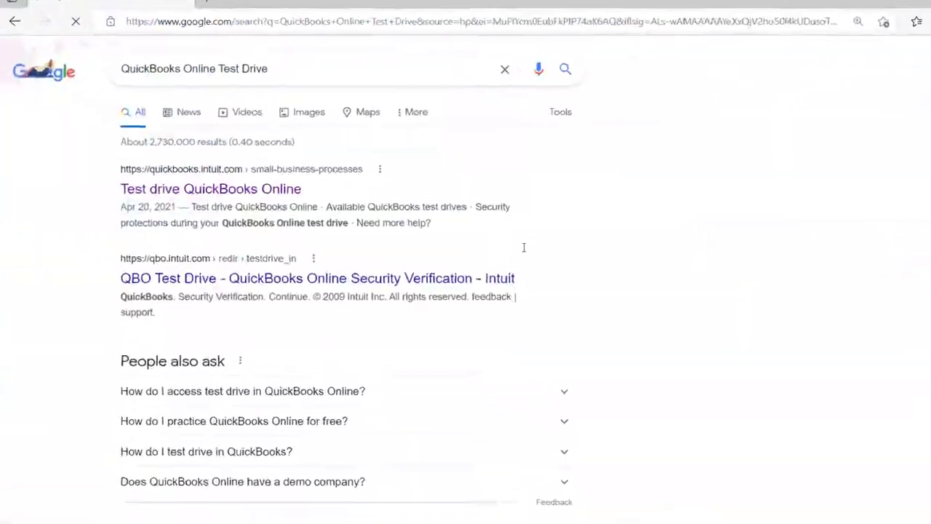
{"action": "left_click", "coordinate": [210, 188]}
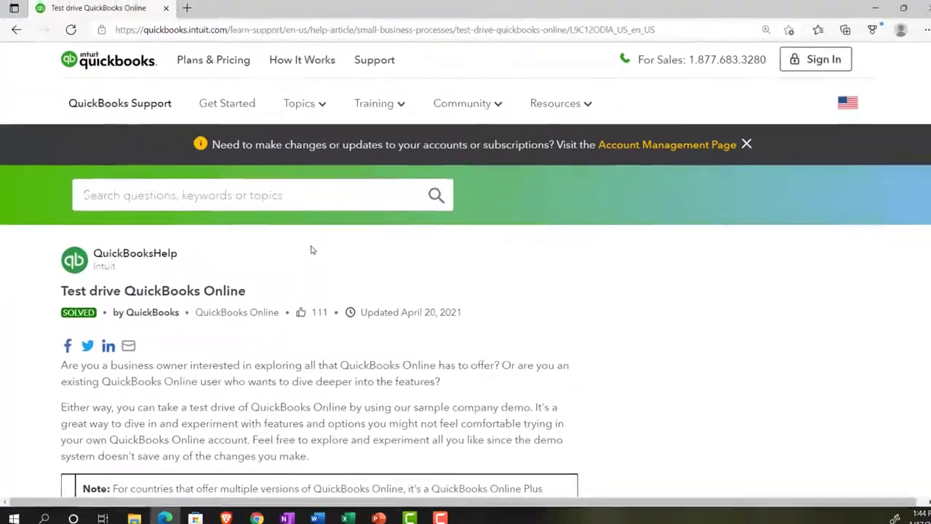
{"action": "scroll", "scroll_direction": "down", "scroll_amount": 3}
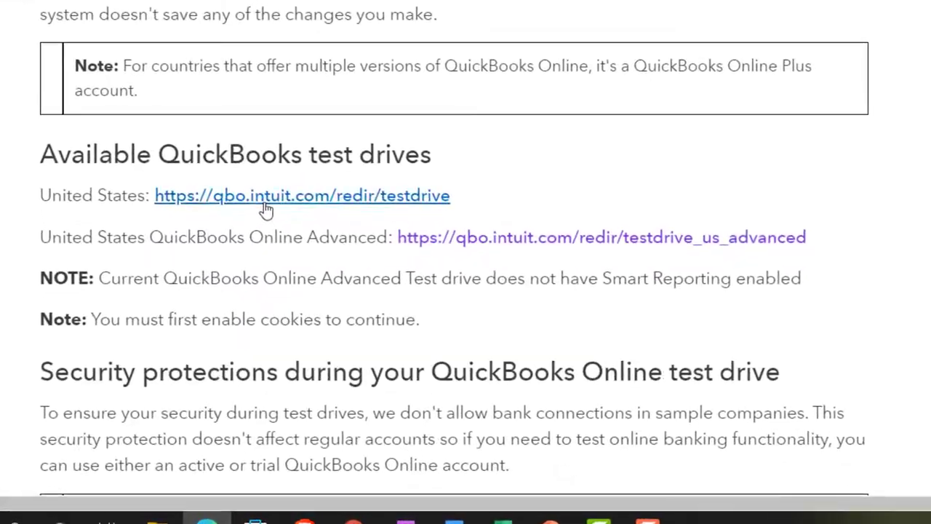
{"action": "left_click", "coordinate": [301, 195]}
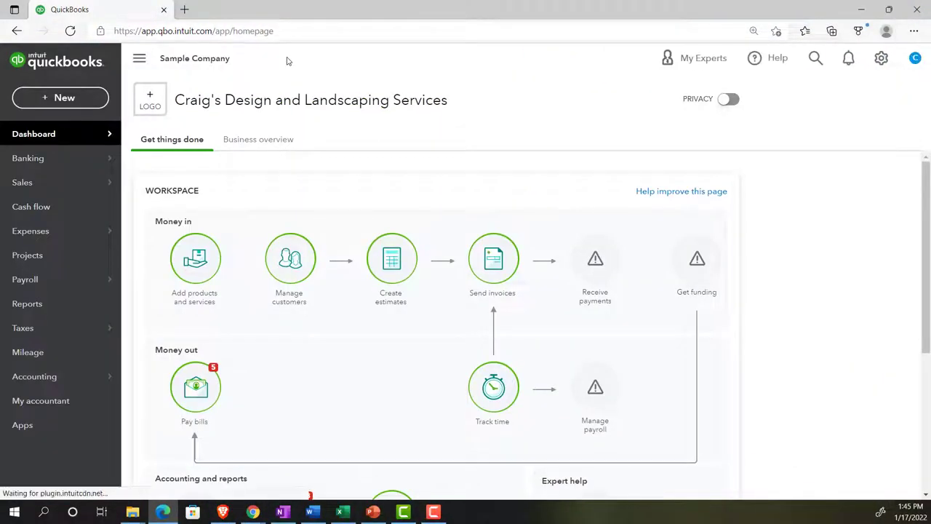
{"action": "mouse_move", "coordinate": [367, 146]}
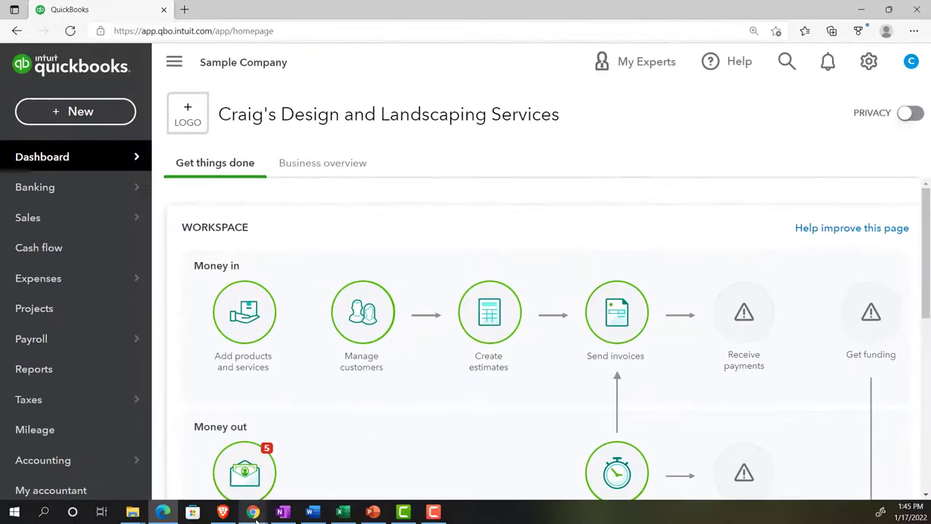
Duplicate the sample company tab, and view Get Great Guitars' Reports page and settings menu
{"action": "left_click", "coordinate": [252, 511]}
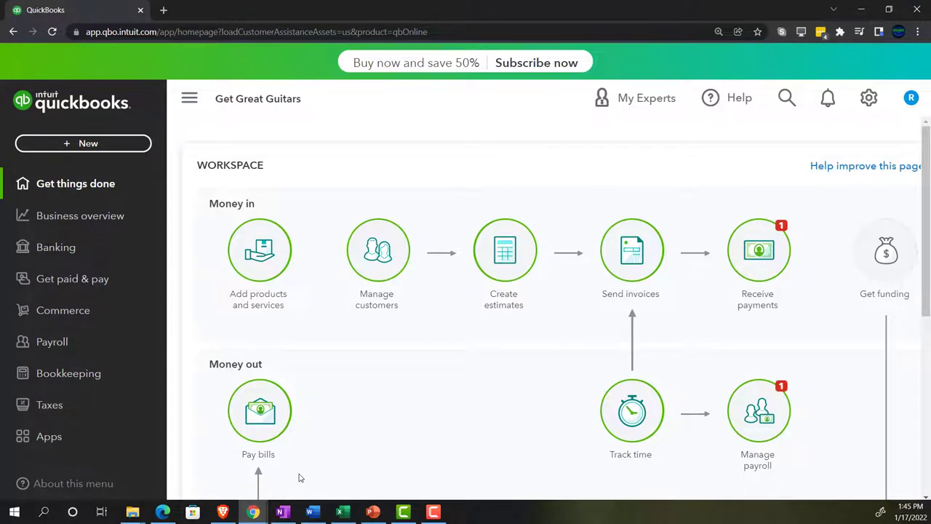
{"action": "mouse_move", "coordinate": [173, 312]}
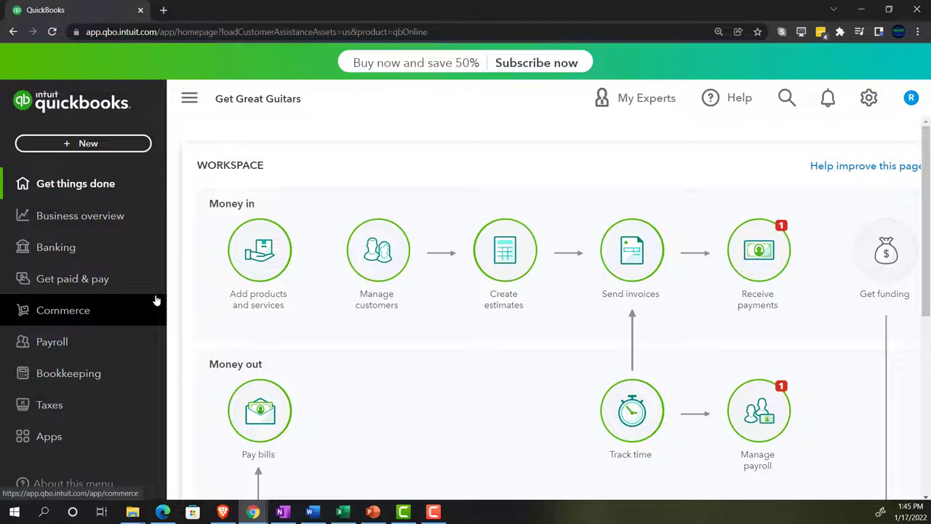
{"action": "mouse_move", "coordinate": [168, 435]}
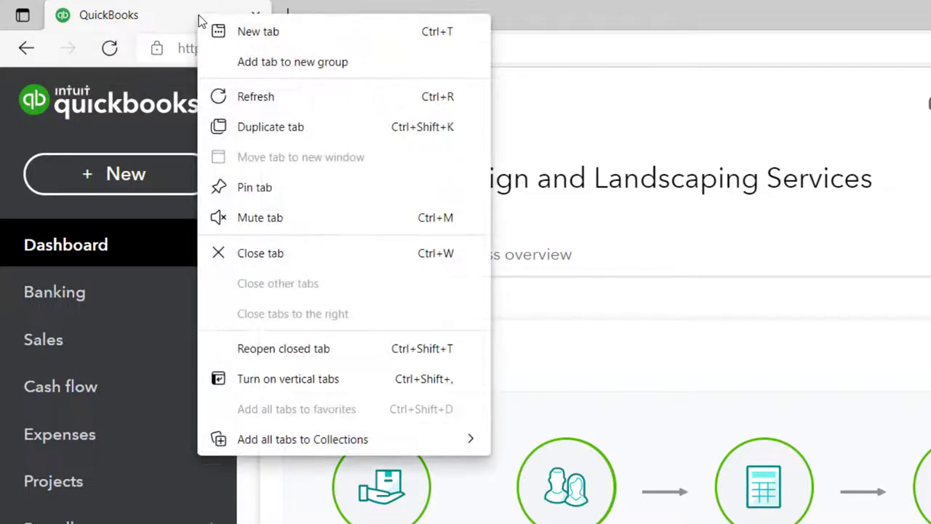
{"action": "mouse_move", "coordinate": [256, 96]}
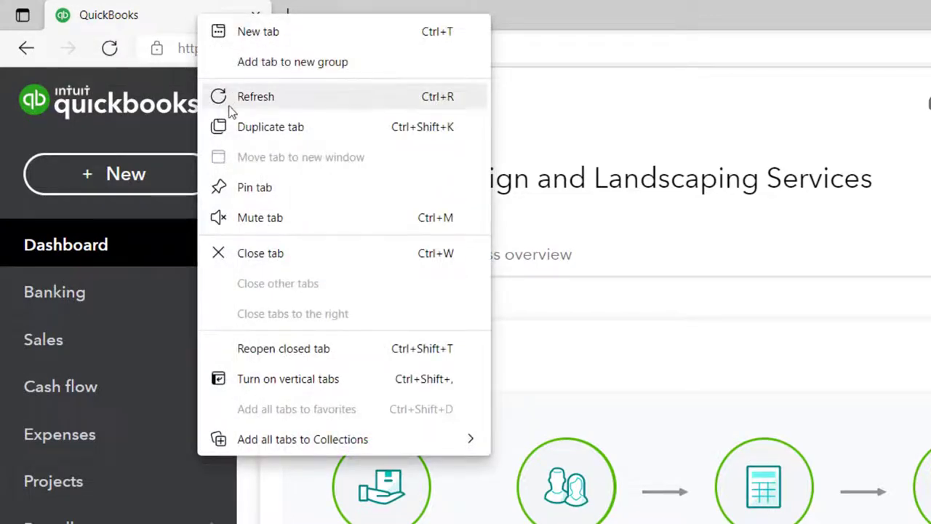
{"action": "left_click", "coordinate": [270, 126]}
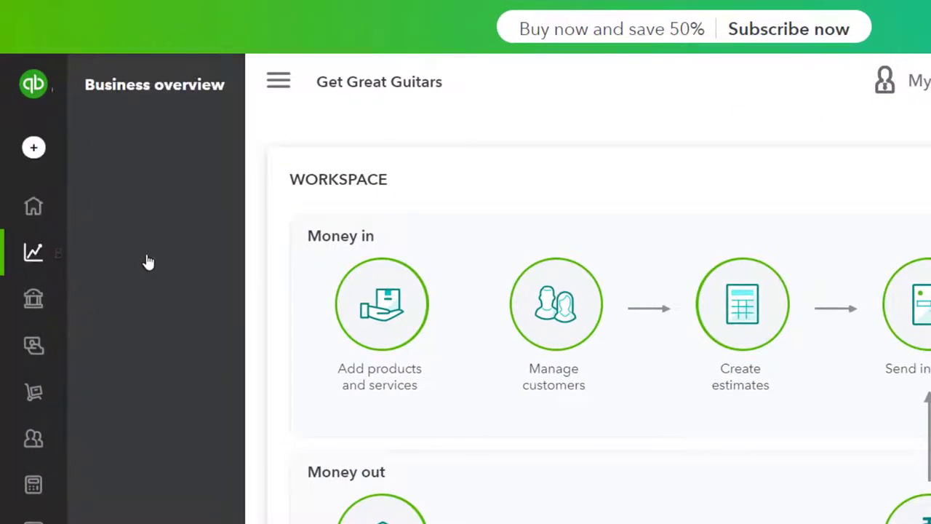
{"action": "left_click", "coordinate": [33, 251]}
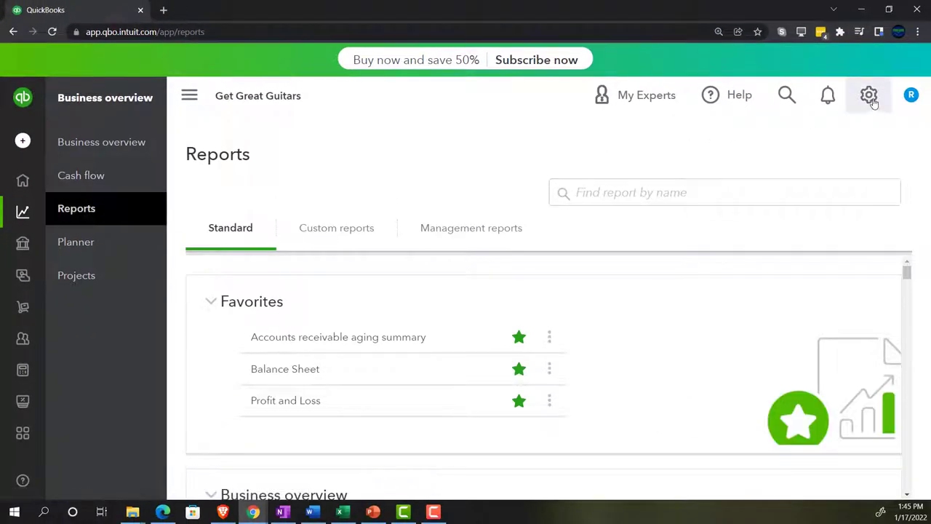
{"action": "left_click", "coordinate": [868, 95]}
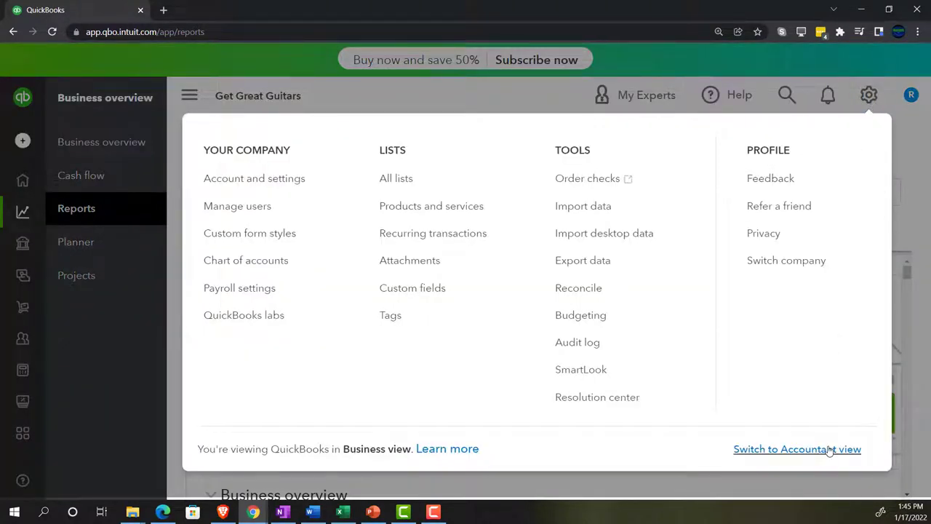
{"action": "mouse_move", "coordinate": [323, 461]}
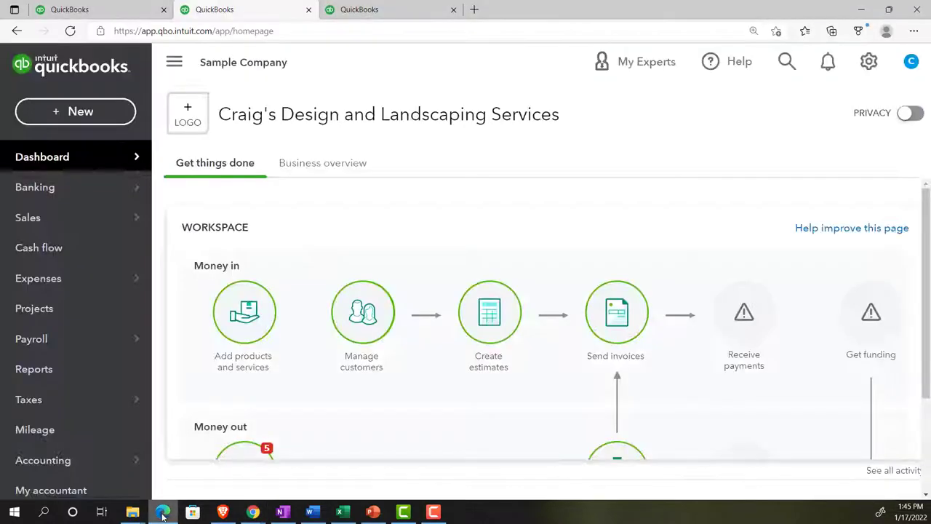
Run the Profit and Loss report for 01/01/2021 through 12/31/2021
{"action": "scroll", "scroll_direction": "down", "scroll_amount": 3}
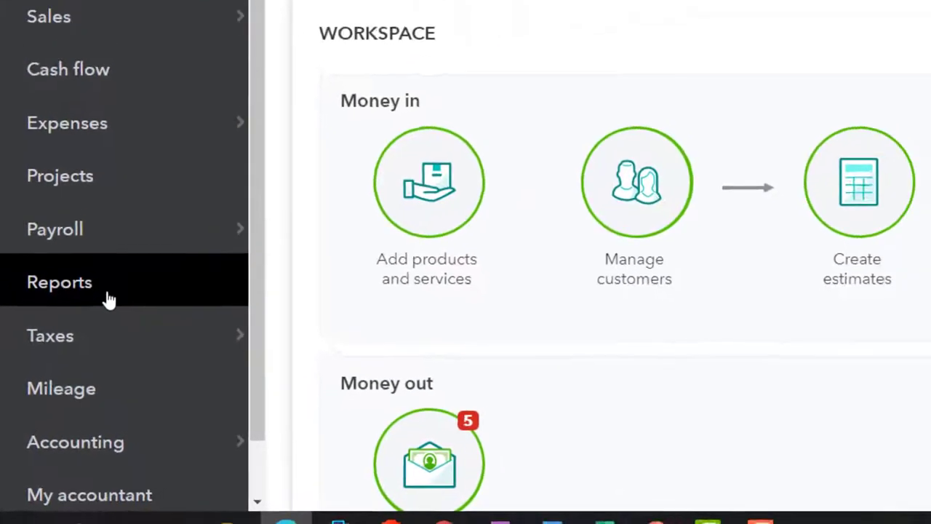
{"action": "left_click", "coordinate": [59, 281]}
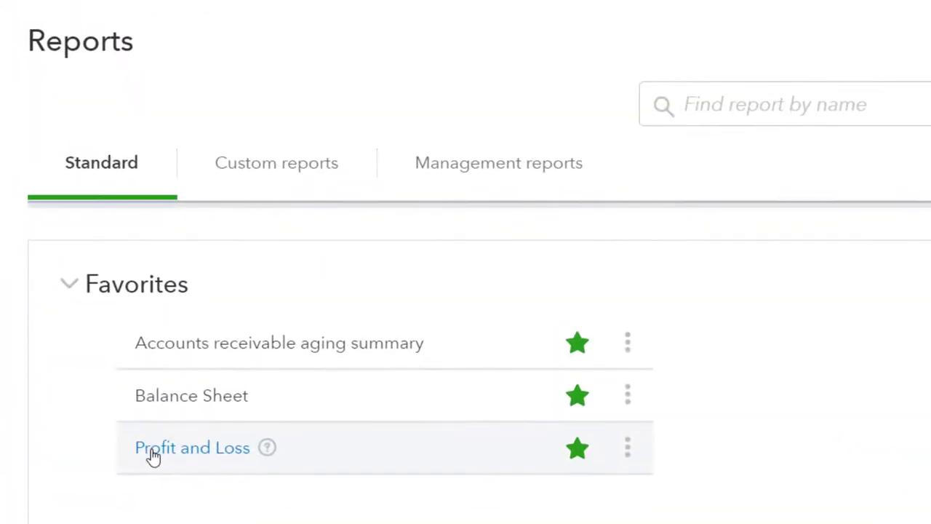
{"action": "left_click", "coordinate": [192, 447]}
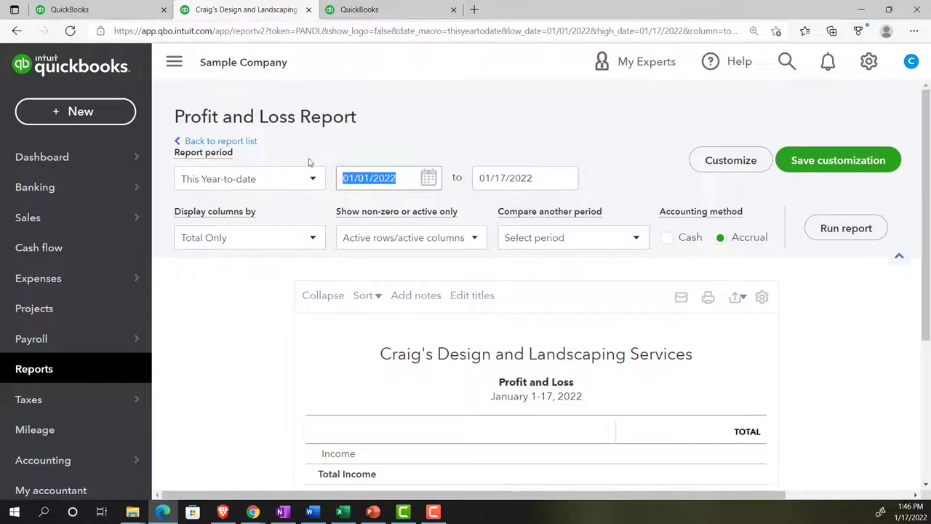
{"action": "type", "text": "010121"}
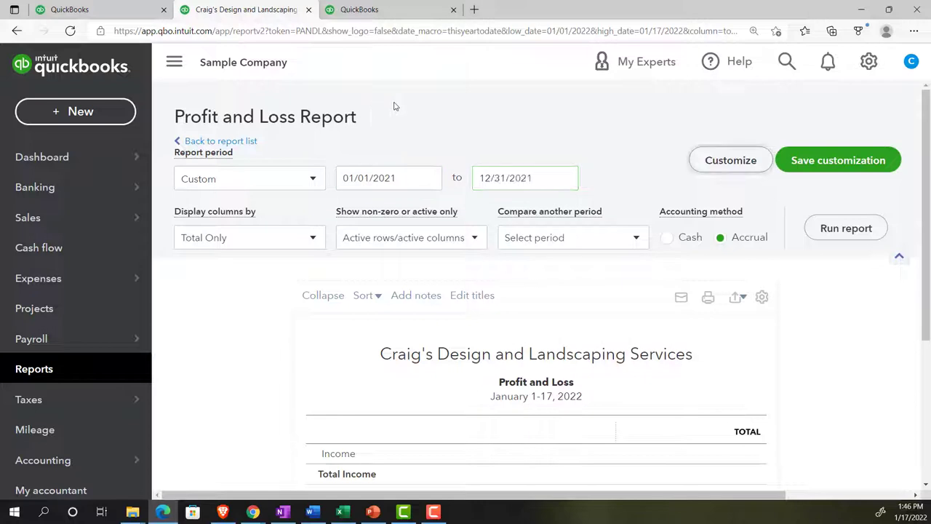
{"action": "left_click", "coordinate": [845, 227]}
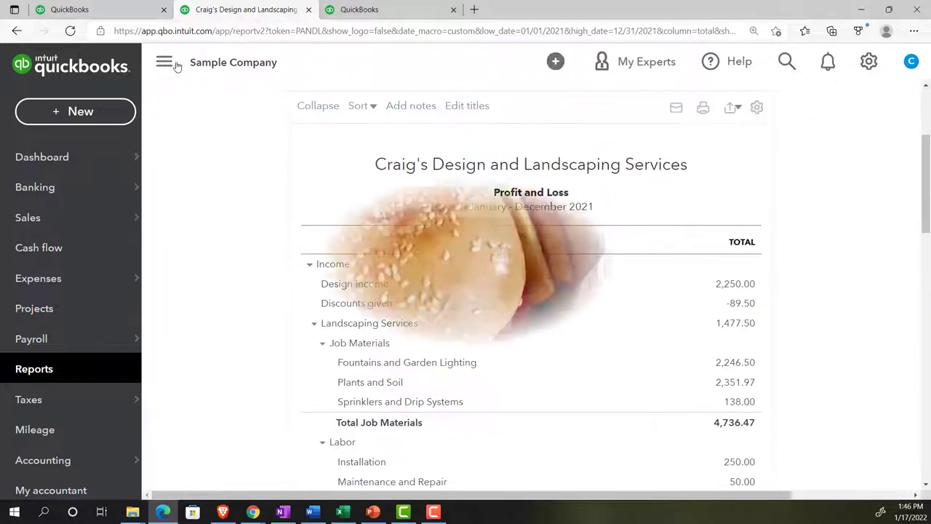
{"action": "left_click", "coordinate": [165, 61]}
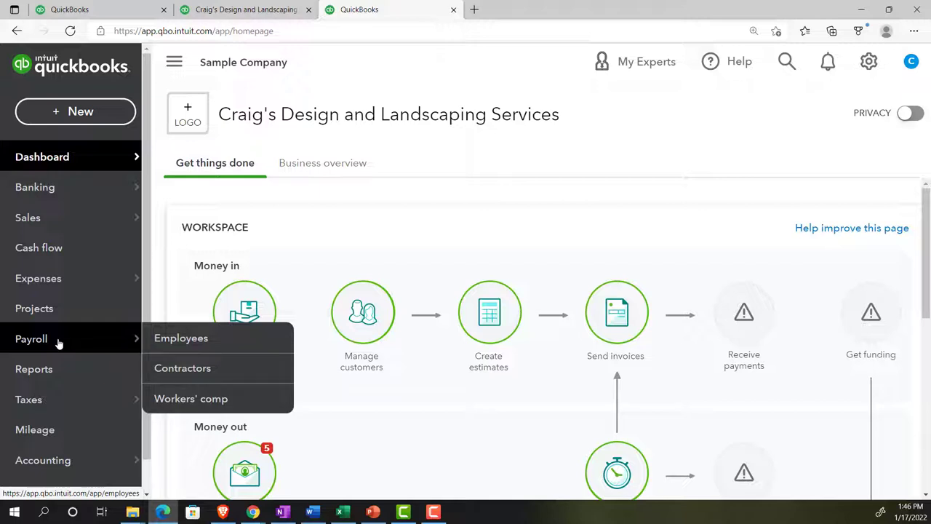
In the third tab, run Sales by Customer Summary for 01/01/2021 to 12/31/2021
{"action": "left_click", "coordinate": [34, 369]}
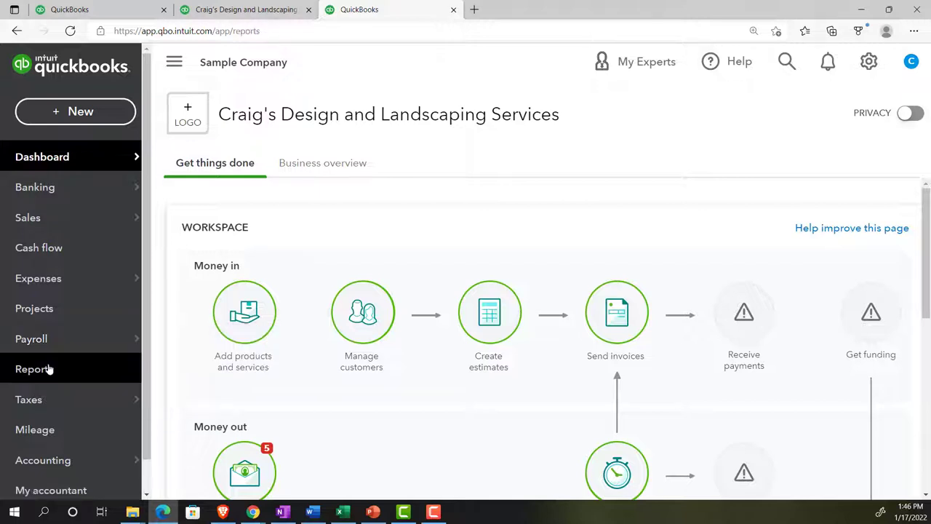
{"action": "left_click", "coordinate": [35, 369]}
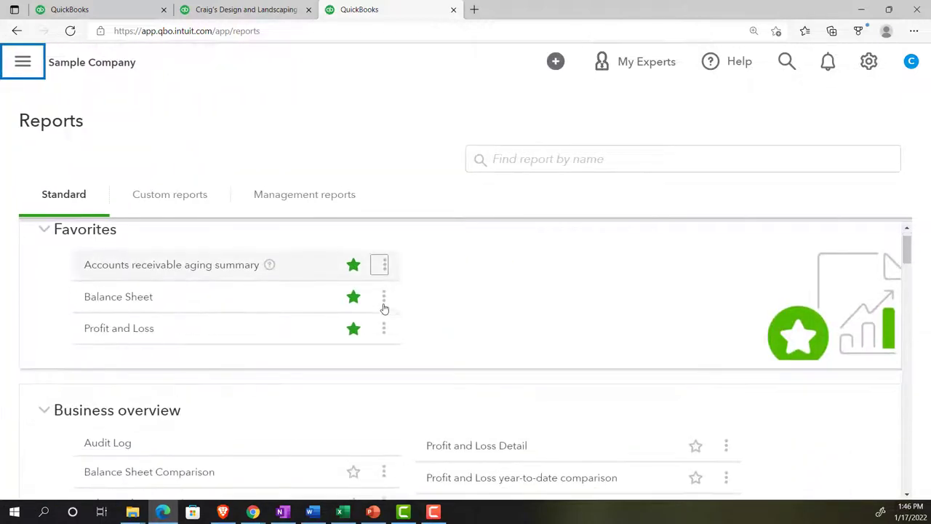
{"action": "scroll", "scroll_direction": "down", "scroll_amount": 3}
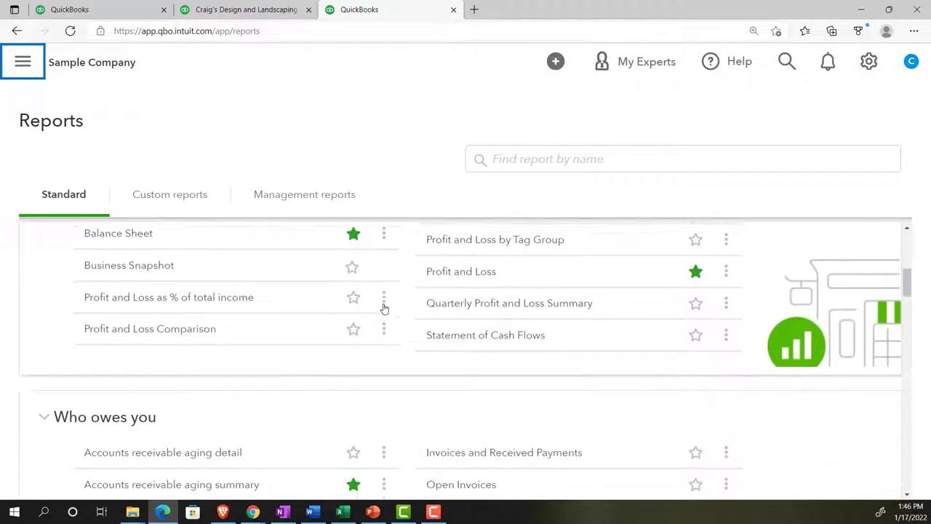
{"action": "scroll", "scroll_direction": "down", "scroll_amount": 3}
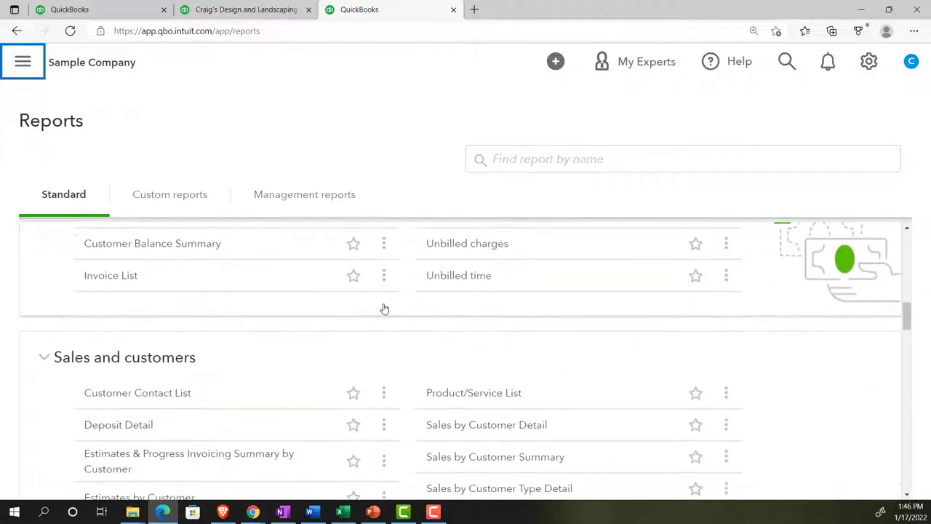
{"action": "scroll", "scroll_direction": "down", "scroll_amount": 3}
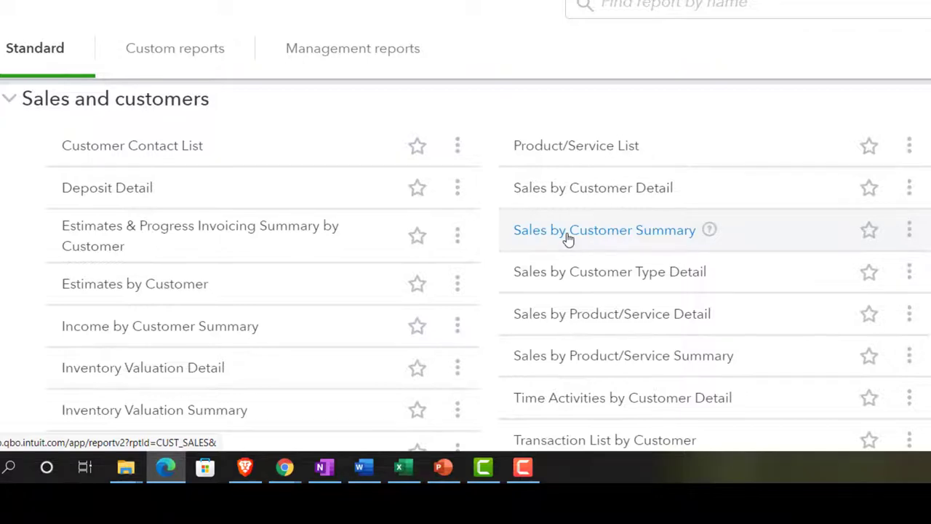
{"action": "left_click", "coordinate": [605, 230]}
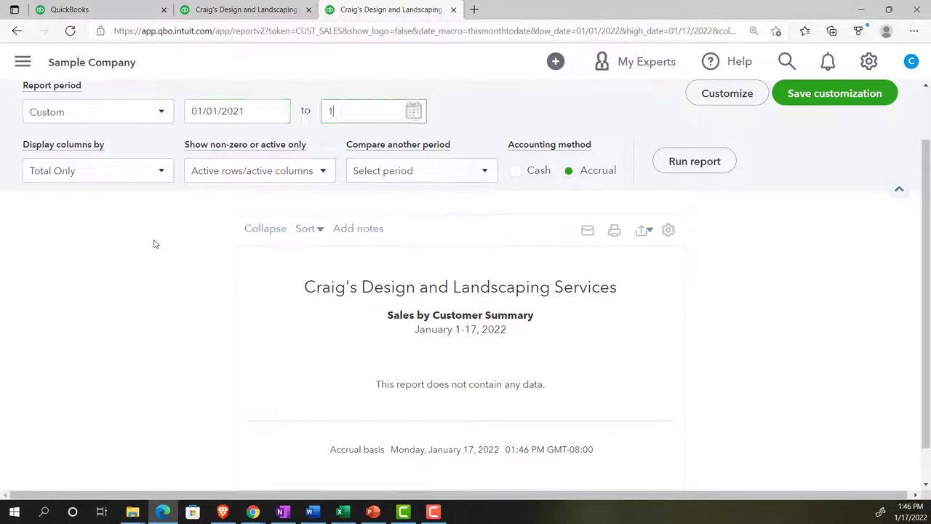
{"action": "type", "text": "12/31/2021"}
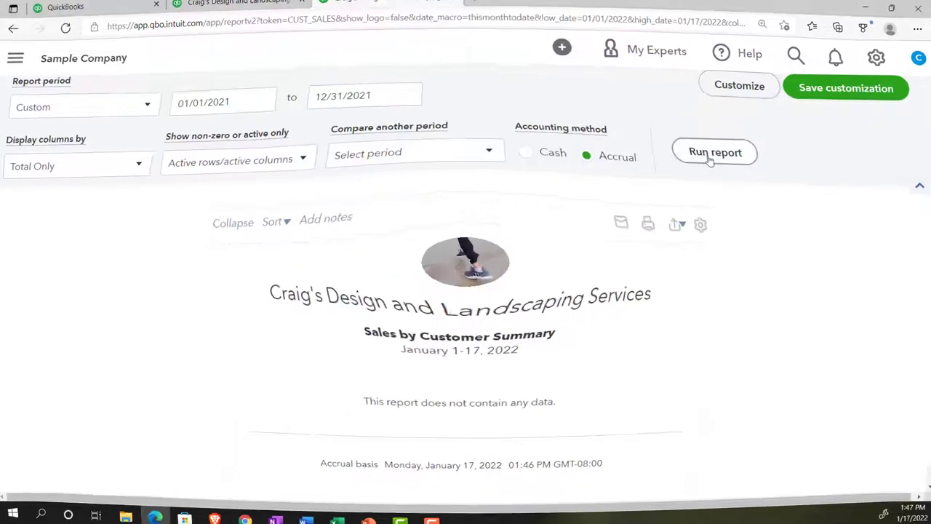
{"action": "left_click", "coordinate": [715, 152]}
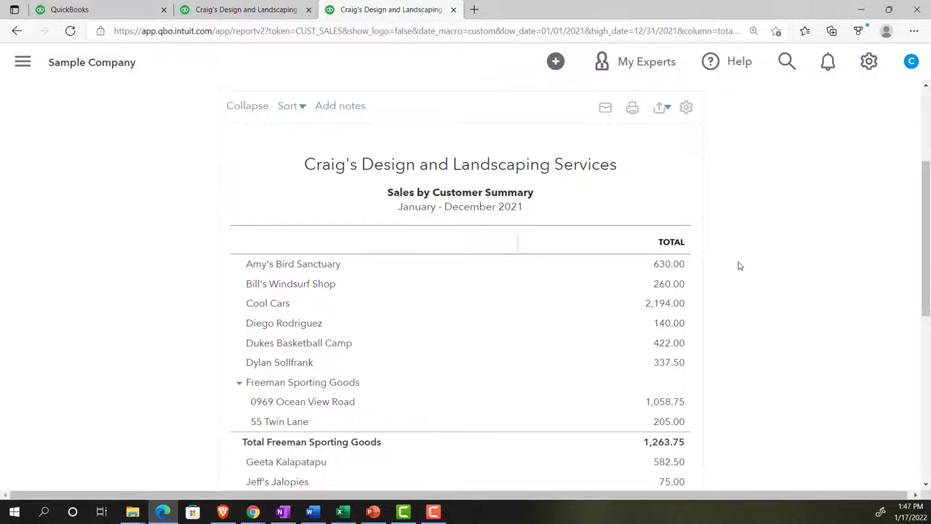
Compare Profit and Loss income of $10,200.77 with the $10,280.05 sales-by-customer total
{"action": "scroll", "scroll_direction": "down", "scroll_amount": 3}
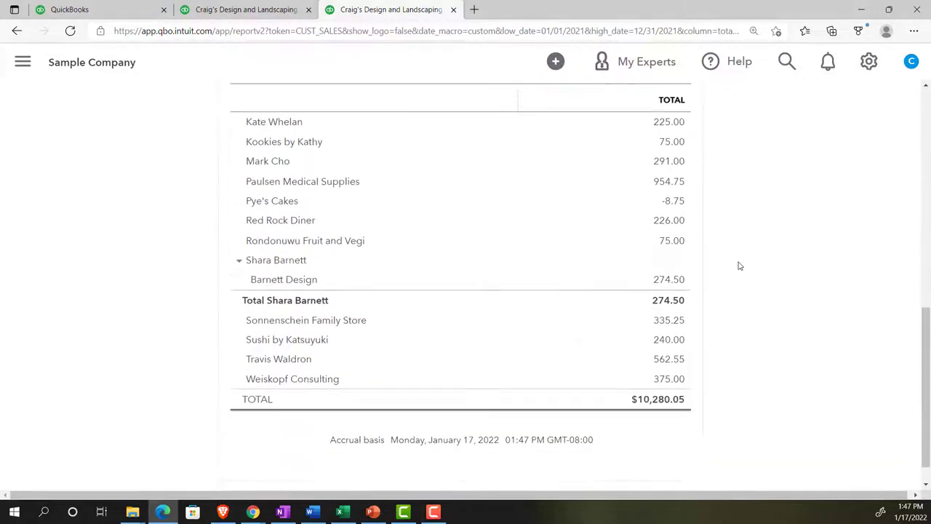
{"action": "scroll", "scroll_direction": "down", "scroll_amount": 3}
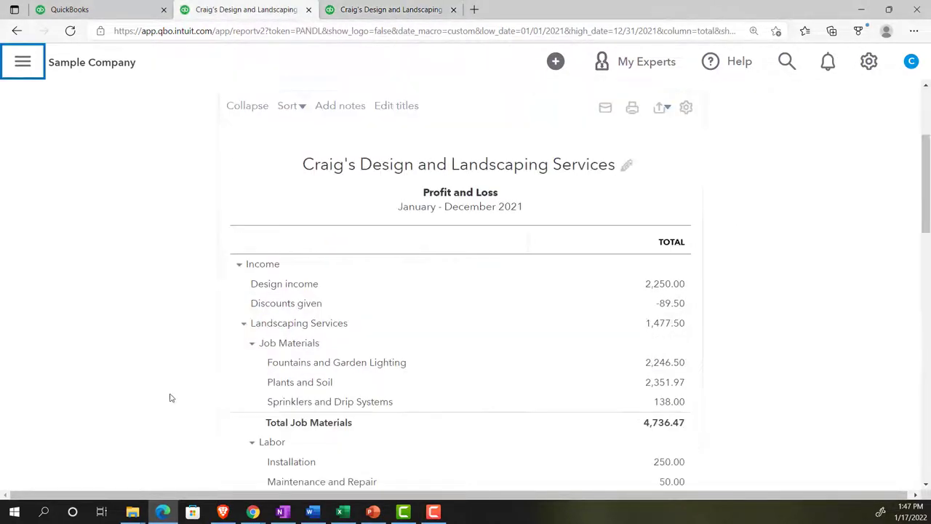
{"action": "scroll", "scroll_direction": "down", "scroll_amount": 3}
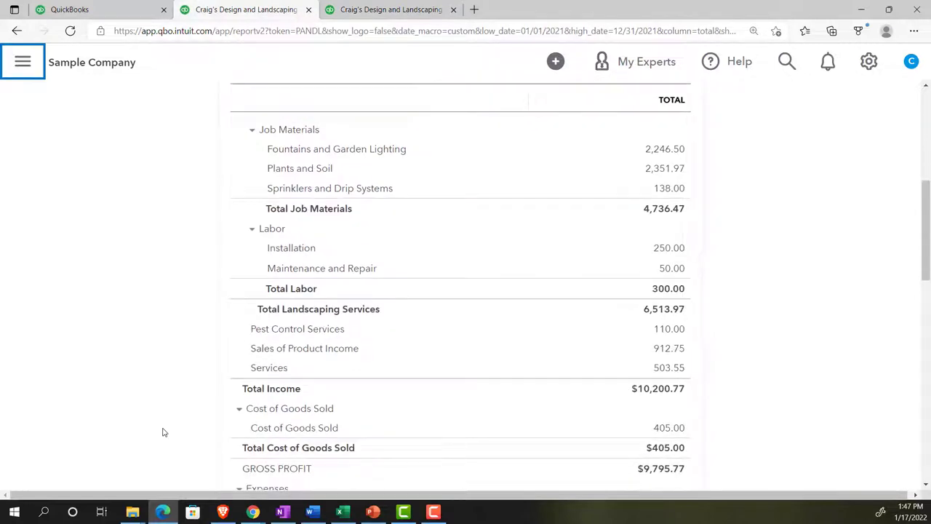
{"action": "scroll", "scroll_direction": "down", "scroll_amount": 3}
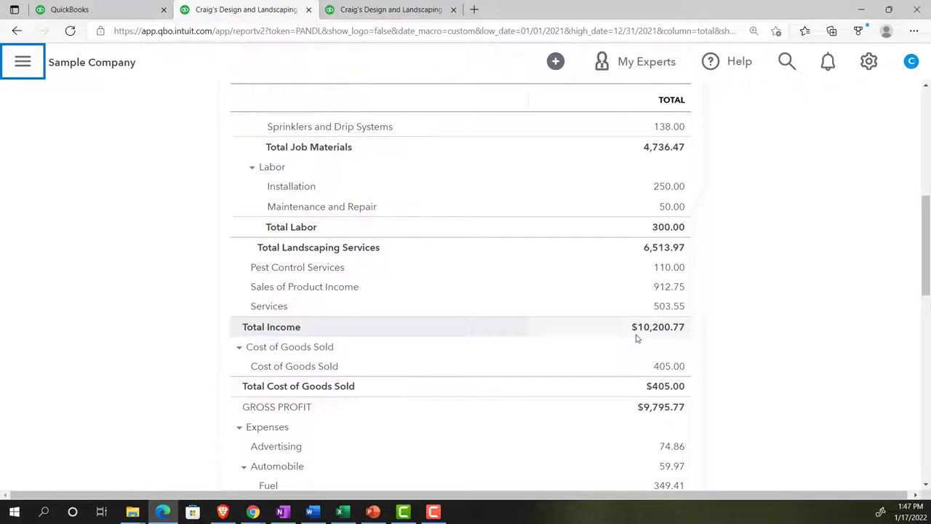
{"action": "mouse_move", "coordinate": [628, 346]}
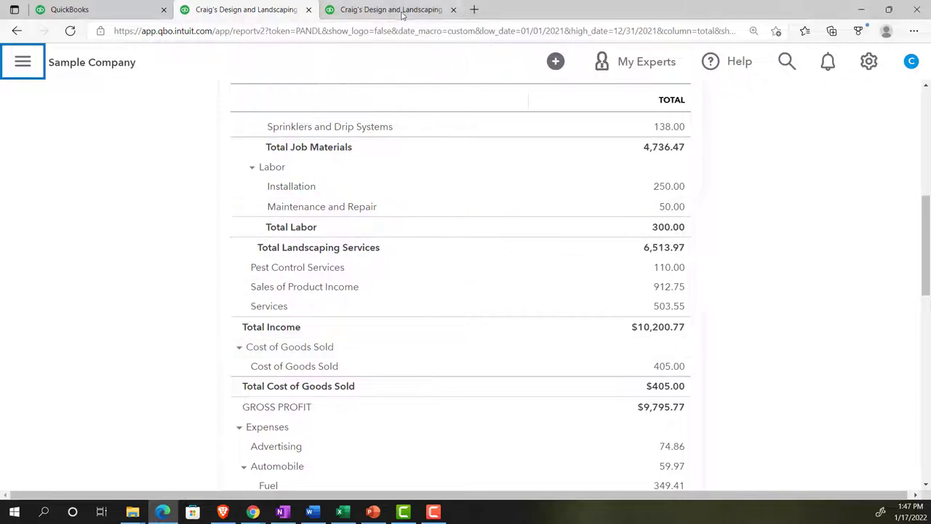
{"action": "left_click", "coordinate": [391, 9]}
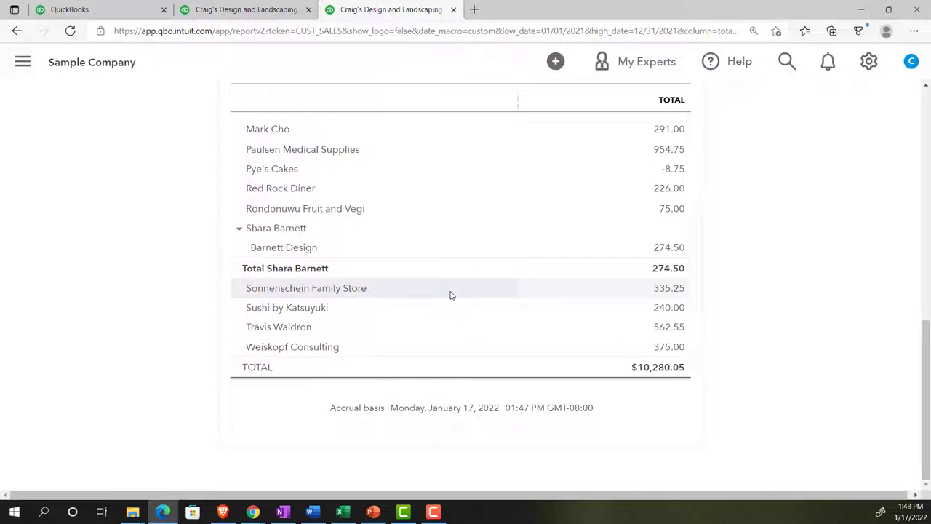
{"action": "scroll", "scroll_direction": "up", "scroll_amount": 3}
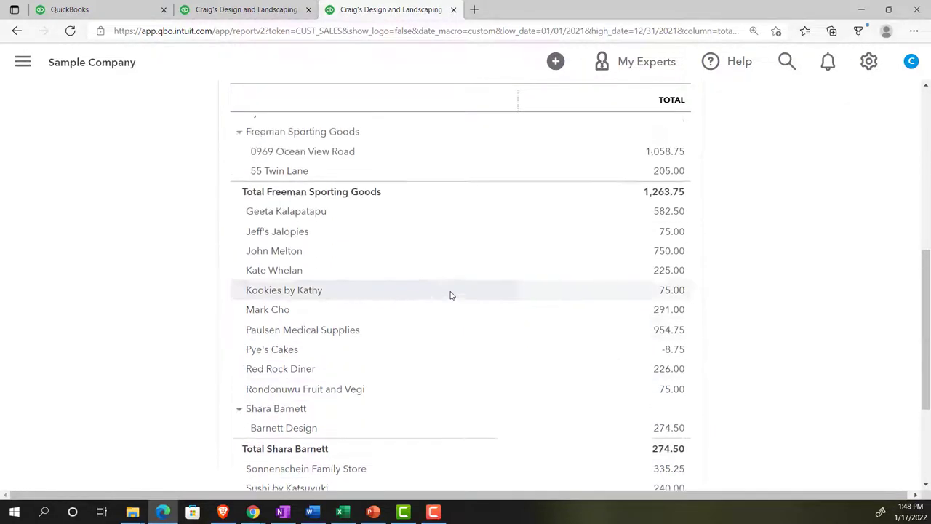
Export the Sales by Customer Summary to Excel and open the downloaded workbook
{"action": "scroll", "scroll_direction": "up", "scroll_amount": 3}
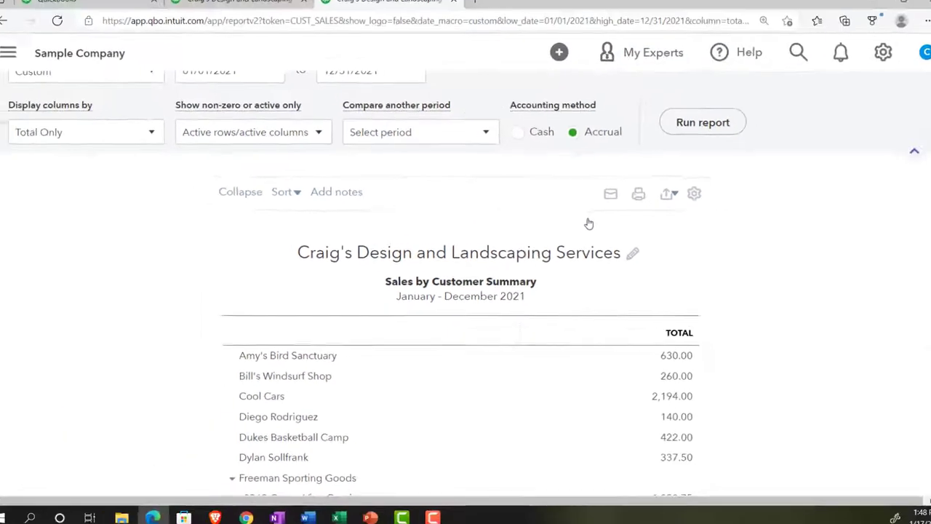
{"action": "left_click", "coordinate": [808, 38]}
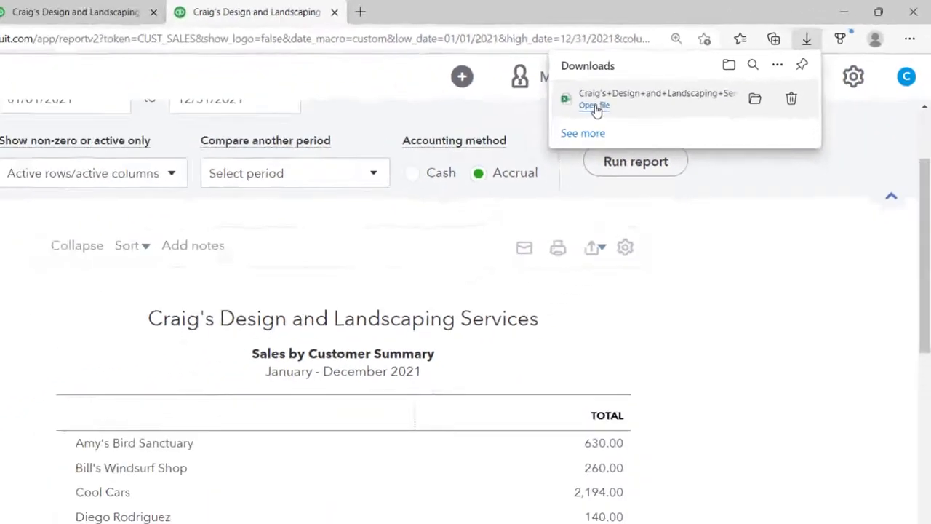
{"action": "left_click", "coordinate": [594, 106]}
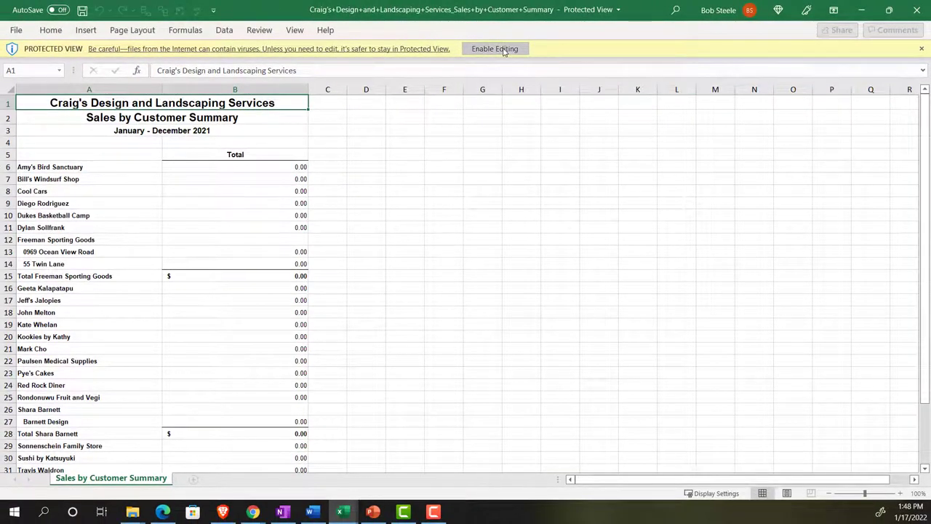
Enable editing on the export and add a sheet named Sale Cust Graph Data to Month End Reports
{"action": "left_click", "coordinate": [495, 49]}
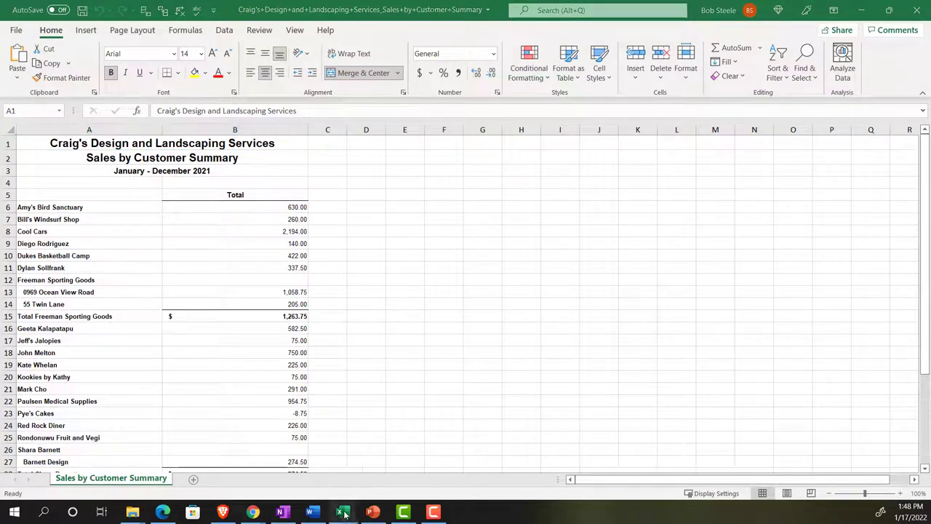
{"action": "left_click", "coordinate": [343, 512]}
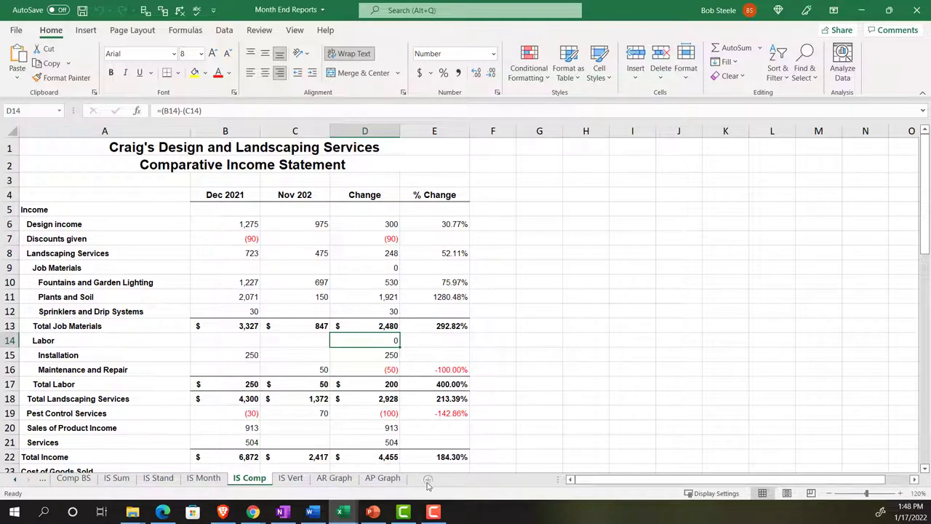
{"action": "mouse_move", "coordinate": [428, 479]}
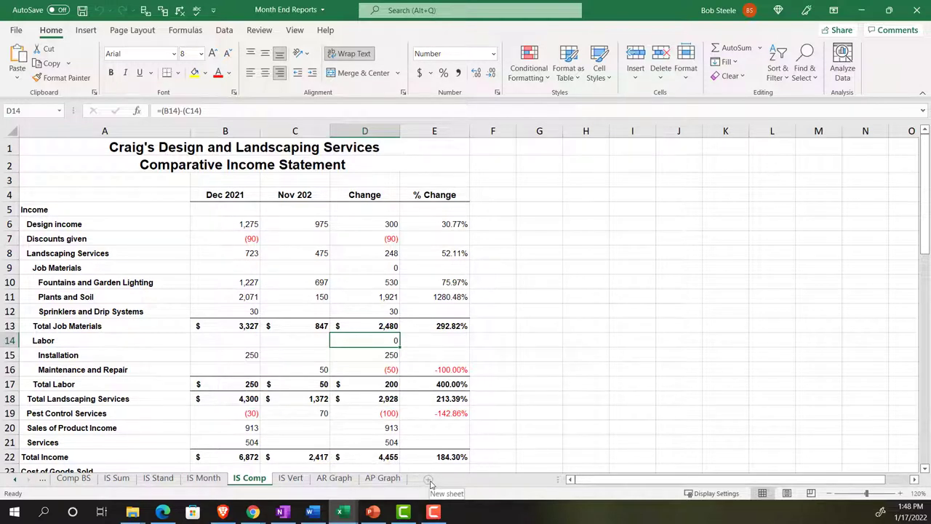
{"action": "left_click", "coordinate": [429, 478]}
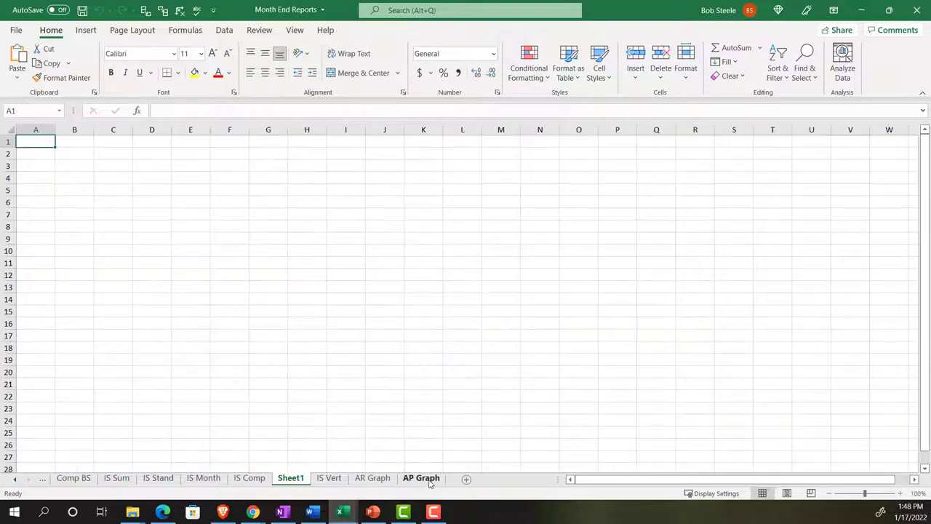
{"action": "mouse_move", "coordinate": [420, 482]}
{"action": "type", "text": "Sale Cust Graph DAT"}
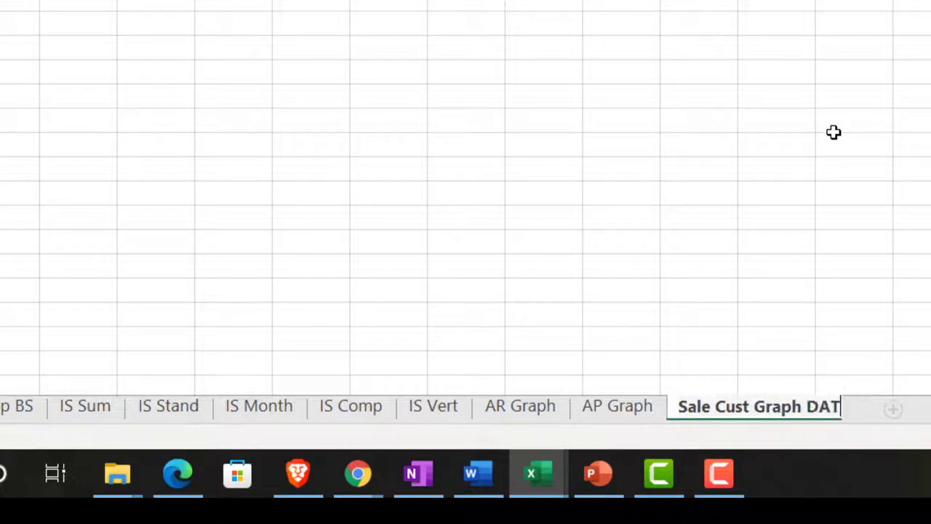
{"action": "type", "text": "e"}
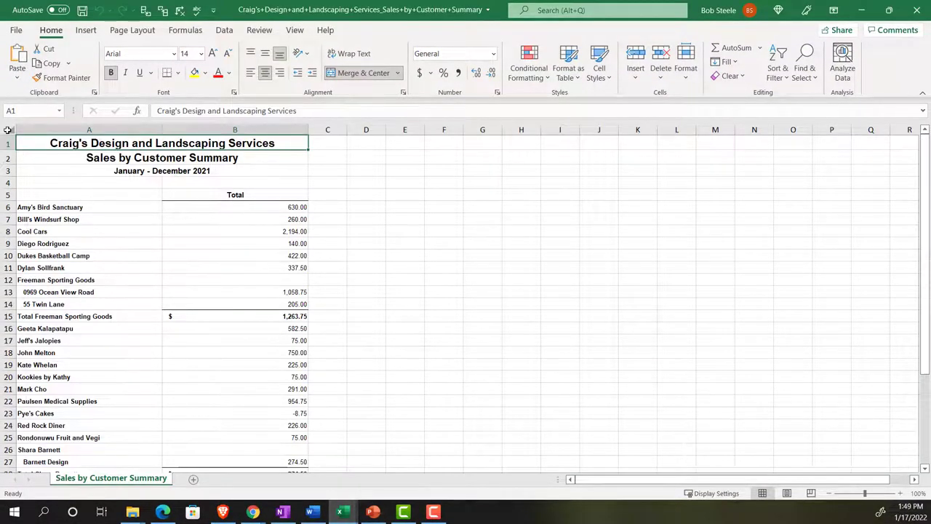
Copy the entire exported report and paste it at A1 of Sale Cust Graph Data
{"action": "left_click", "coordinate": [8, 129]}
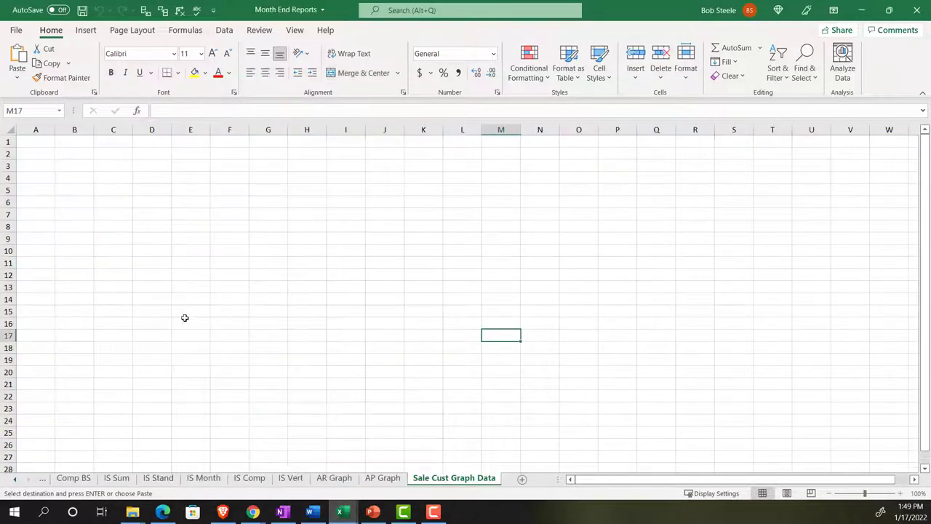
{"action": "left_click", "coordinate": [36, 141]}
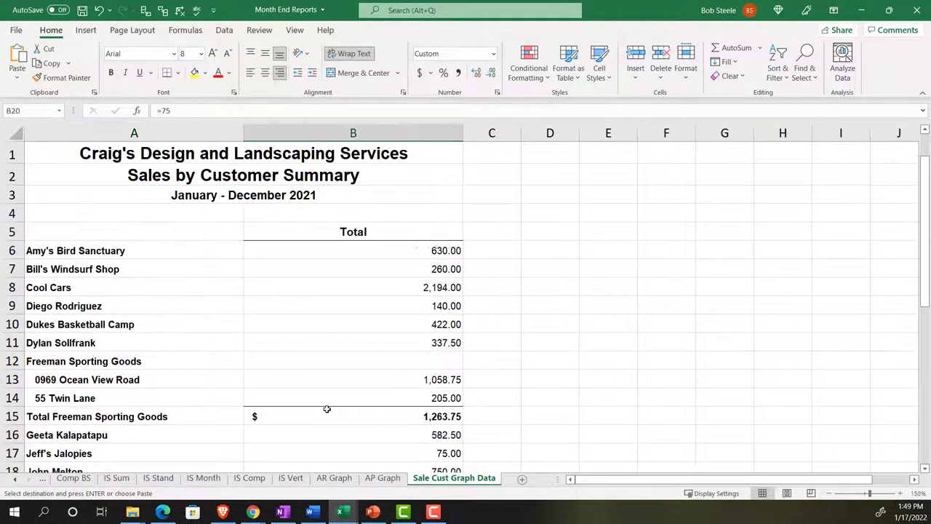
{"action": "mouse_move", "coordinate": [341, 402]}
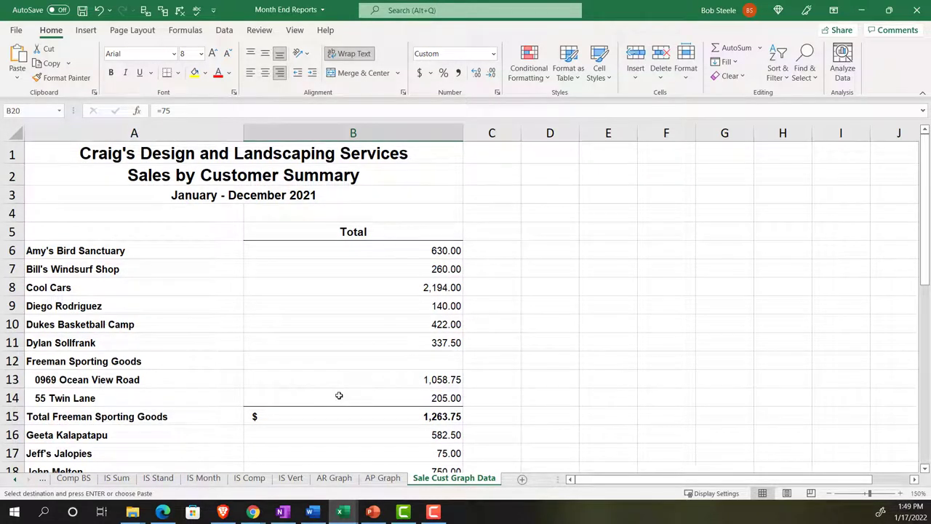
{"action": "mouse_move", "coordinate": [324, 379]}
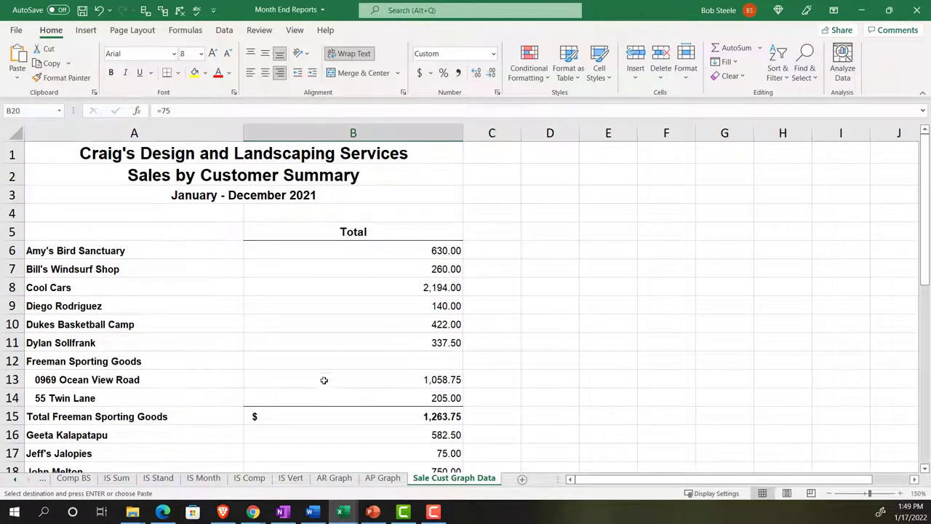
{"action": "mouse_move", "coordinate": [258, 321]}
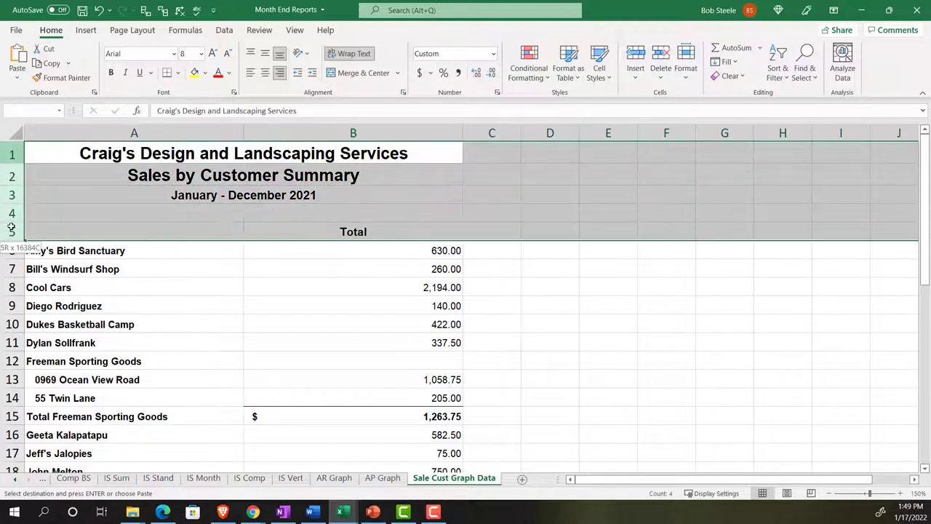
Delete header rows 1–5 so Amy's Bird Sanctuary with 630.00 sits in row 1
{"action": "right_click", "coordinate": [133, 221]}
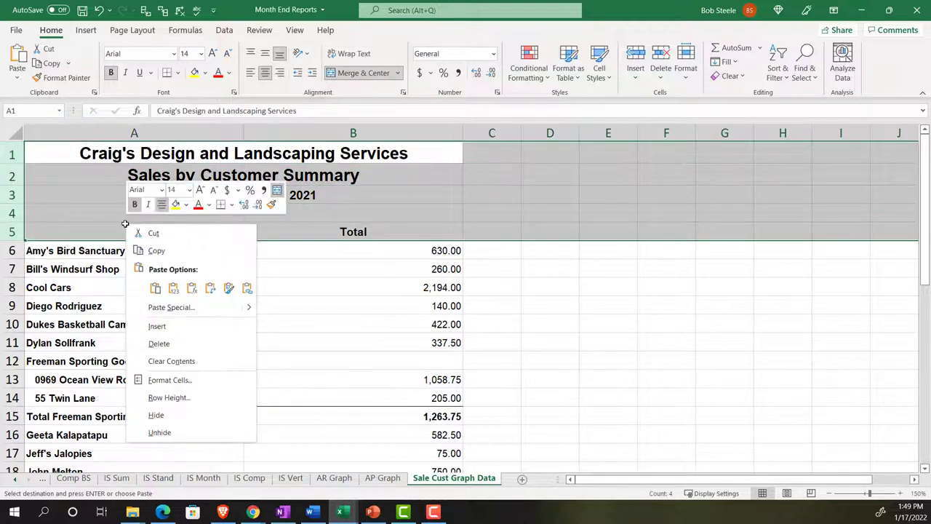
{"action": "left_click", "coordinate": [158, 344]}
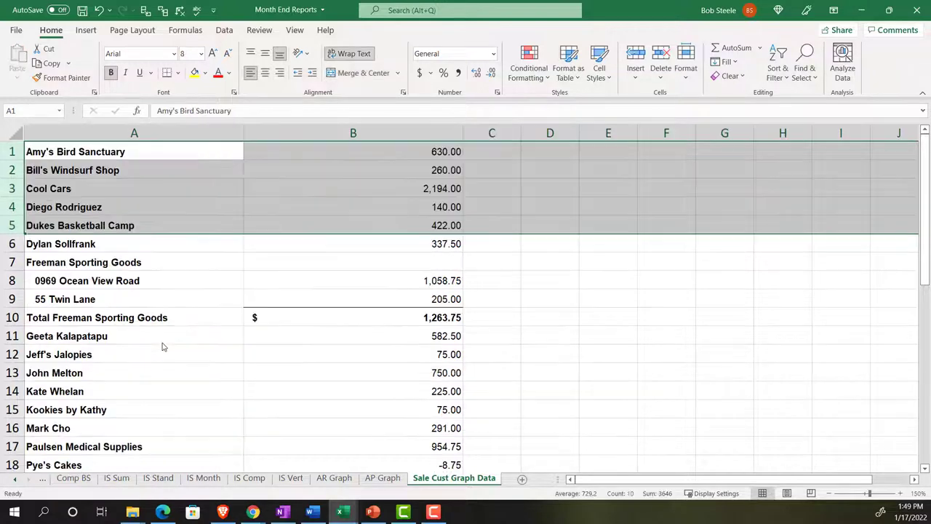
{"action": "mouse_move", "coordinate": [161, 335]}
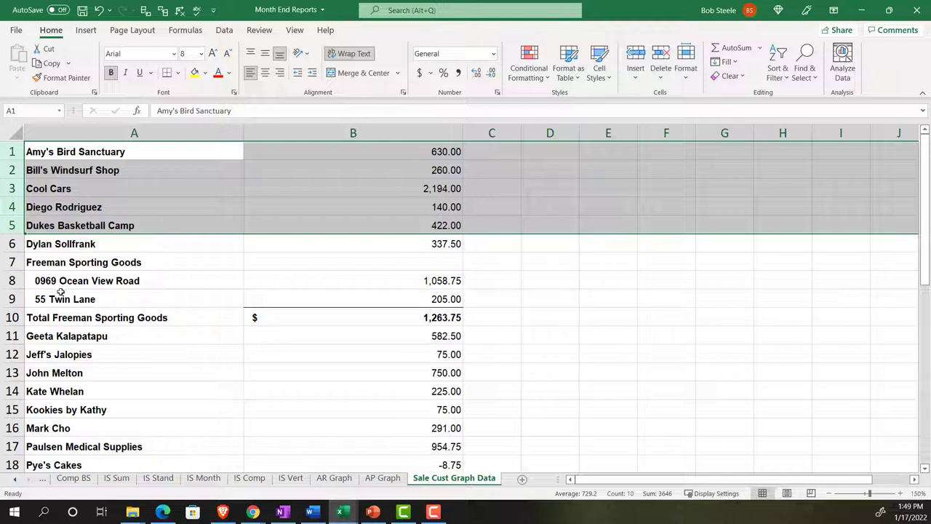
{"action": "left_click", "coordinate": [352, 317]}
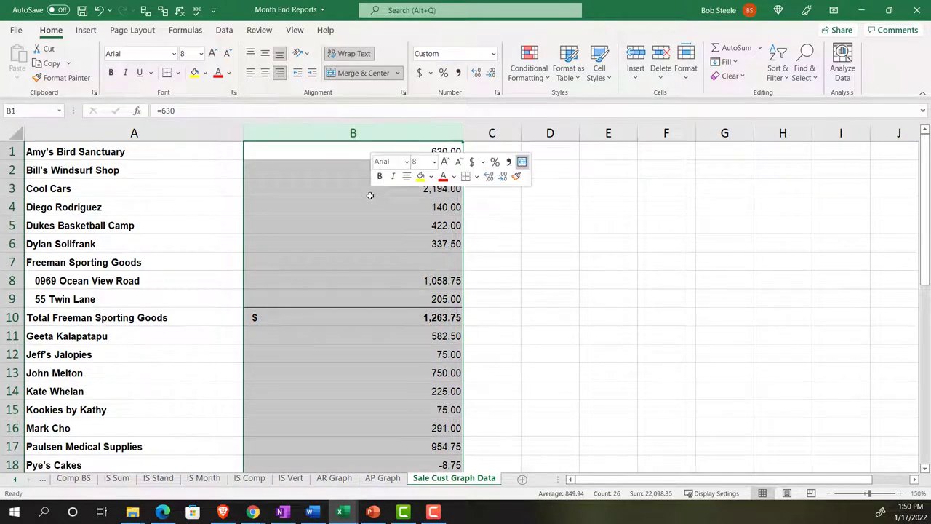
Copy column B's amounts and paste them back over themselves as plain values
{"action": "right_click", "coordinate": [352, 196]}
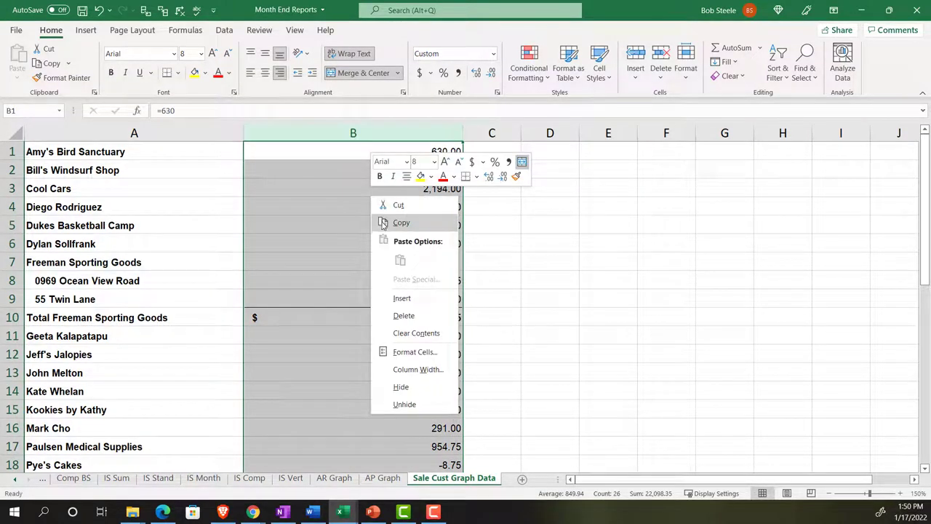
{"action": "left_click", "coordinate": [401, 223]}
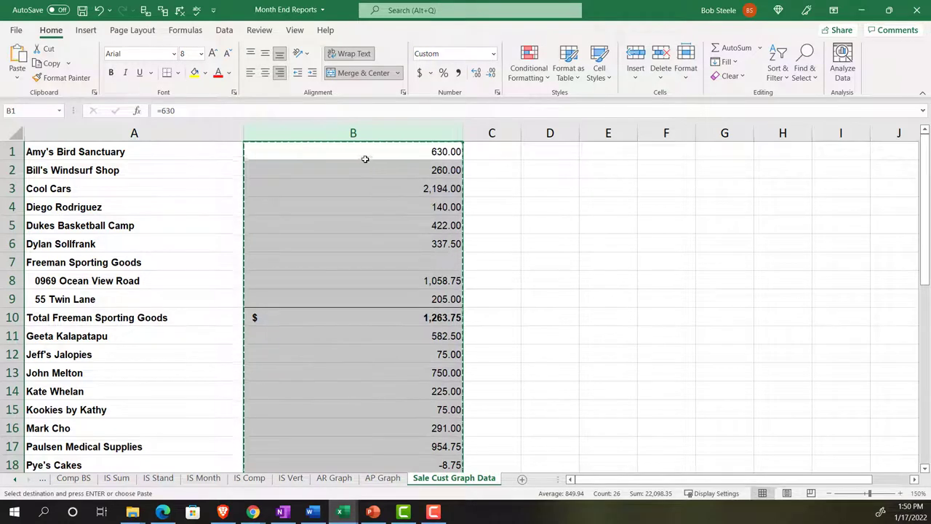
{"action": "right_click", "coordinate": [353, 160]}
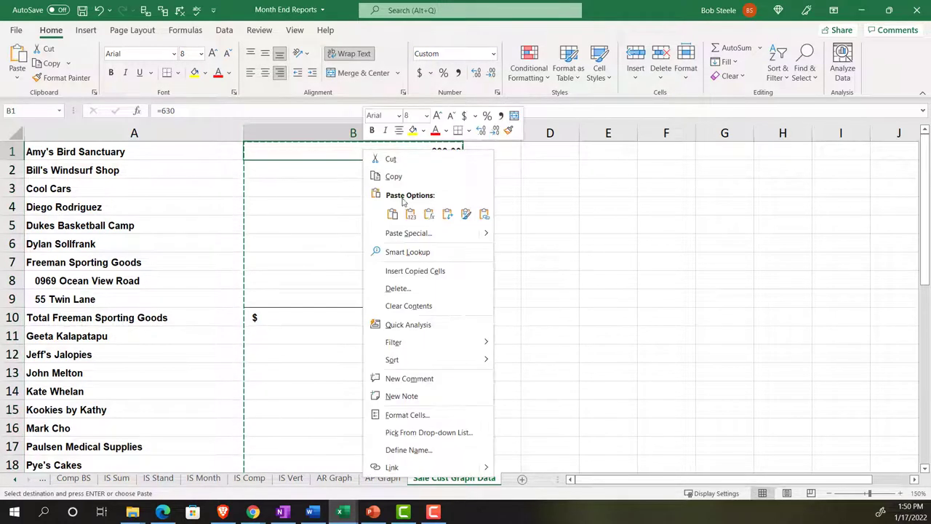
{"action": "left_click", "coordinate": [410, 213]}
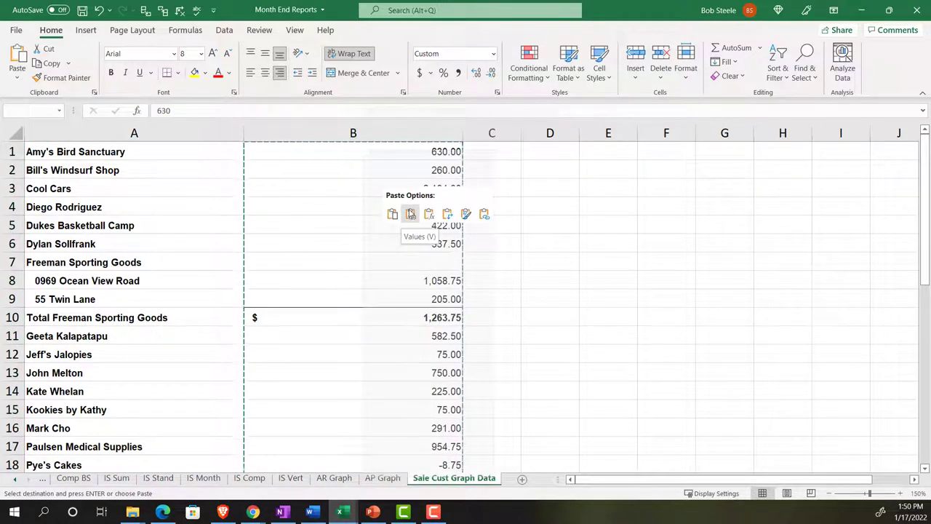
{"action": "left_click", "coordinate": [410, 213]}
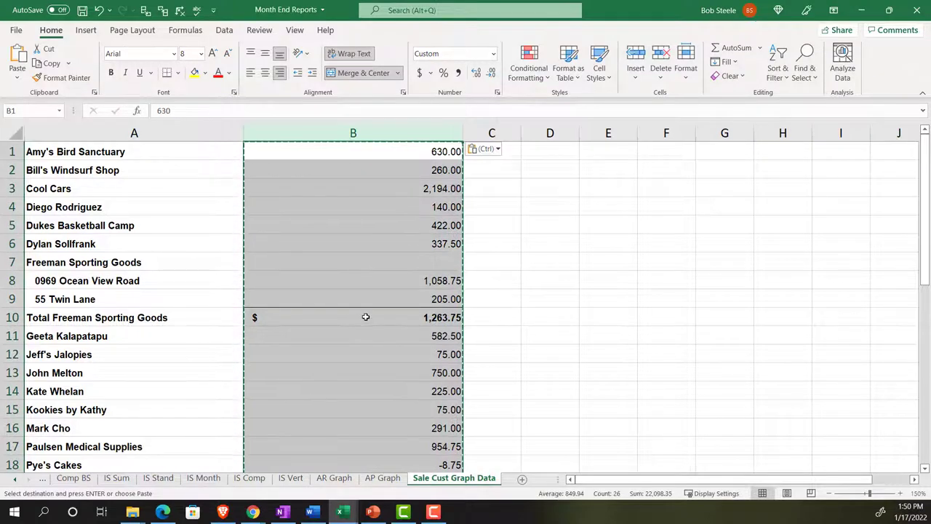
{"action": "double_click", "coordinate": [366, 317]}
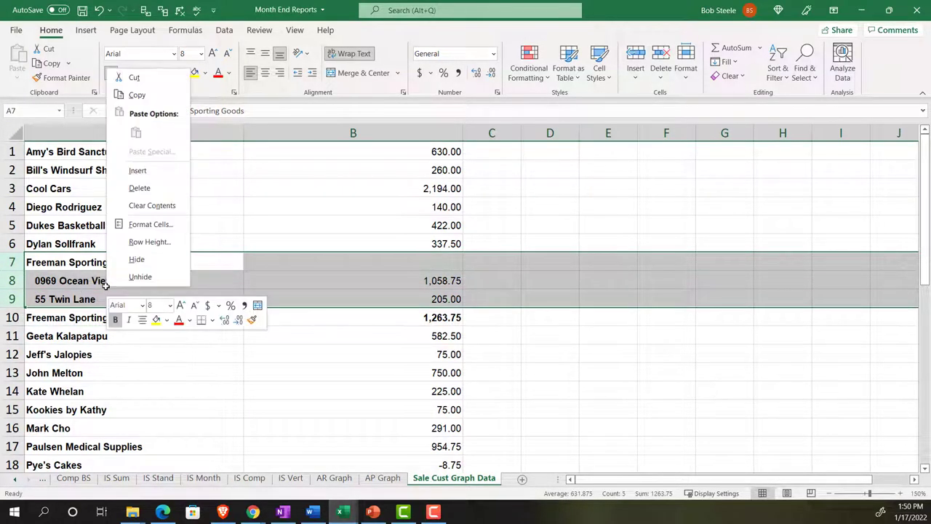
Delete the Freeman Sporting Goods and Shara Barnett detail rows and clear the TOTAL amount in B23
{"action": "left_click", "coordinate": [139, 187]}
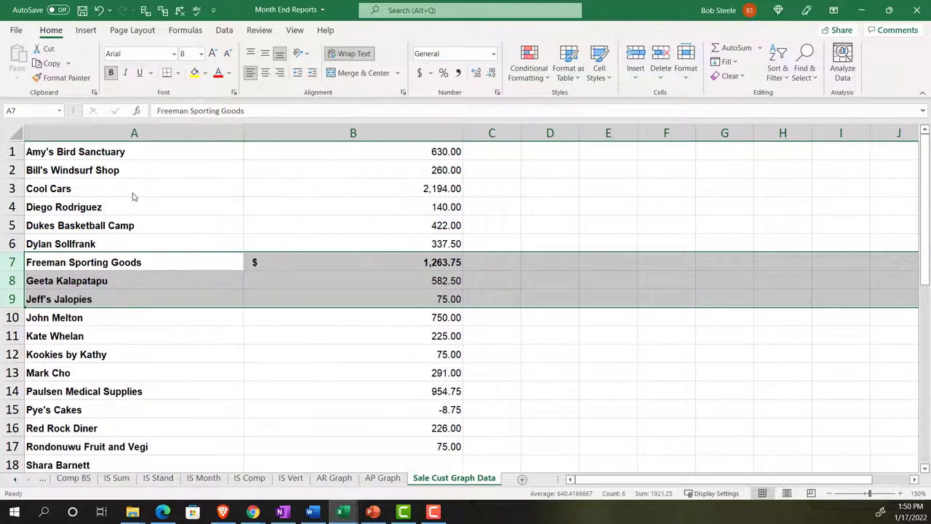
{"action": "scroll", "scroll_direction": "down", "scroll_amount": 3}
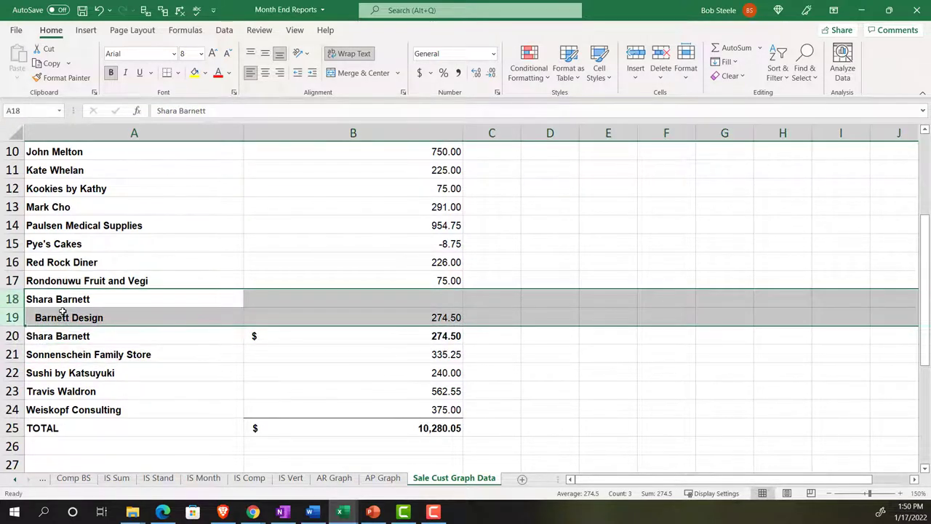
{"action": "right_click", "coordinate": [62, 306]}
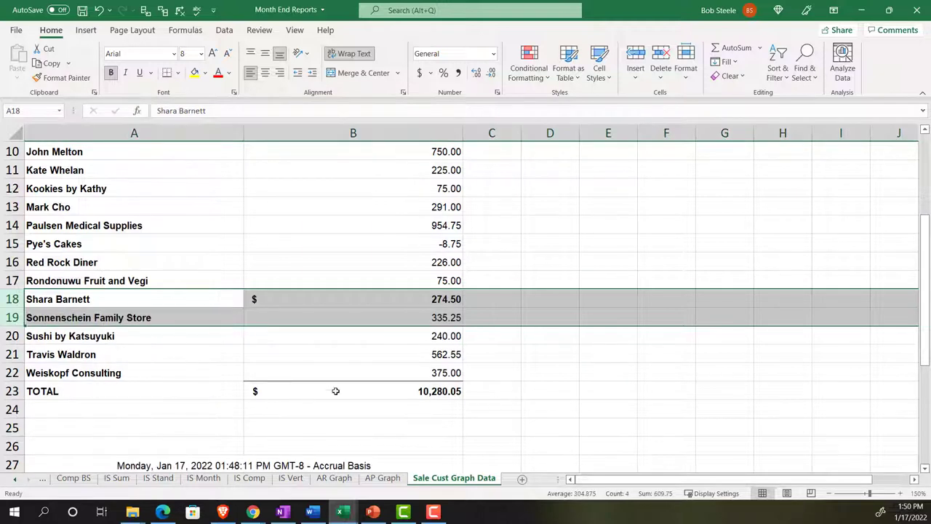
{"action": "left_click", "coordinate": [353, 390]}
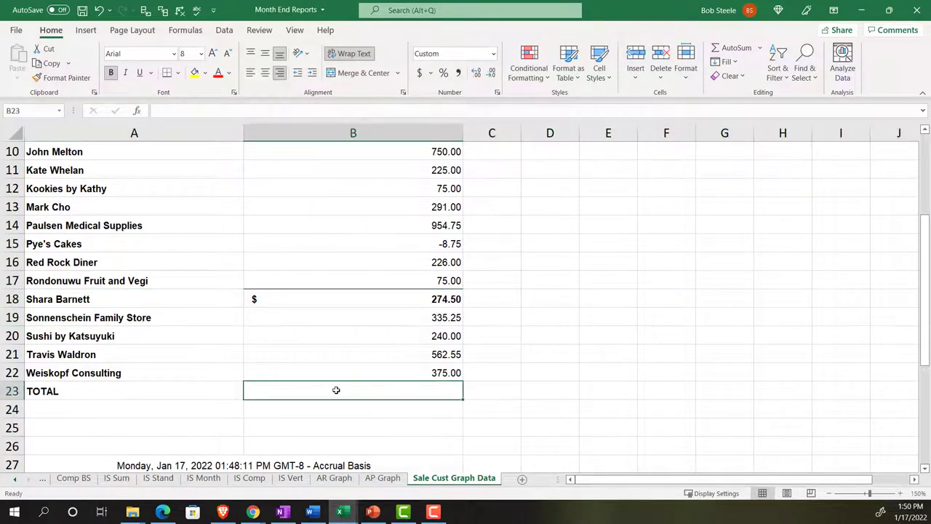
Enter =SUM(B1:B22) in B23 to total the customer amounts at $10,280.05
{"action": "type", "text": "="}
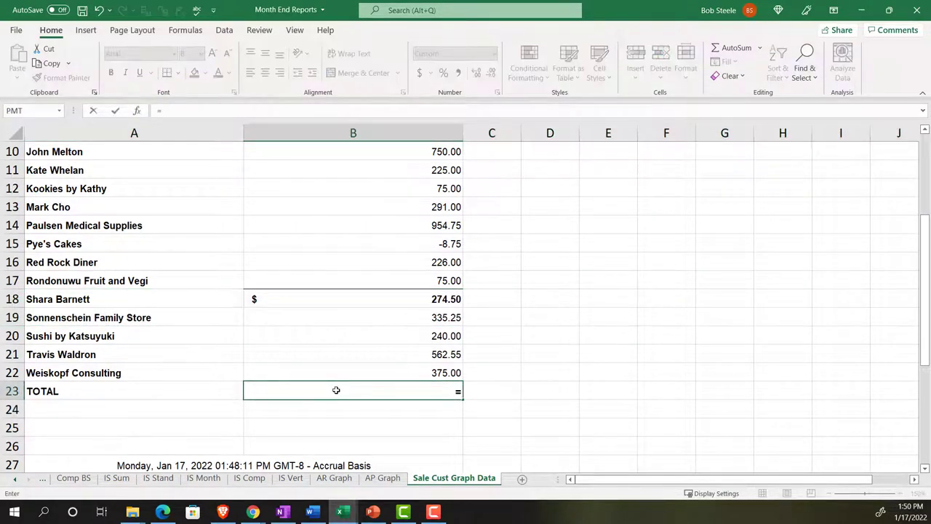
{"action": "type", "text": "=sum("}
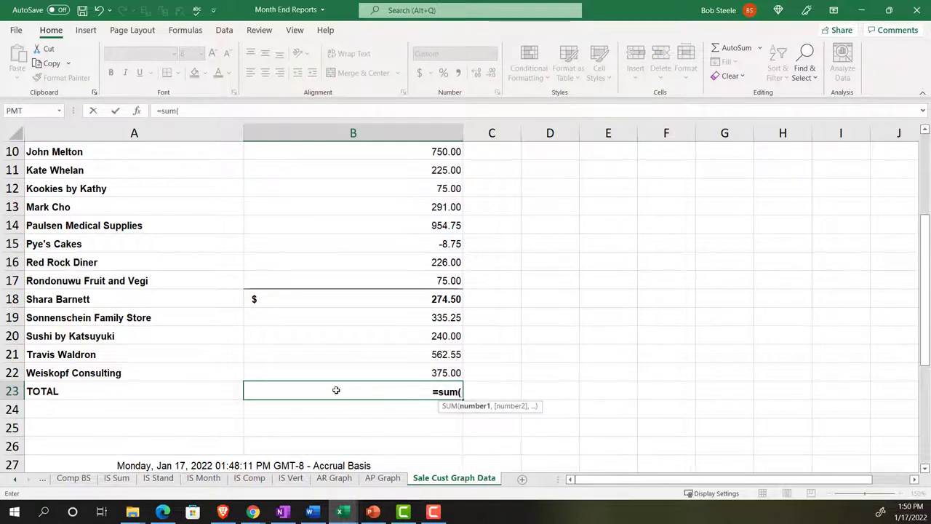
{"action": "left_click_drag", "start_coordinate": [352, 262], "coordinate": [353, 373]}
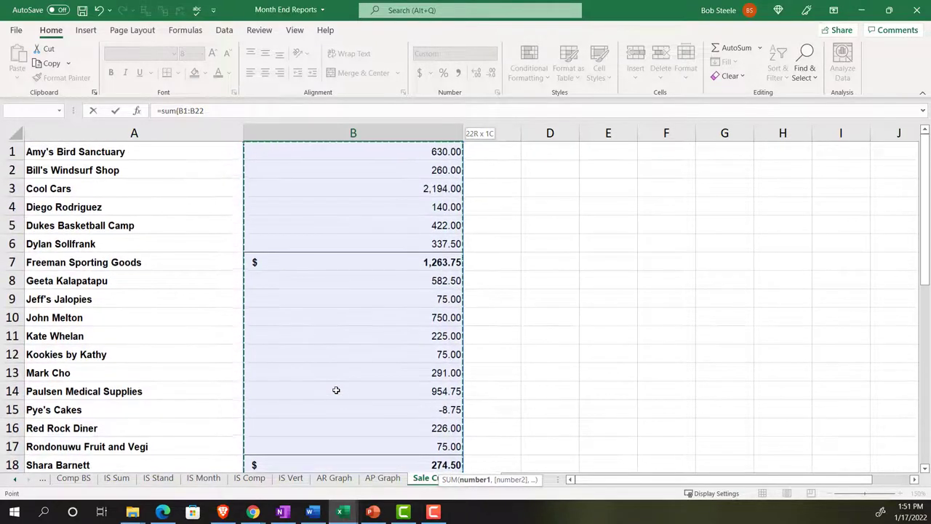
{"action": "key", "text": "Return"}
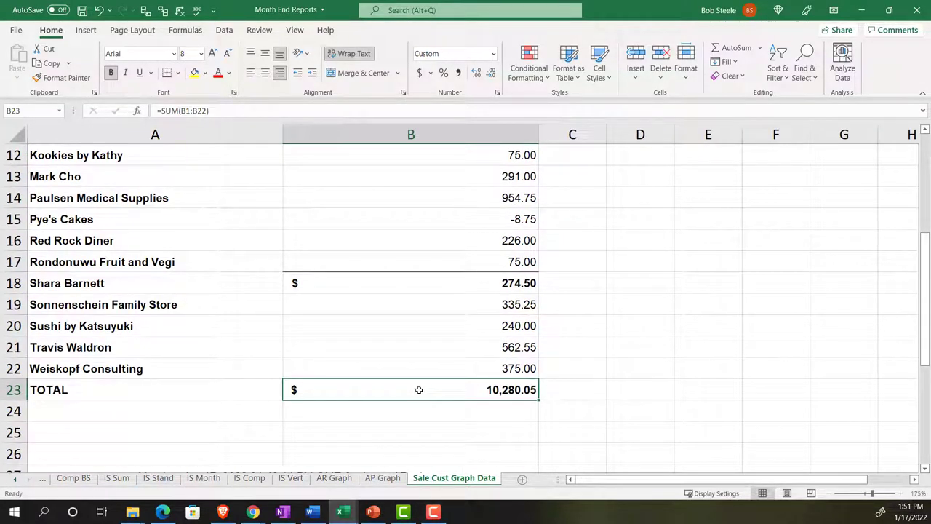
{"action": "mouse_move", "coordinate": [394, 401]}
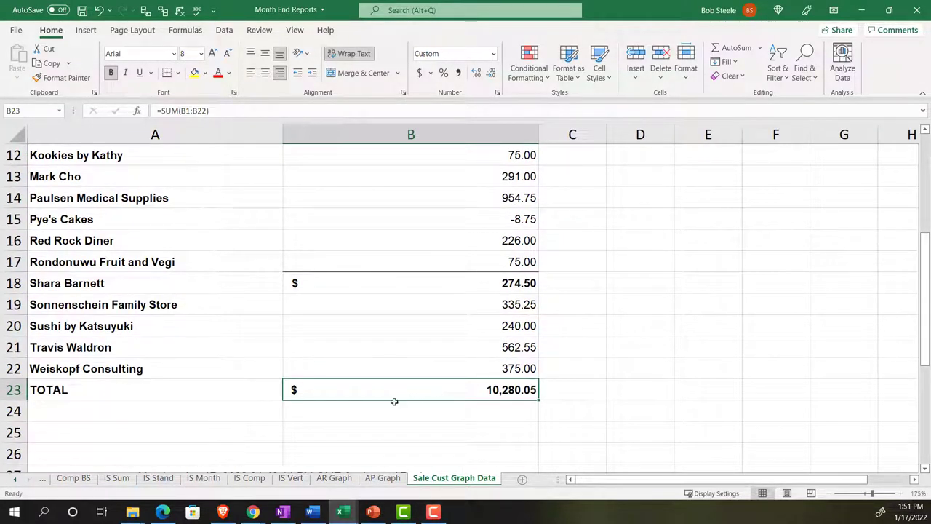
{"action": "mouse_move", "coordinate": [252, 512]}
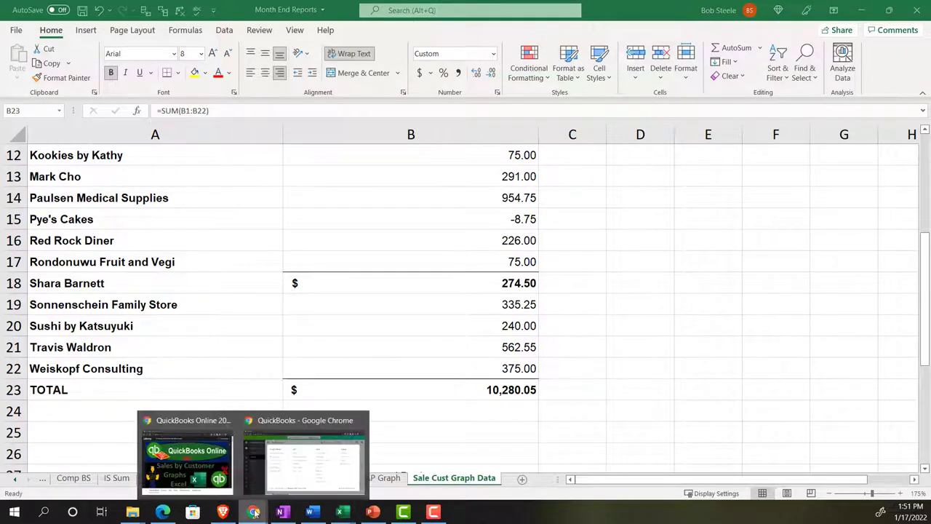
{"action": "left_click", "coordinate": [305, 451]}
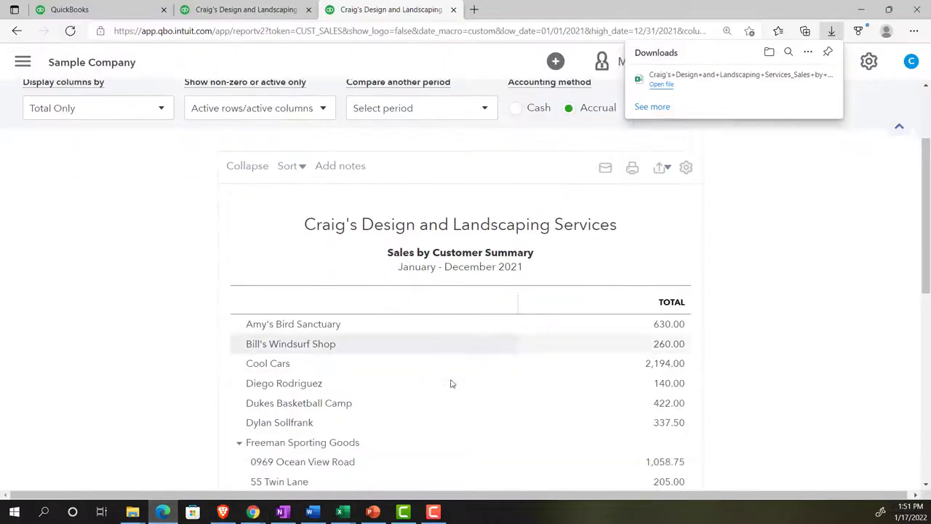
{"action": "scroll", "scroll_direction": "down", "scroll_amount": 3}
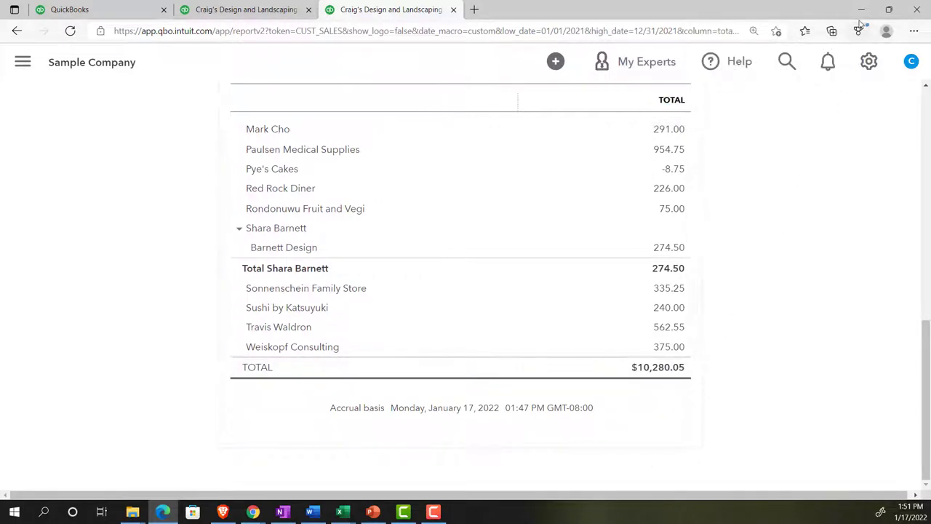
{"action": "mouse_move", "coordinate": [342, 511]}
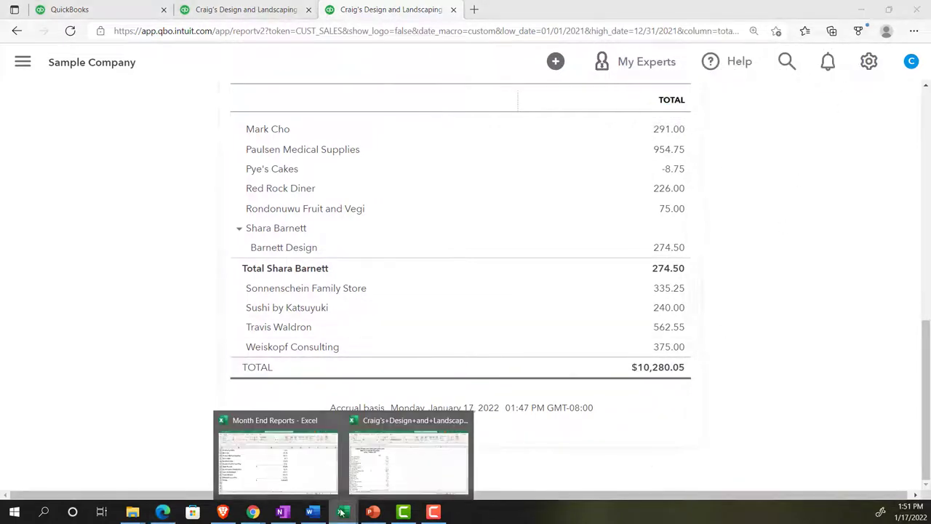
{"action": "left_click", "coordinate": [408, 455]}
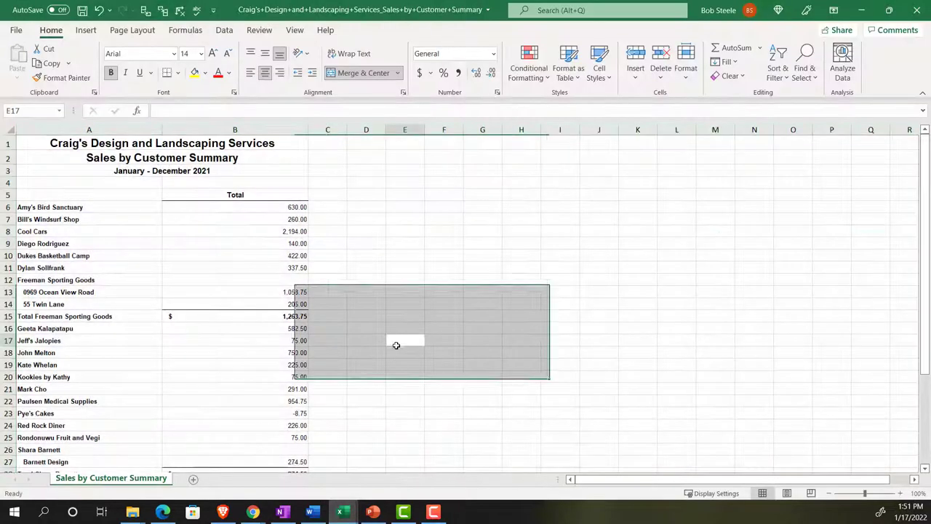
{"action": "left_click", "coordinate": [405, 340]}
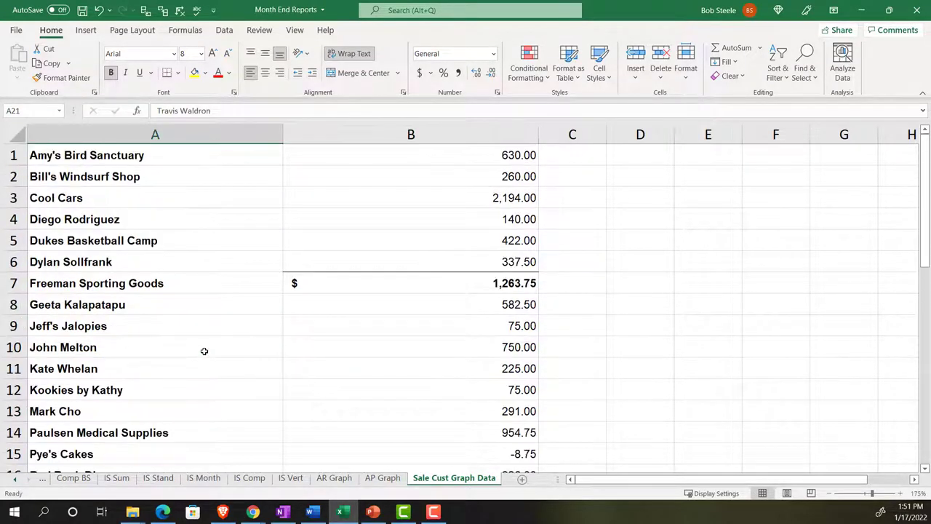
Clear all formatting from the Sale Cust Graph Data sheet
{"action": "left_click", "coordinate": [411, 197]}
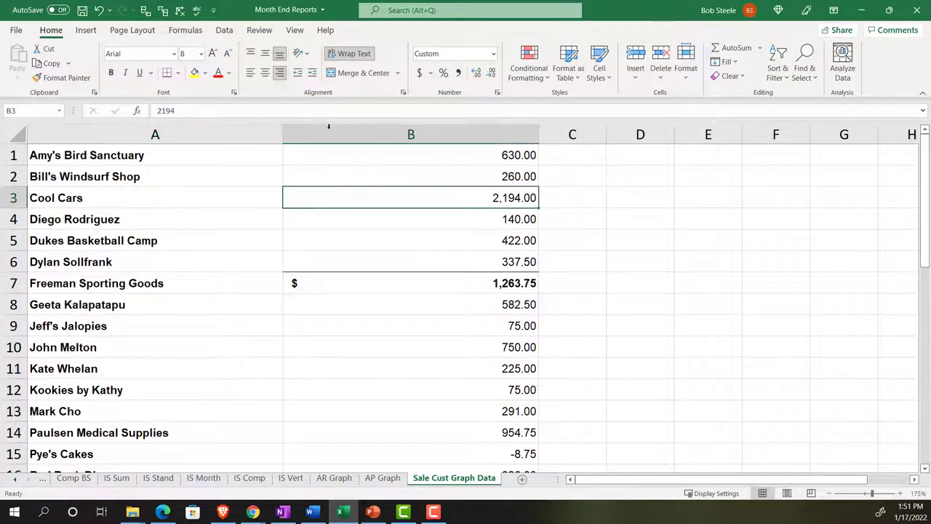
{"action": "mouse_move", "coordinate": [623, 197]}
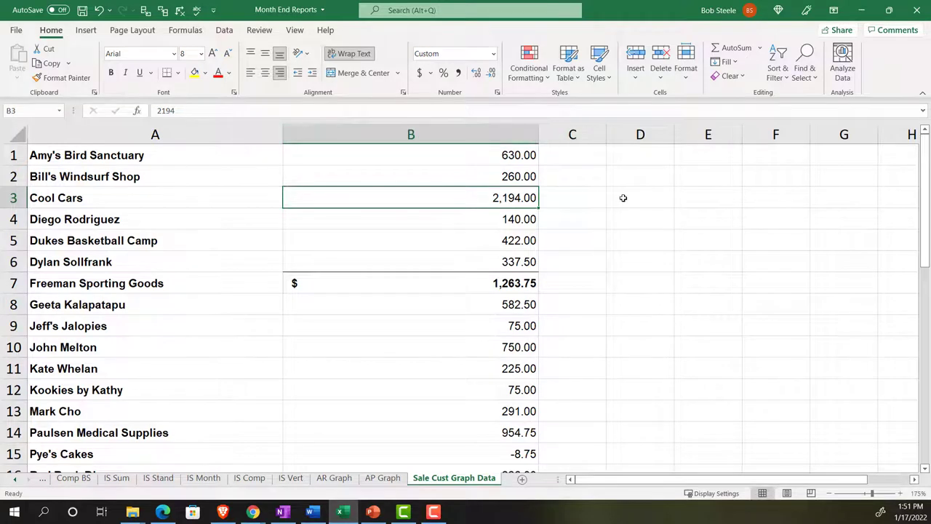
{"action": "left_click", "coordinate": [641, 197]}
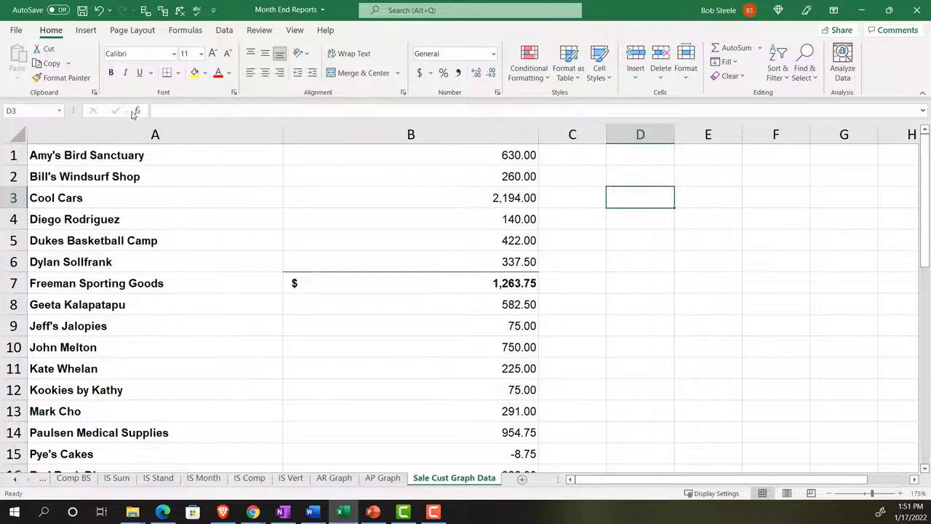
{"action": "left_click", "coordinate": [69, 78]}
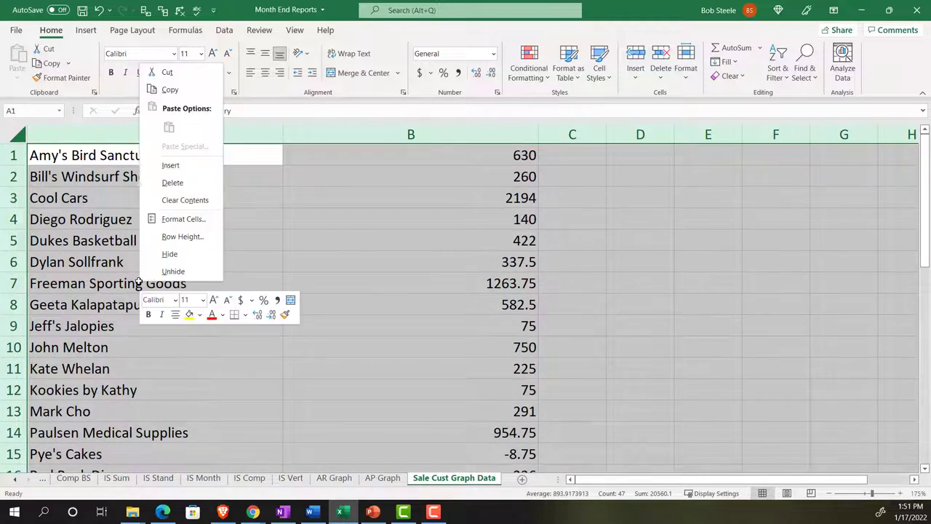
{"action": "mouse_move", "coordinate": [183, 219]}
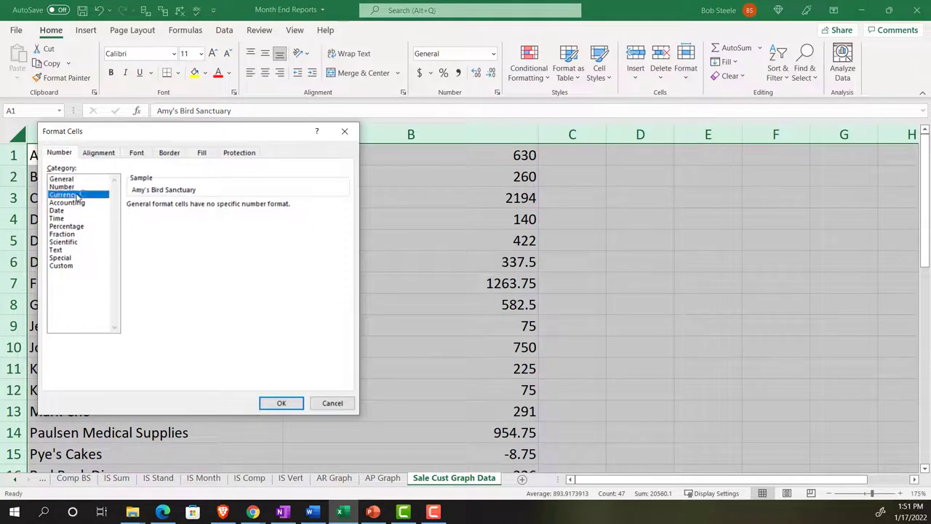
Format amounts as Currency with 0 decimals, no symbol, and red parenthesized negatives
{"action": "left_click", "coordinate": [64, 194]}
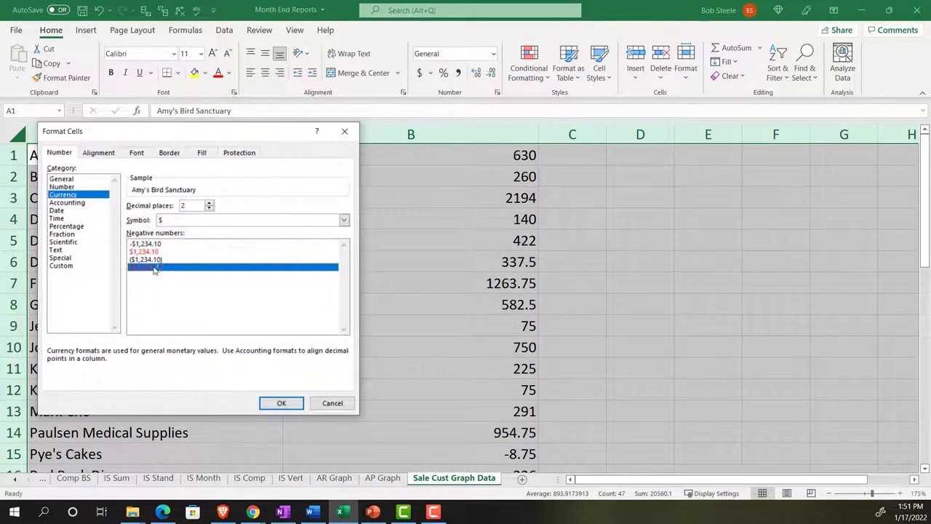
{"action": "left_click", "coordinate": [344, 219]}
{"action": "type", "text": "0"}
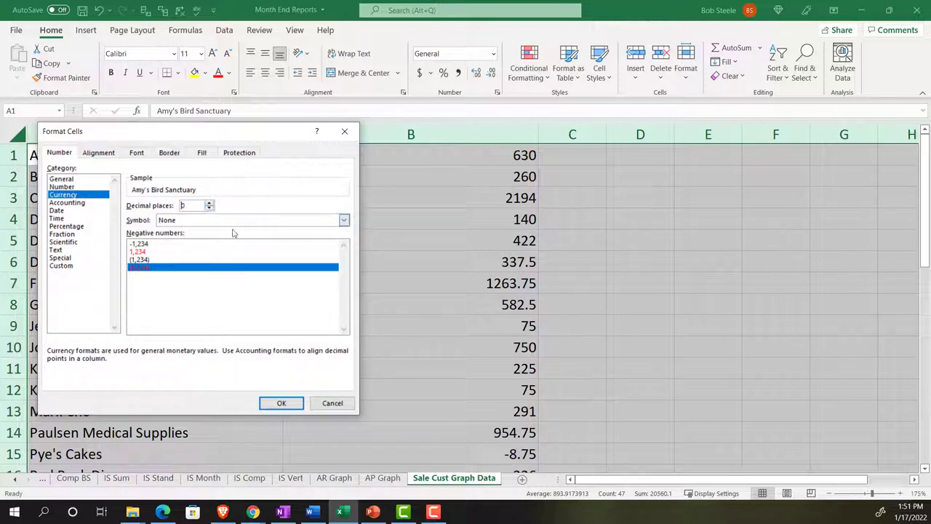
{"action": "left_click", "coordinate": [281, 403]}
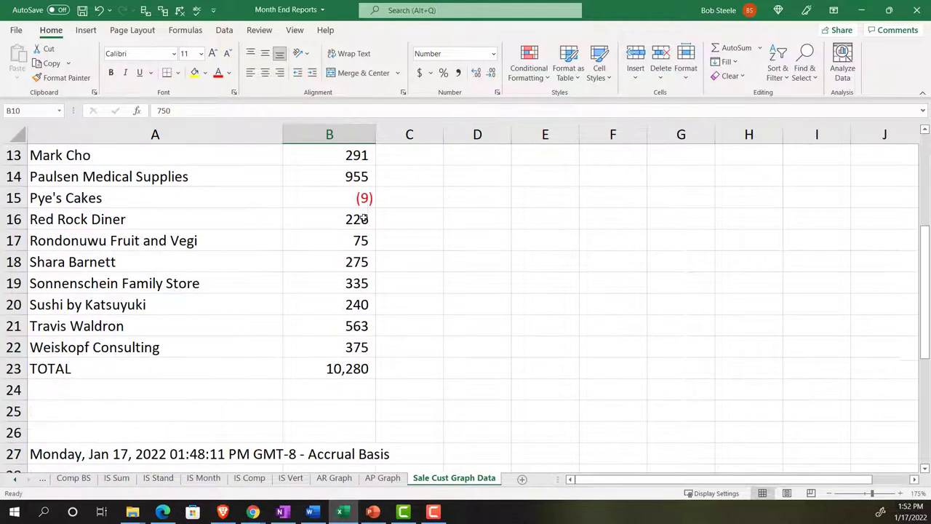
Delete the accrual-basis date row and narrow column A to fit the names
{"action": "scroll", "scroll_direction": "down", "scroll_amount": 3}
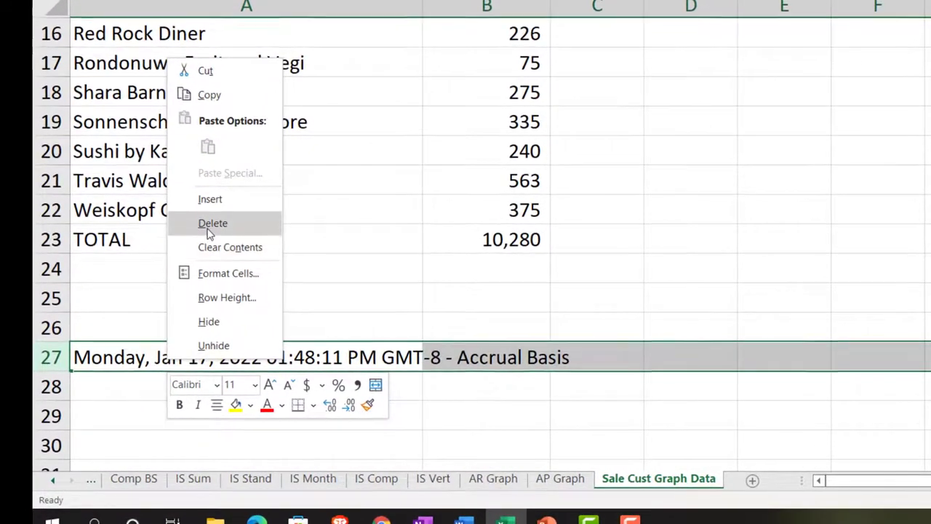
{"action": "left_click", "coordinate": [212, 223]}
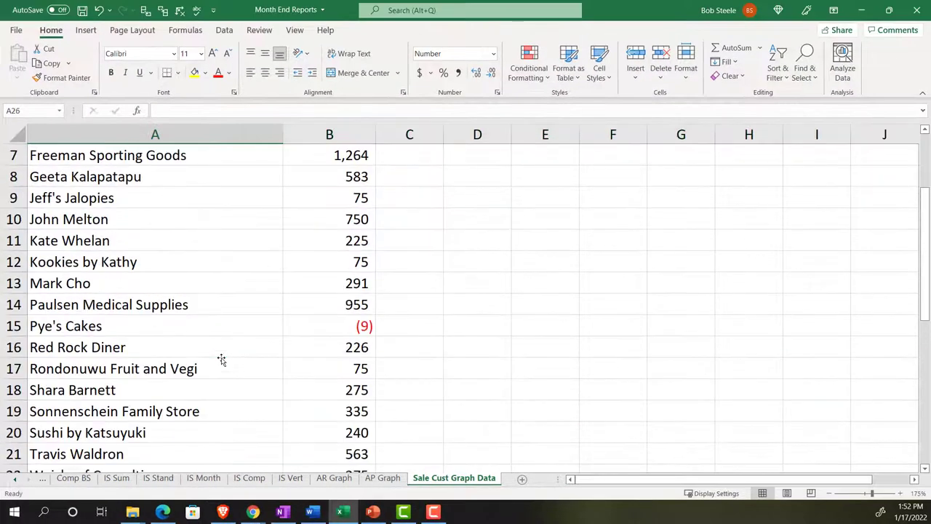
{"action": "scroll", "scroll_direction": "up", "scroll_amount": 3}
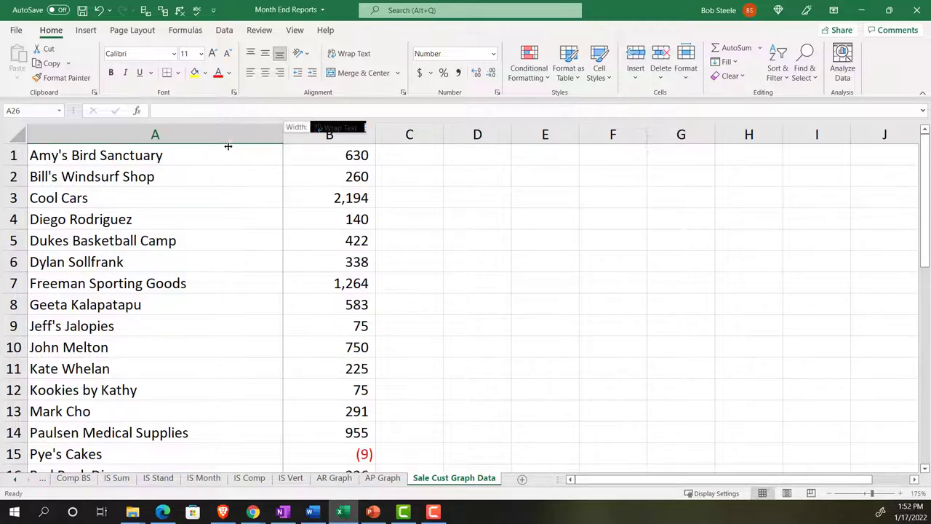
{"action": "left_click_drag", "start_coordinate": [282, 133], "coordinate": [227, 134]}
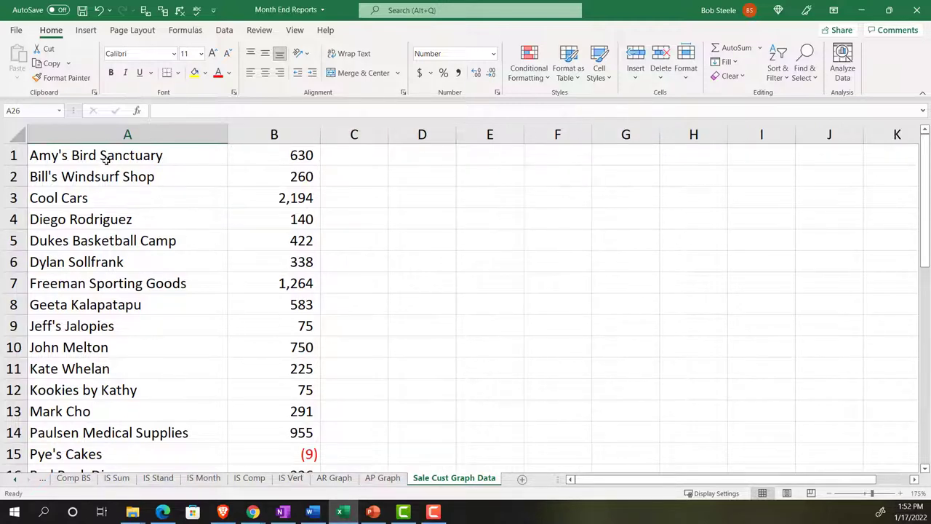
Delete the TOTAL row and select the customer names and amounts
{"action": "scroll", "scroll_direction": "down", "scroll_amount": 3}
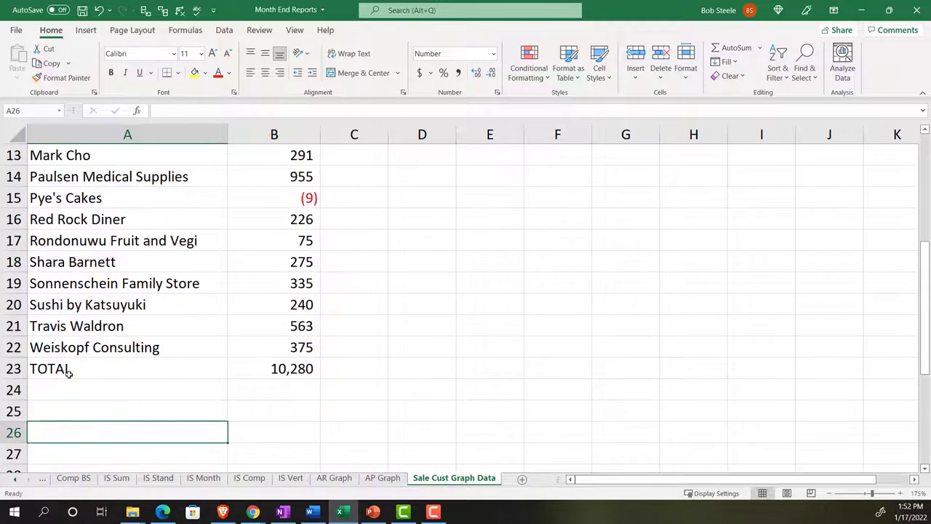
{"action": "right_click", "coordinate": [50, 368]}
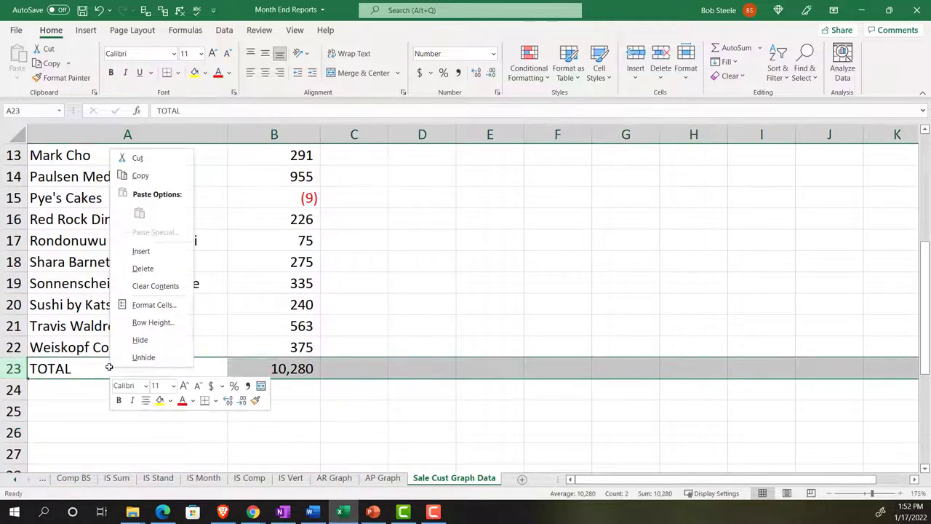
{"action": "mouse_move", "coordinate": [143, 268]}
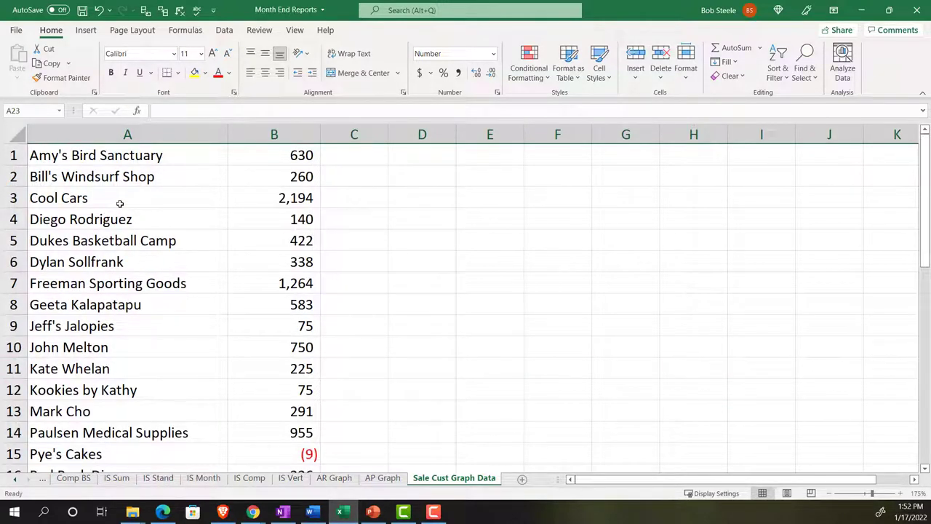
{"action": "left_click_drag", "start_coordinate": [128, 155], "coordinate": [273, 368]}
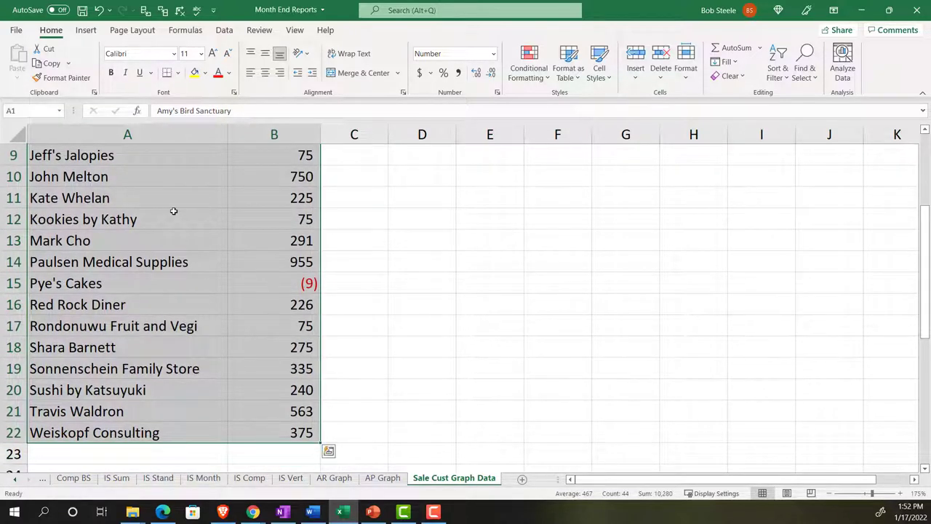
{"action": "mouse_move", "coordinate": [86, 30]}
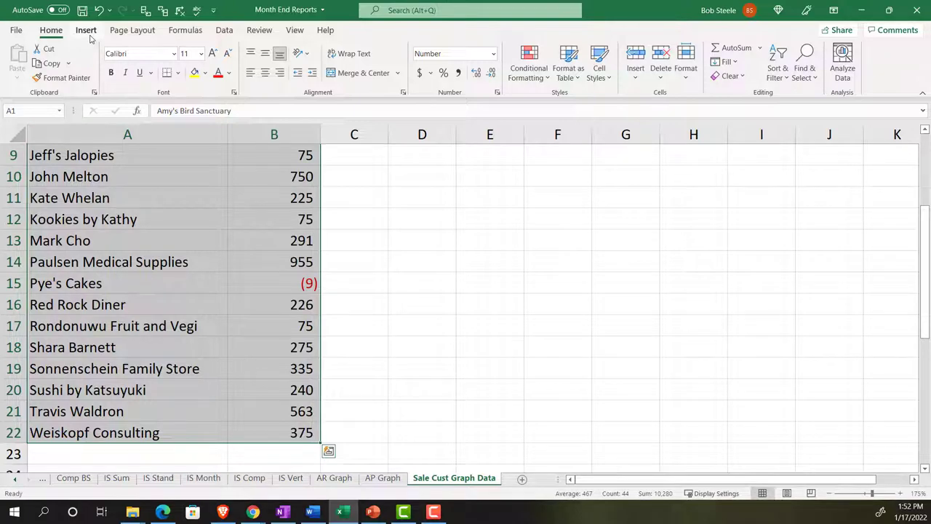
Convert A1:B22 into a table and rename its headers to Customers and Amount
{"action": "left_click", "coordinate": [86, 30]}
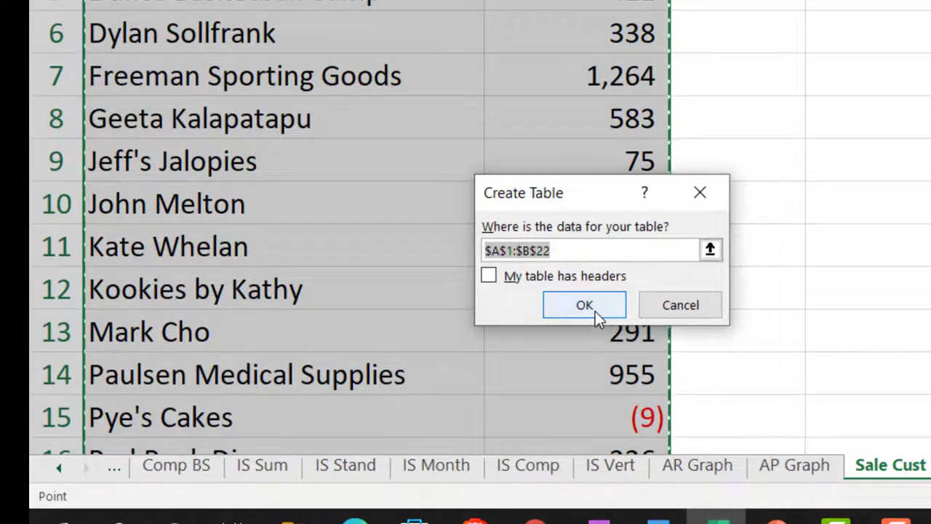
{"action": "left_click", "coordinate": [584, 304]}
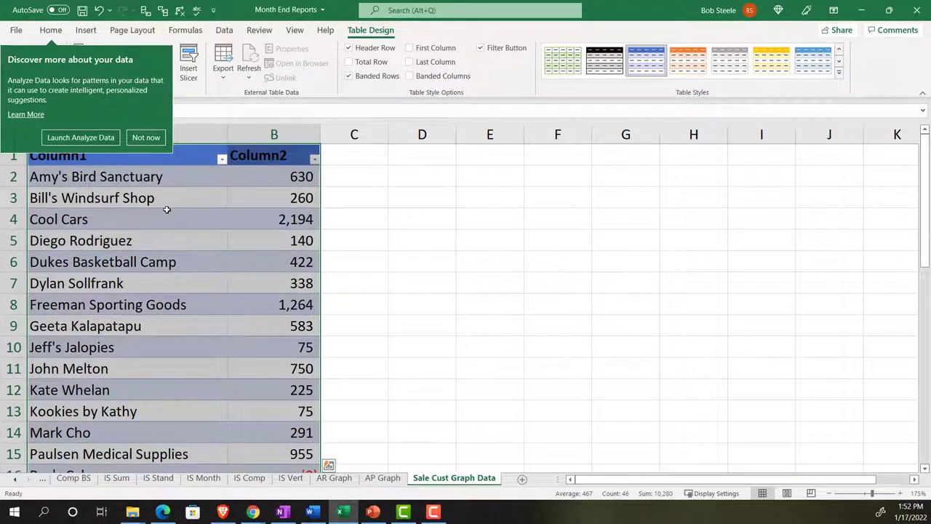
{"action": "left_click", "coordinate": [146, 137]}
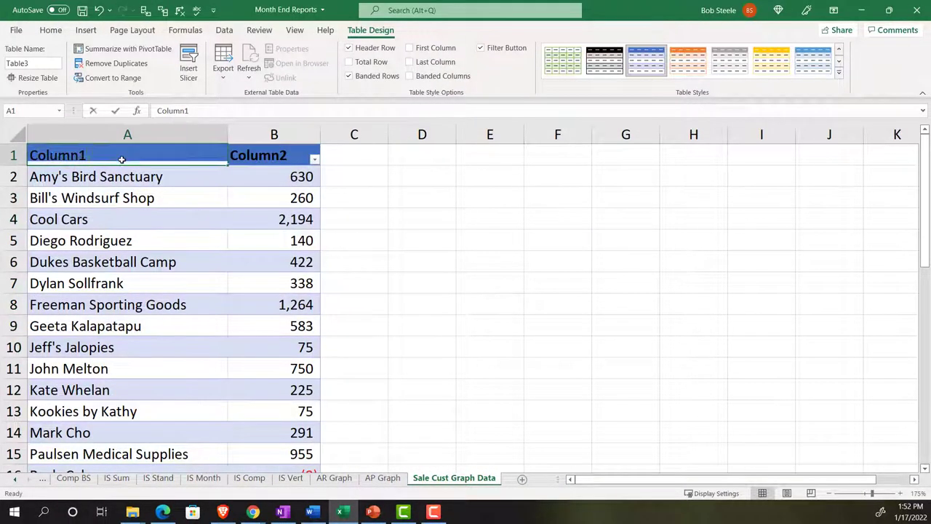
{"action": "type", "text": "Customers"}
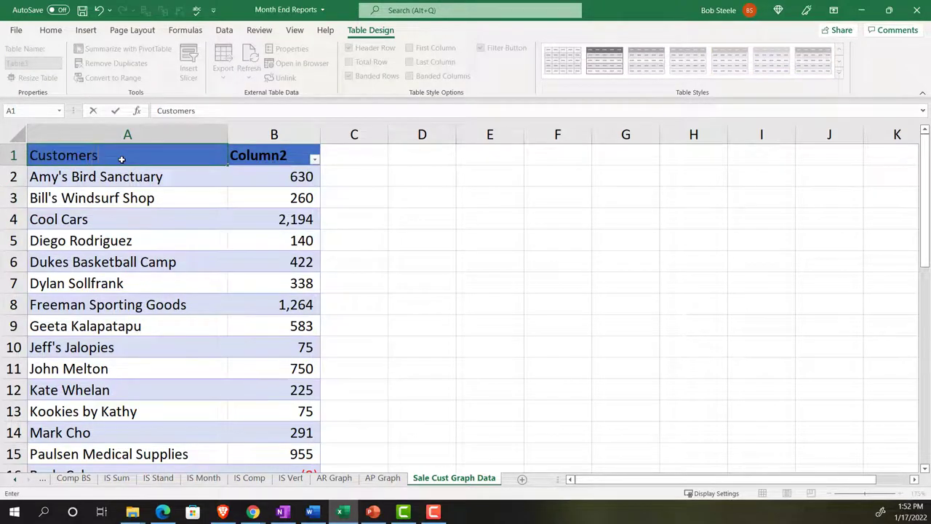
{"action": "type", "text": "Amount"}
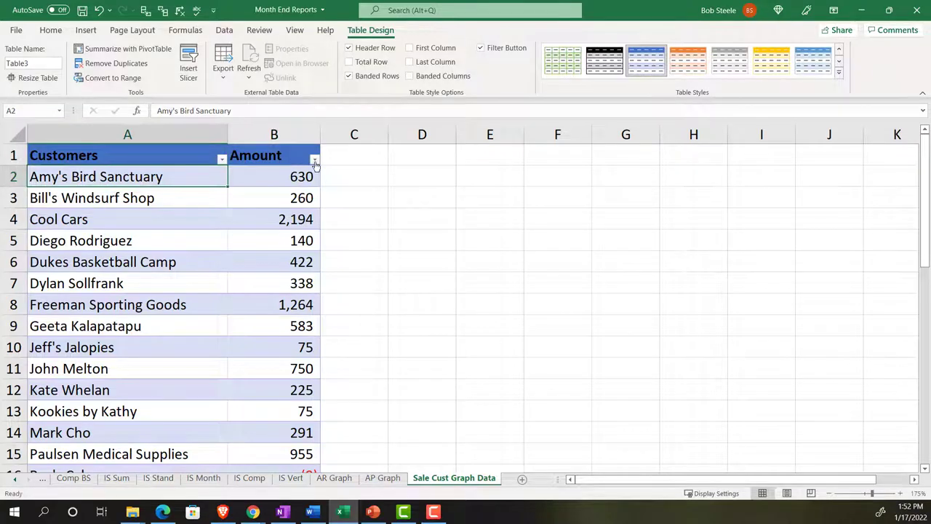
{"action": "left_click", "coordinate": [314, 160]}
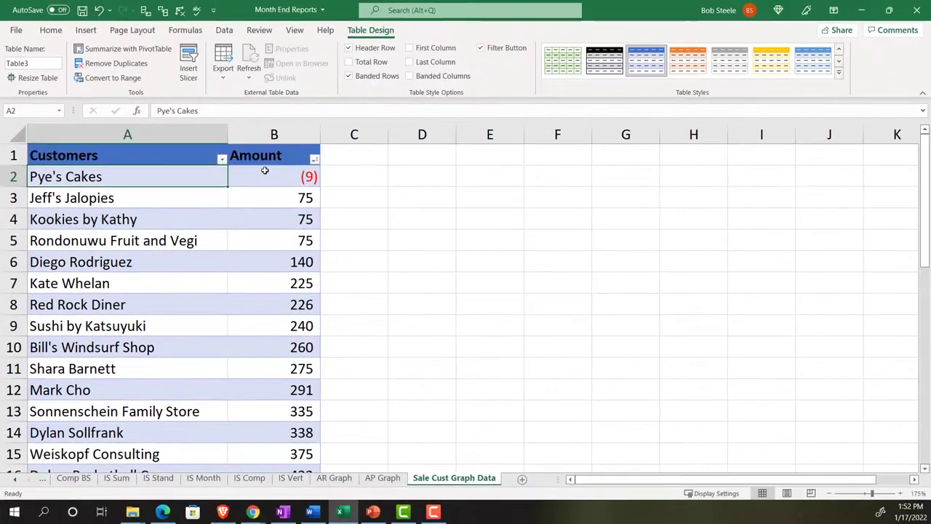
Sort the table by Amount largest to smallest, putting Cool Cars at 2,194 first
{"action": "left_click", "coordinate": [314, 158]}
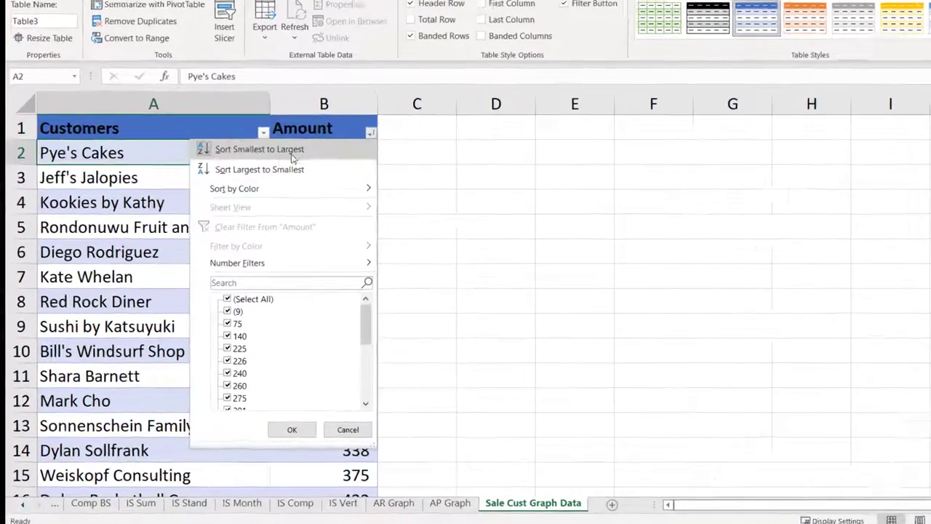
{"action": "left_click", "coordinate": [259, 169]}
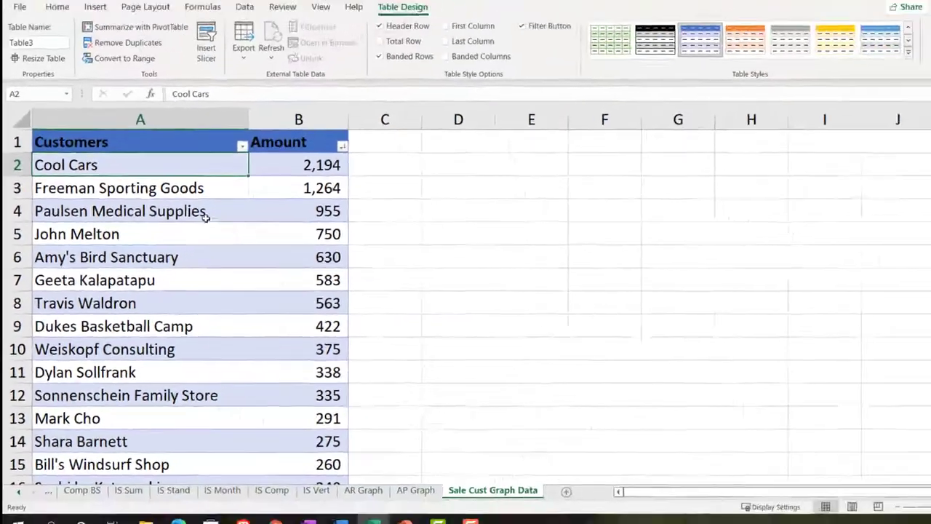
{"action": "left_click_drag", "start_coordinate": [140, 164], "coordinate": [128, 240]}
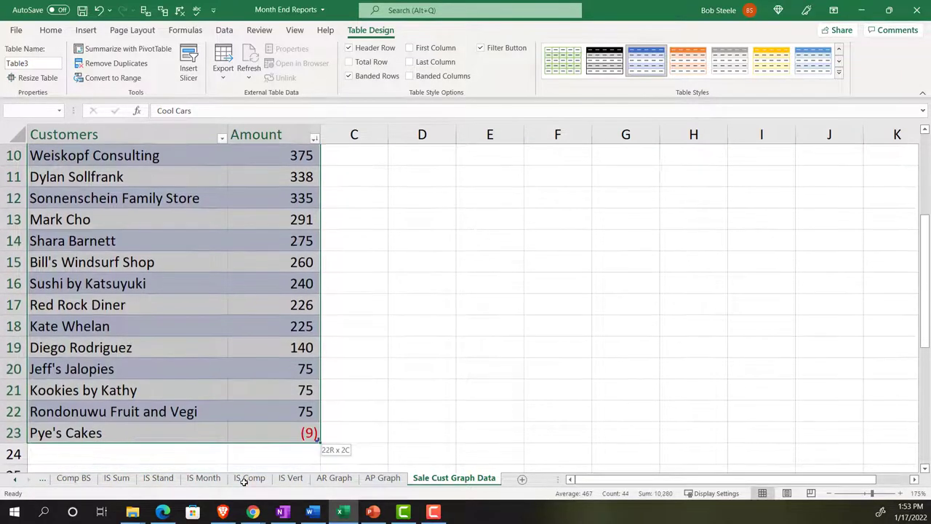
{"action": "scroll", "scroll_direction": "down", "scroll_amount": 3}
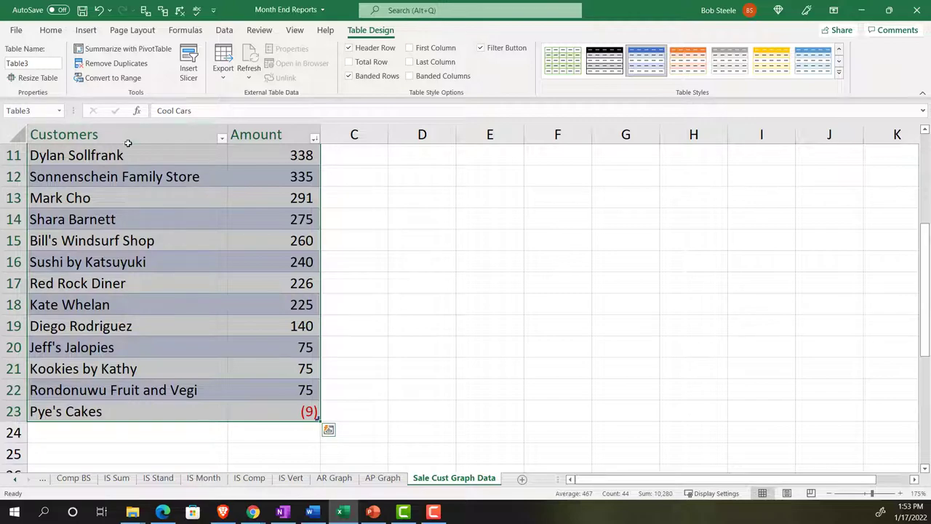
{"action": "left_click", "coordinate": [85, 30]}
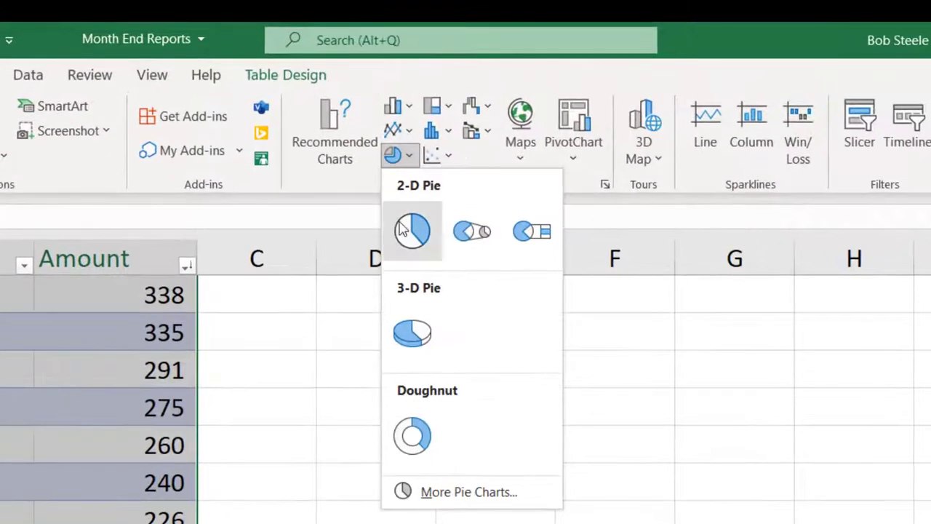
{"action": "left_click", "coordinate": [412, 230]}
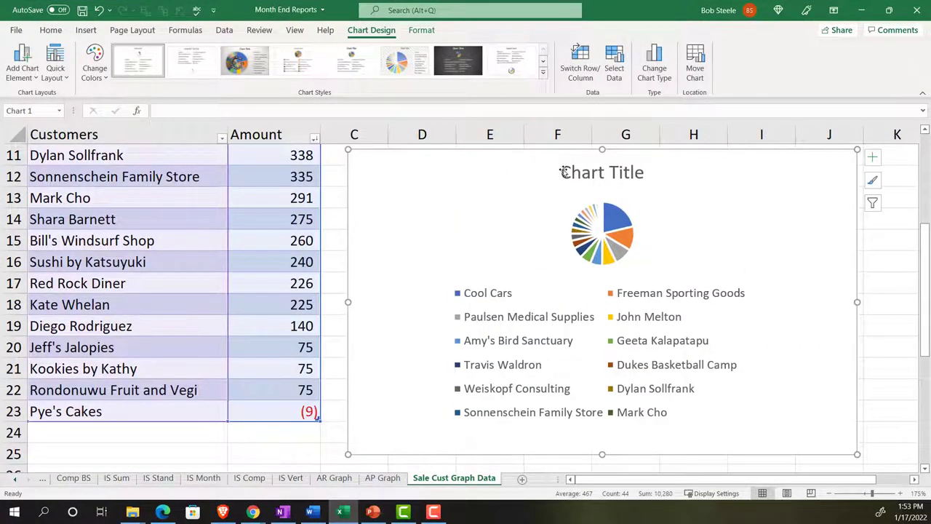
{"action": "left_click", "coordinate": [602, 172]}
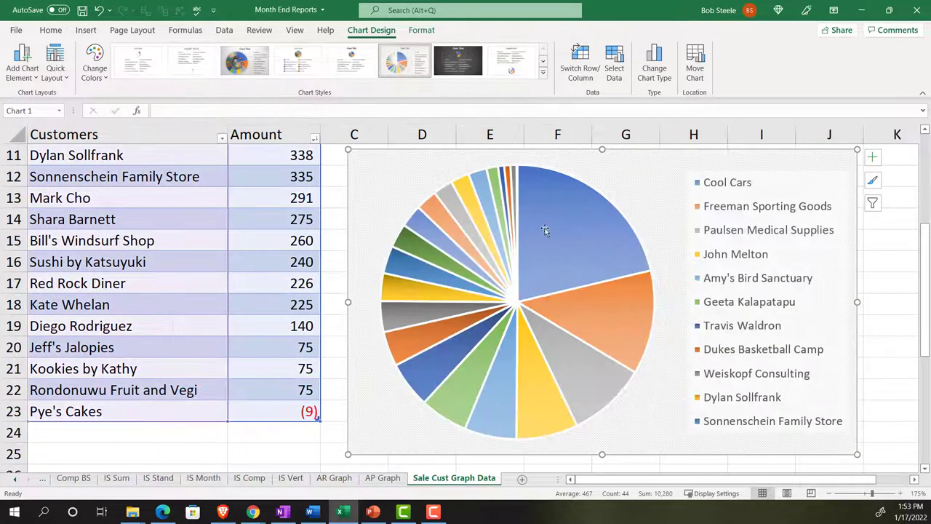
{"action": "mouse_move", "coordinate": [587, 270]}
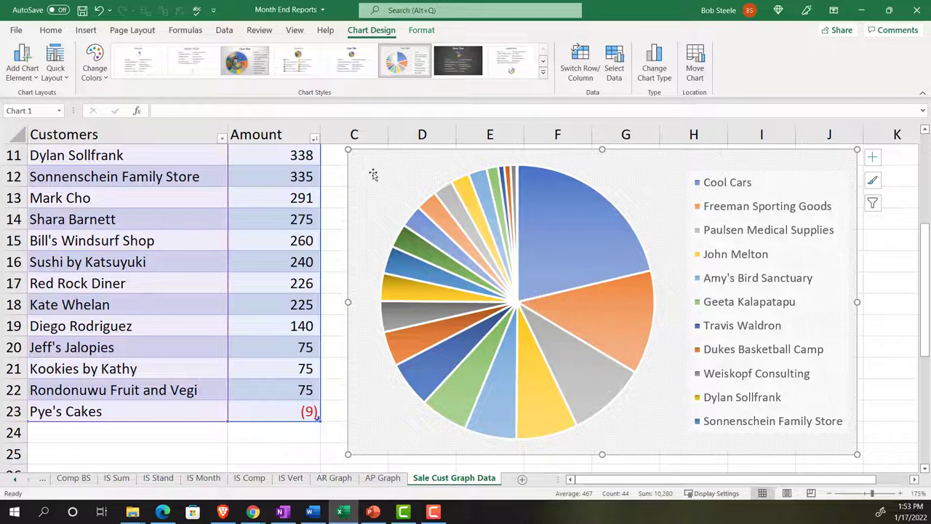
{"action": "mouse_move", "coordinate": [513, 175]}
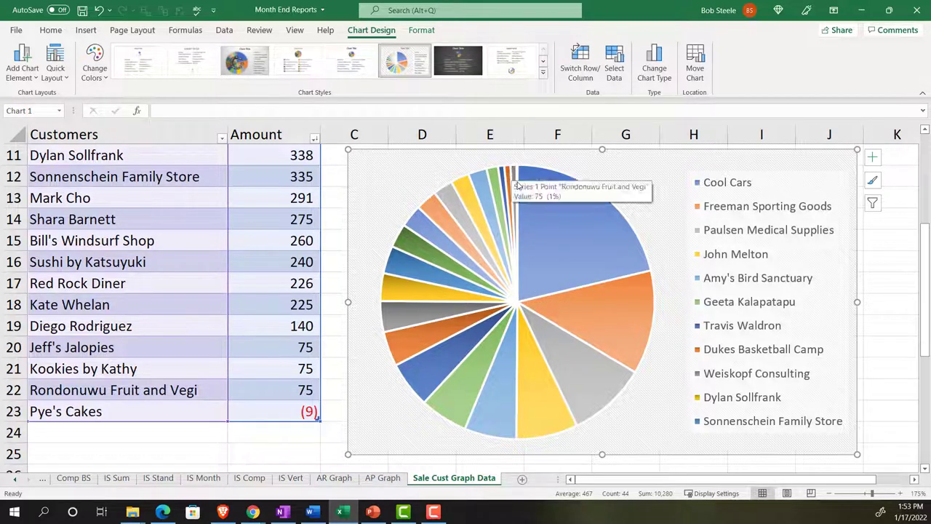
{"action": "mouse_move", "coordinate": [377, 184]}
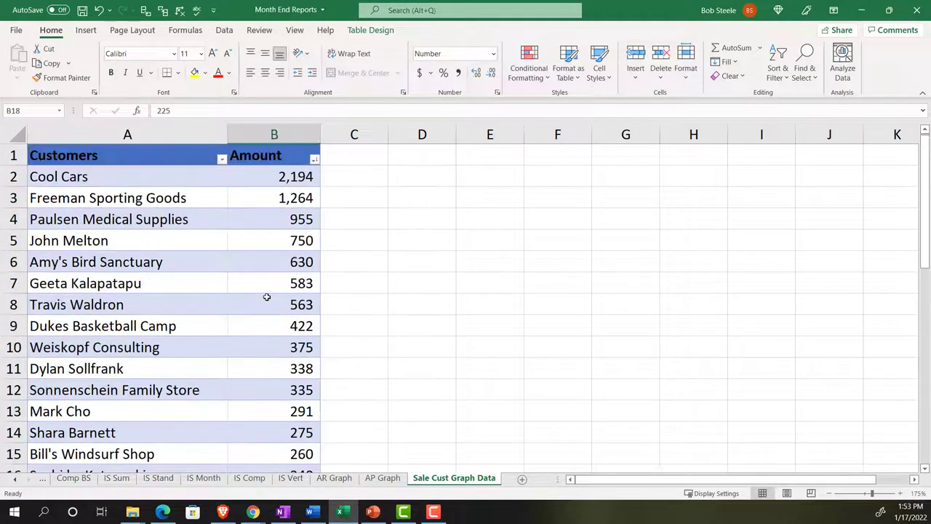
Check the unrounded amounts and sum the smaller customers' amounts to 2,546
{"action": "left_click", "coordinate": [273, 176]}
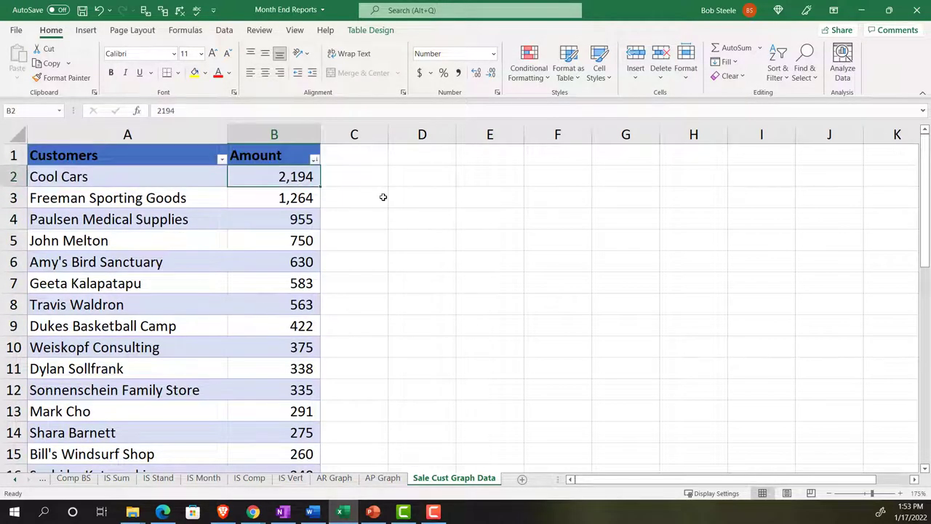
{"action": "left_click", "coordinate": [274, 283]}
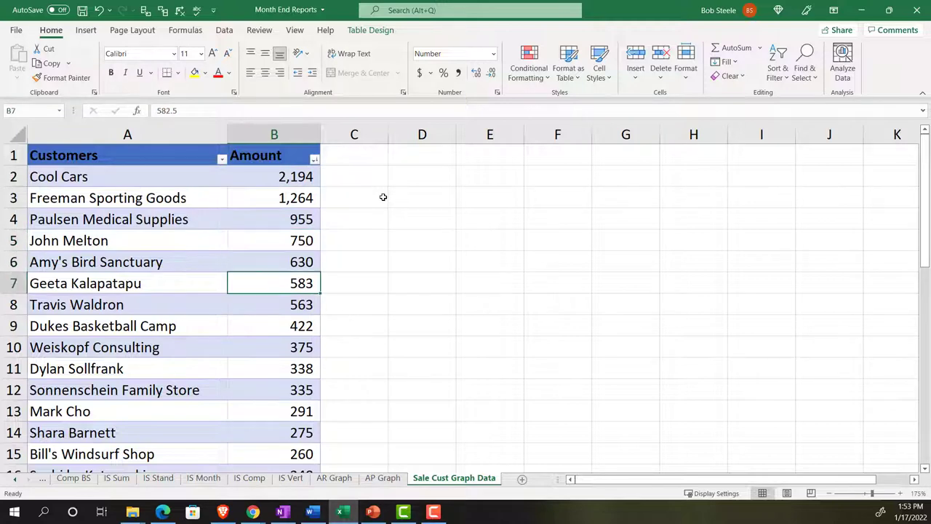
{"action": "left_click", "coordinate": [274, 368]}
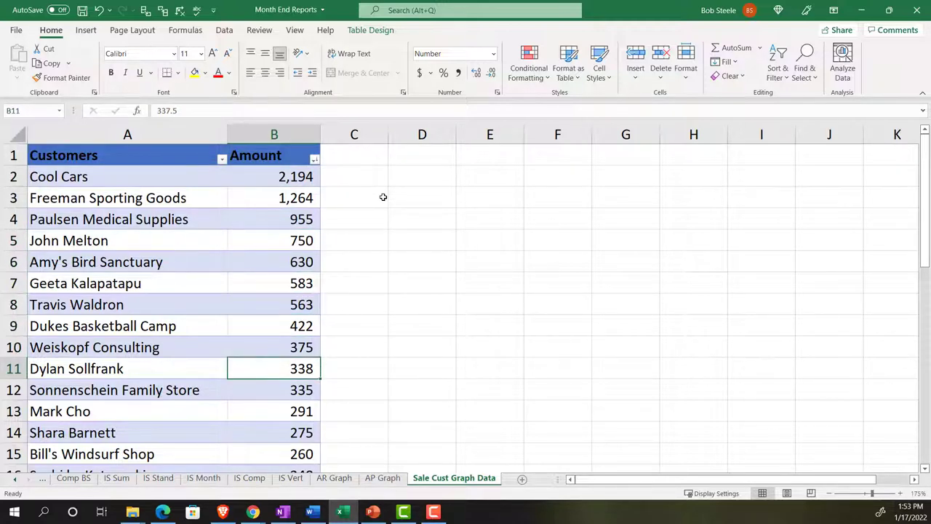
{"action": "left_click_drag", "start_coordinate": [301, 368], "coordinate": [283, 398]}
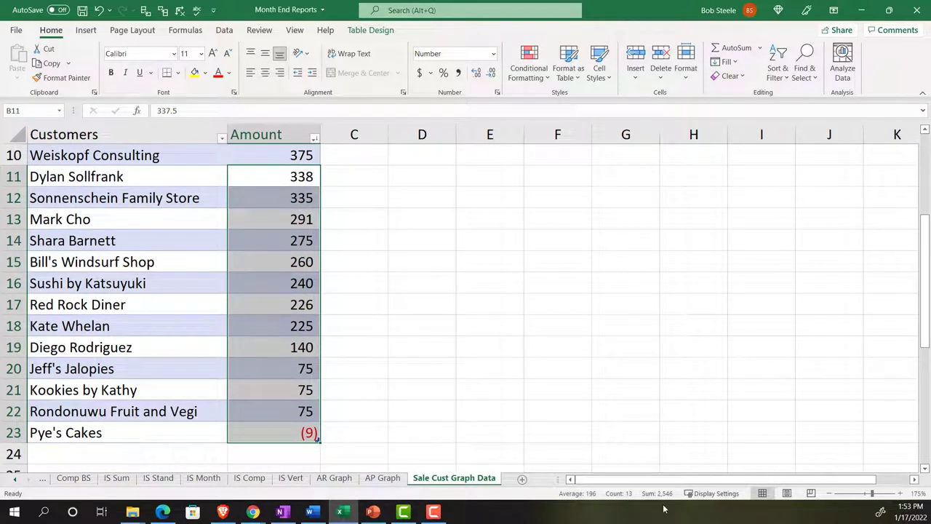
Replace B11 with 2546 labelled Other, remove the remaining smaller customer rows, and select the table
{"action": "left_click", "coordinate": [301, 176]}
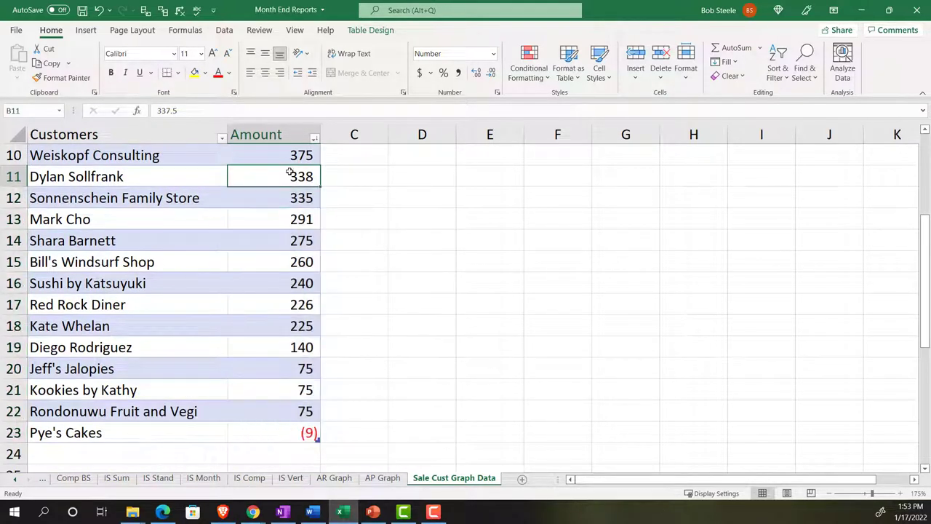
{"action": "type", "text": "2546"}
{"action": "left_click", "coordinate": [127, 176]}
{"action": "type", "text": "Otehr"}
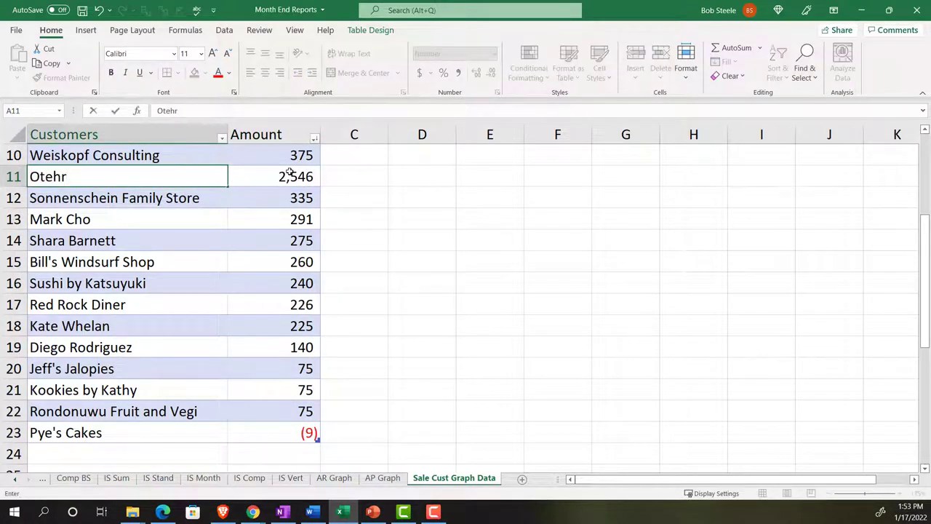
{"action": "type", "text": "jh"}
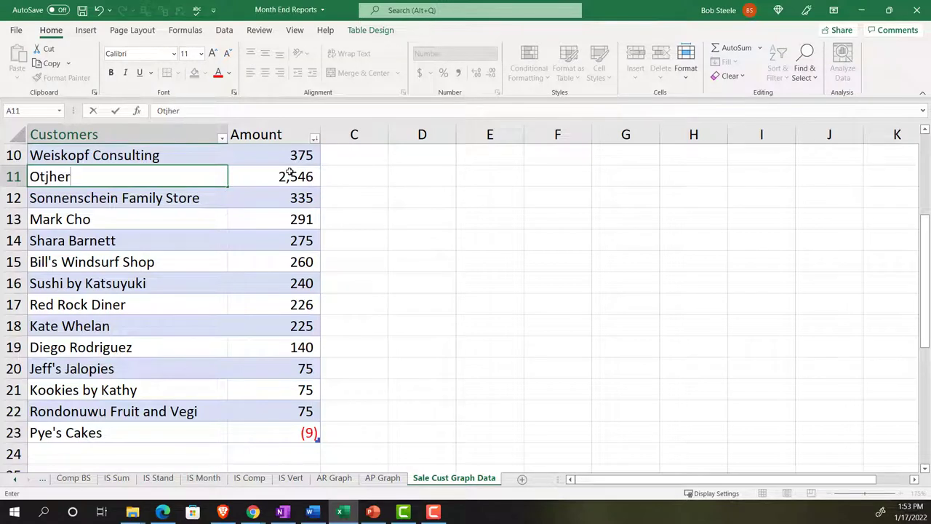
{"action": "key", "text": "BackSpace"}
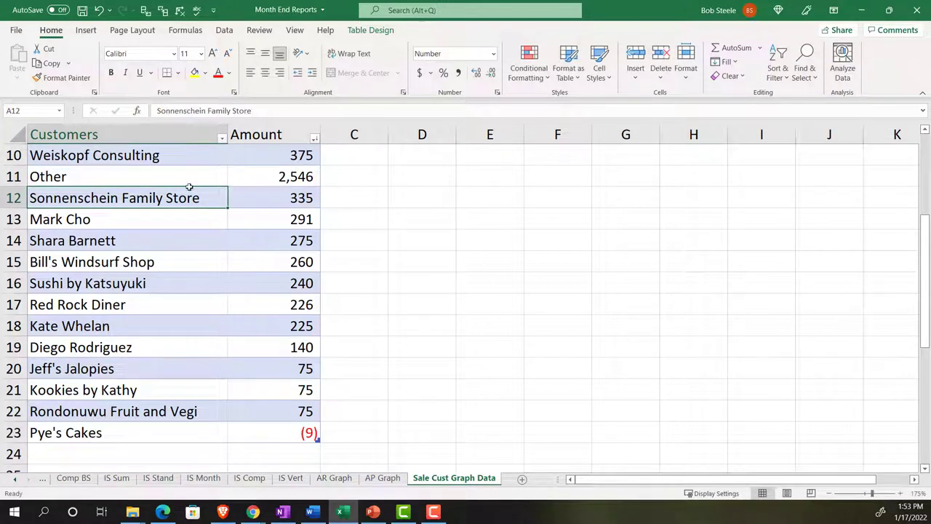
{"action": "left_click", "coordinate": [13, 197]}
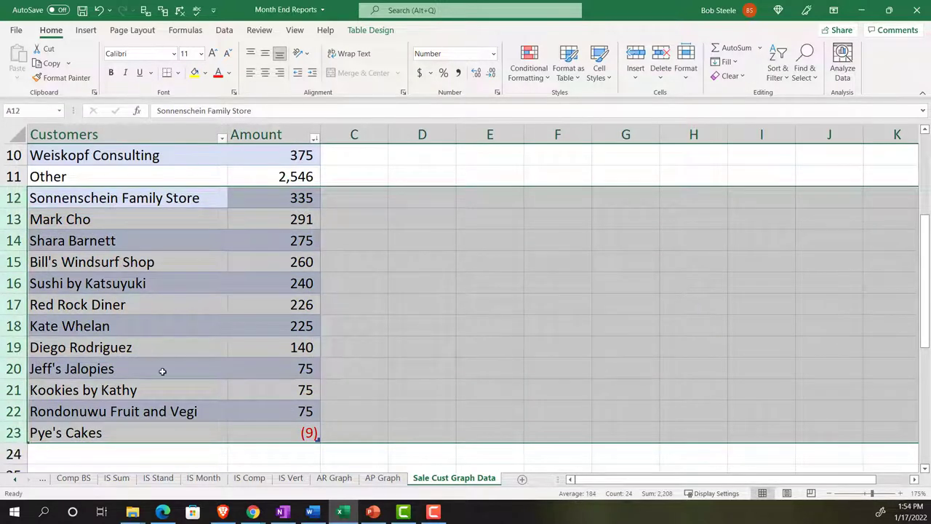
{"action": "mouse_move", "coordinate": [180, 282]}
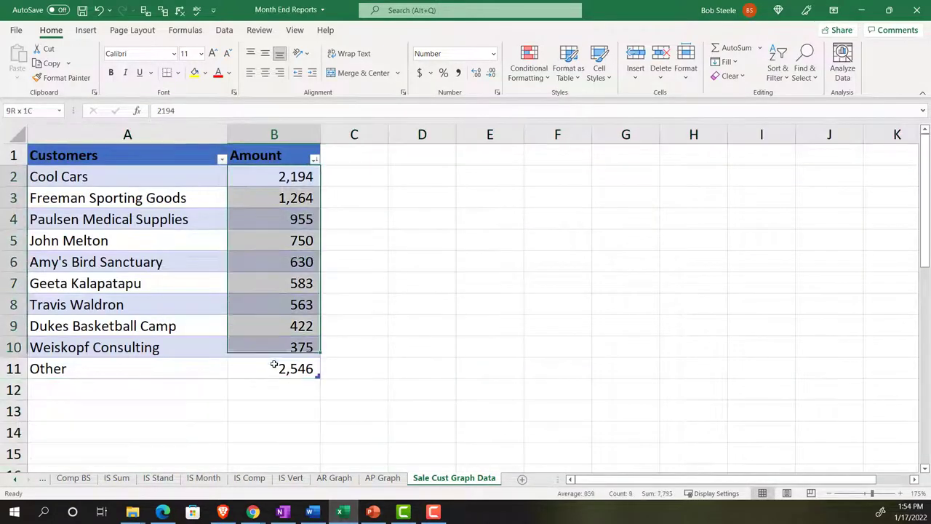
{"action": "left_click", "coordinate": [273, 368]}
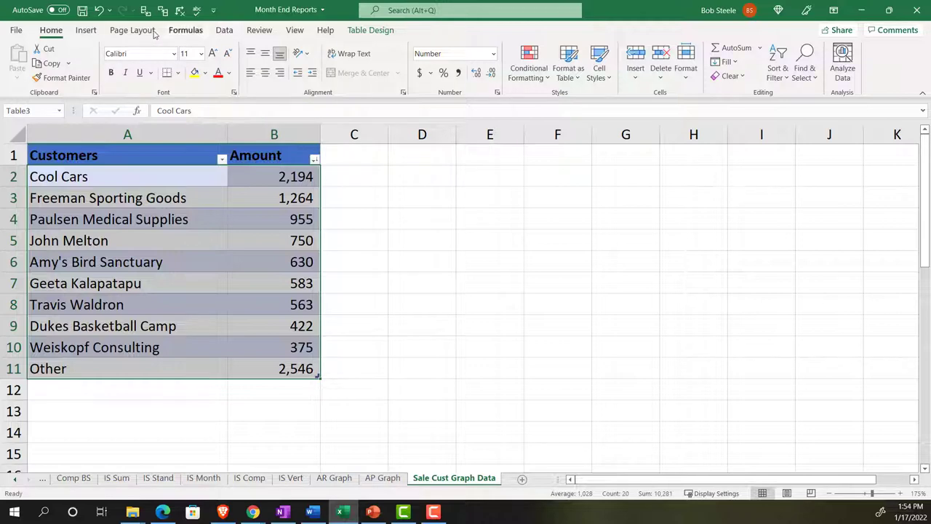
Insert a 2-D pie chart and apply the style with percentage labels and side legend
{"action": "left_click", "coordinate": [86, 29]}
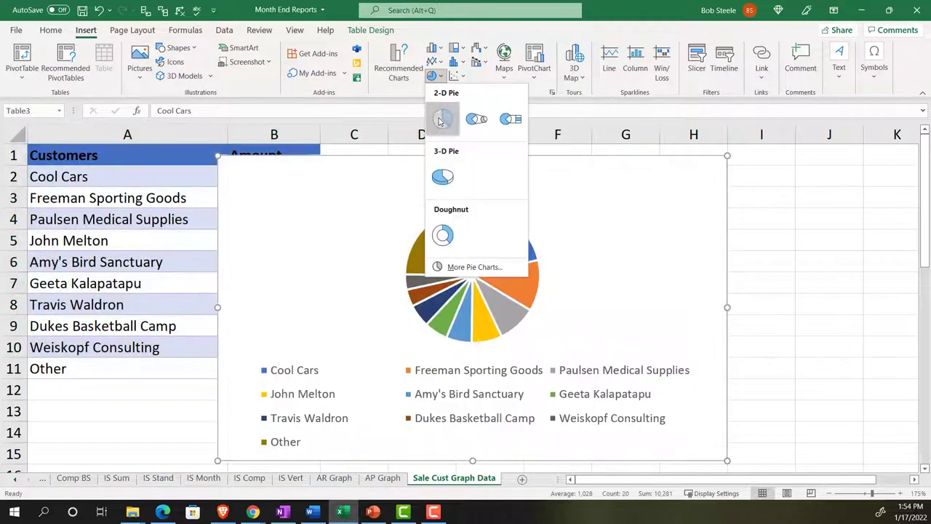
{"action": "left_click", "coordinate": [443, 119]}
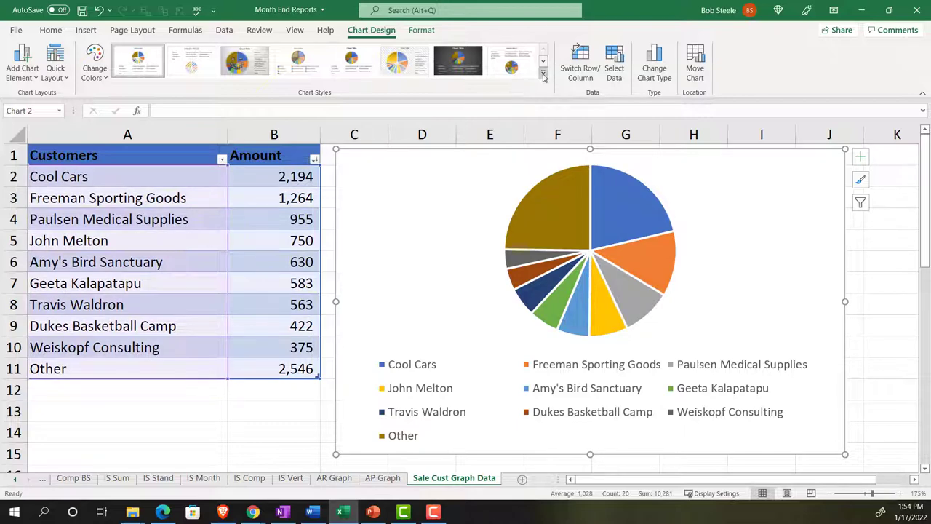
{"action": "left_click", "coordinate": [404, 60]}
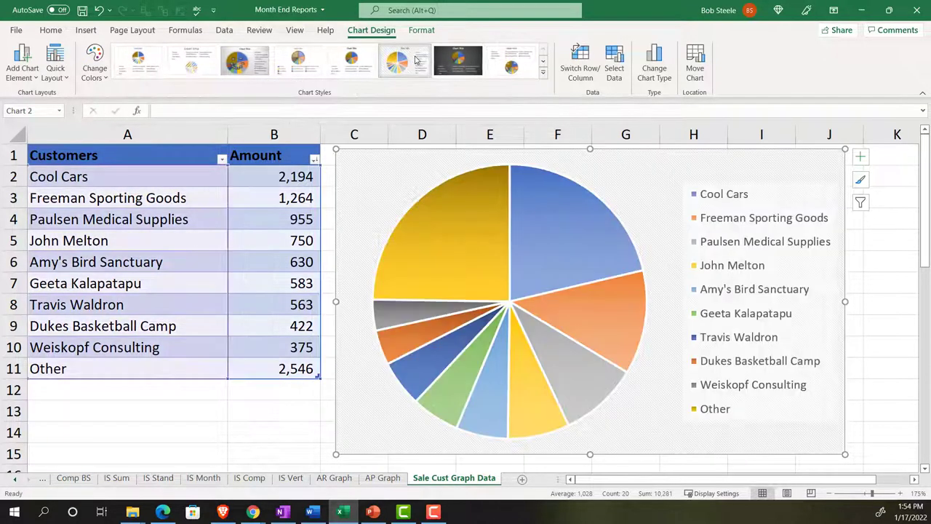
{"action": "left_click", "coordinate": [457, 62]}
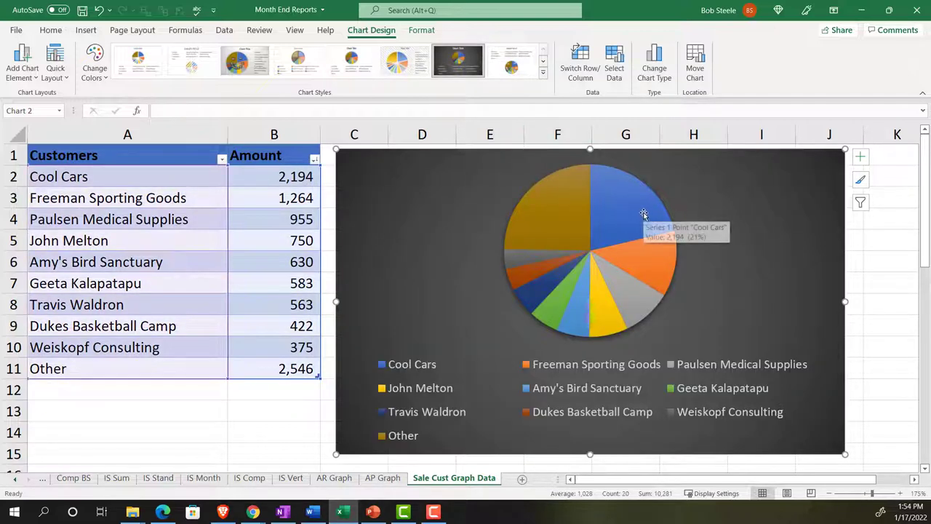
{"action": "mouse_move", "coordinate": [820, 212]}
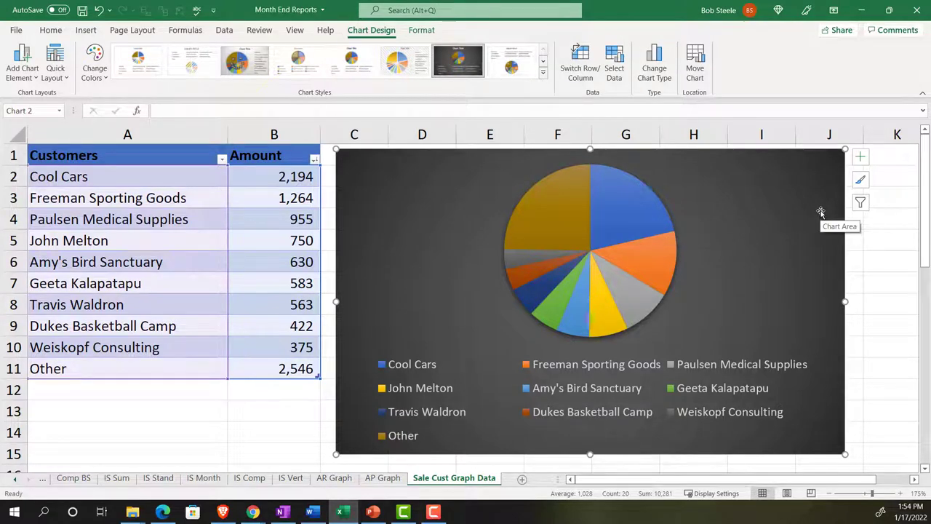
{"action": "left_click", "coordinate": [297, 61]}
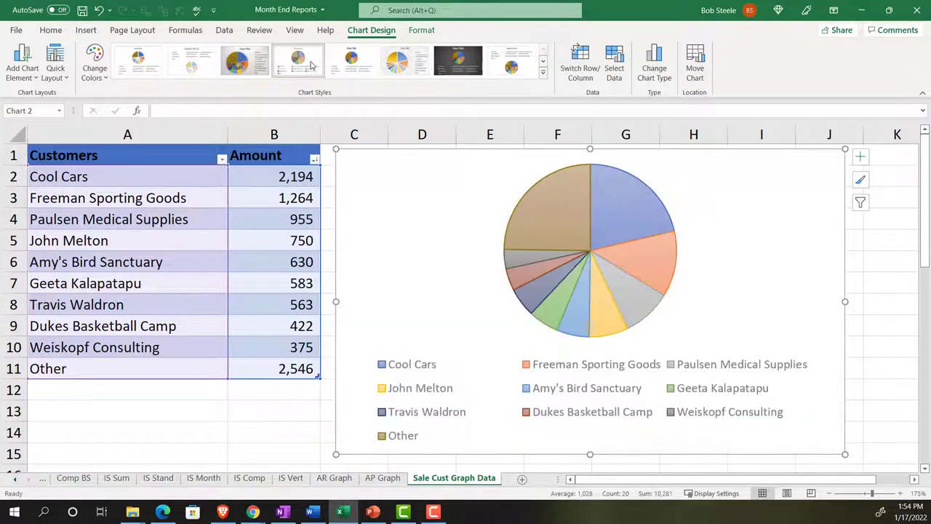
{"action": "left_click", "coordinate": [244, 61]}
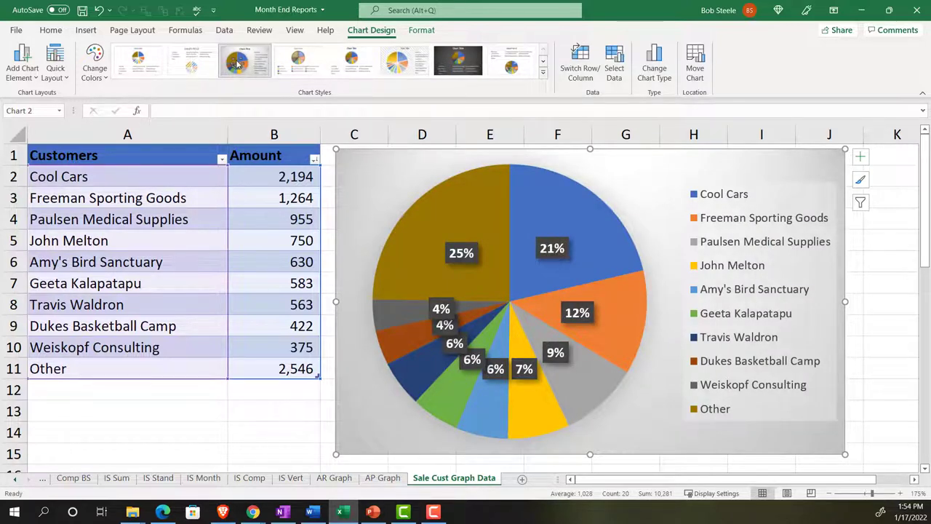
{"action": "mouse_move", "coordinate": [386, 324]}
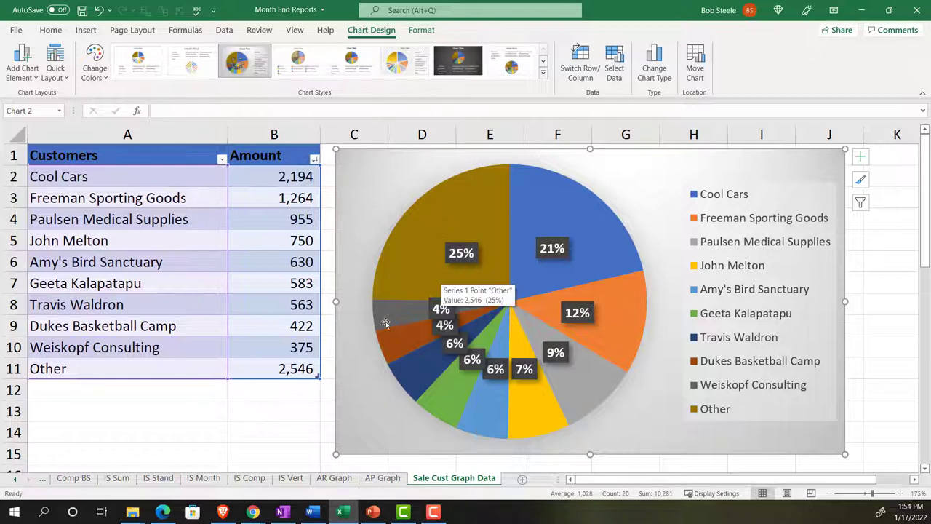
{"action": "left_click", "coordinate": [247, 408]}
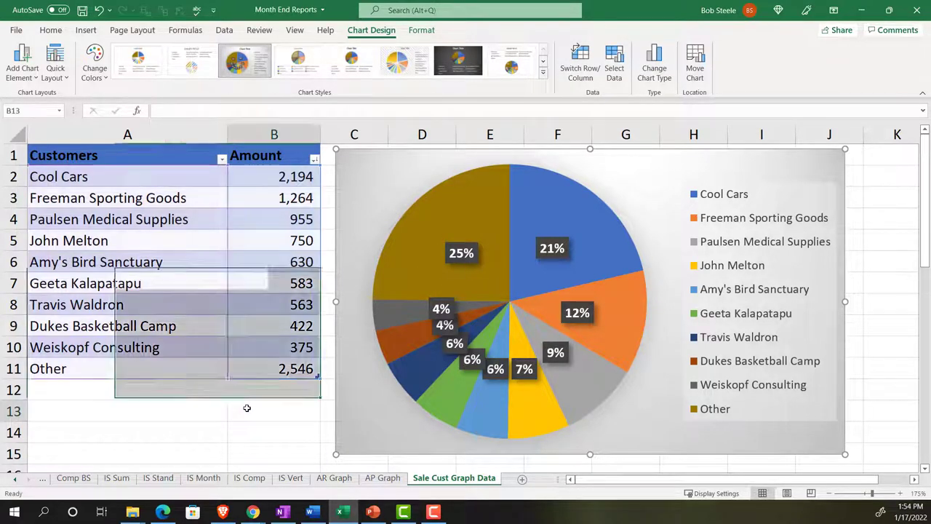
{"action": "left_click", "coordinate": [274, 410]}
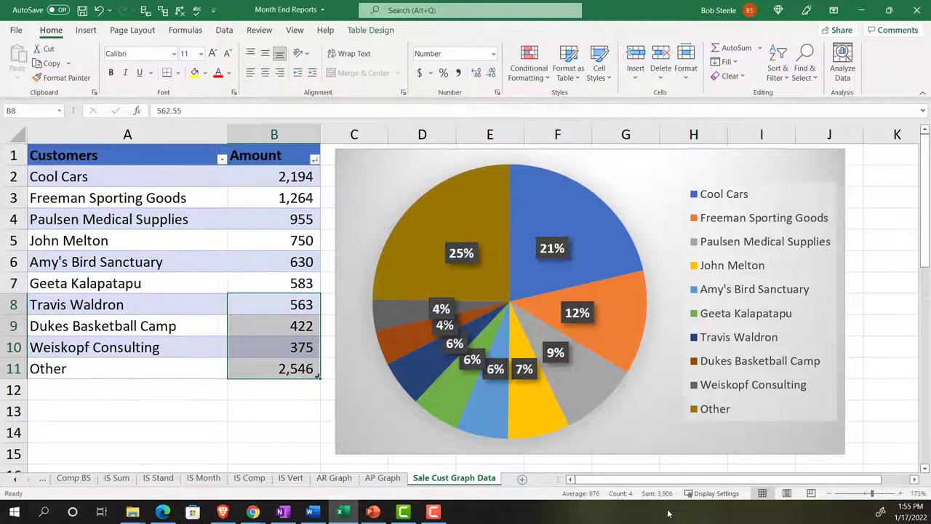
{"action": "left_click", "coordinate": [301, 305]}
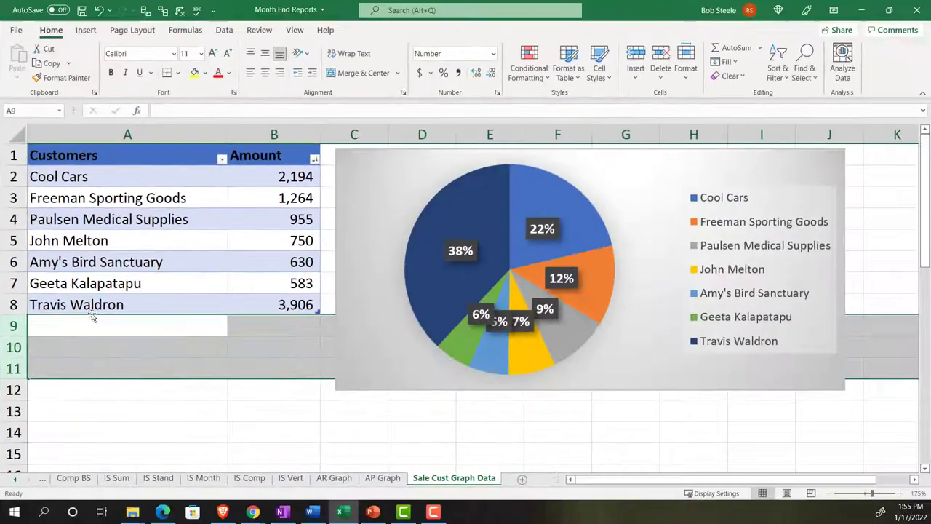
{"action": "type", "text": "Other"}
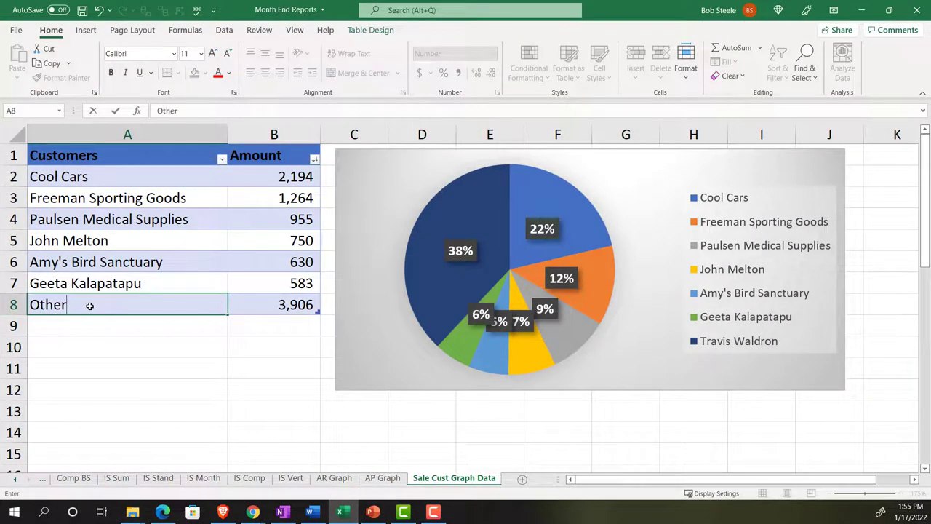
{"action": "key", "text": "Return"}
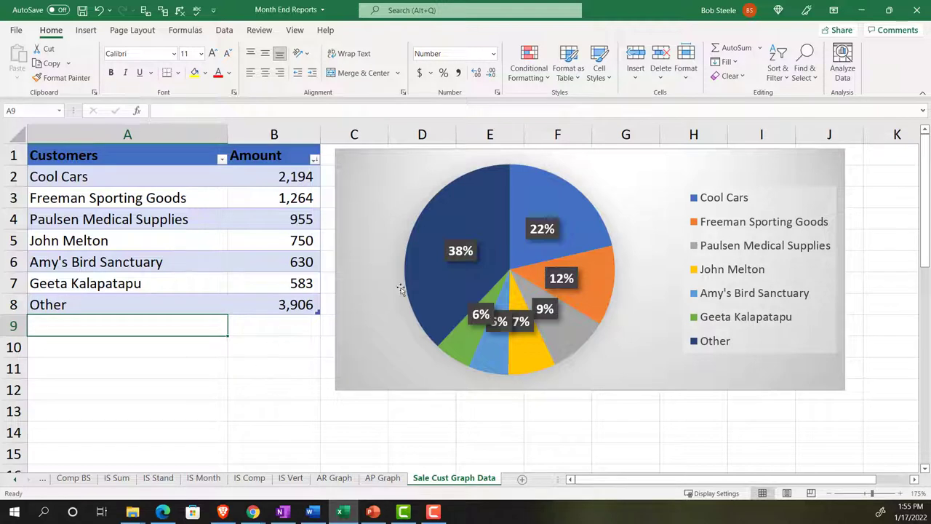
{"action": "mouse_move", "coordinate": [451, 272]}
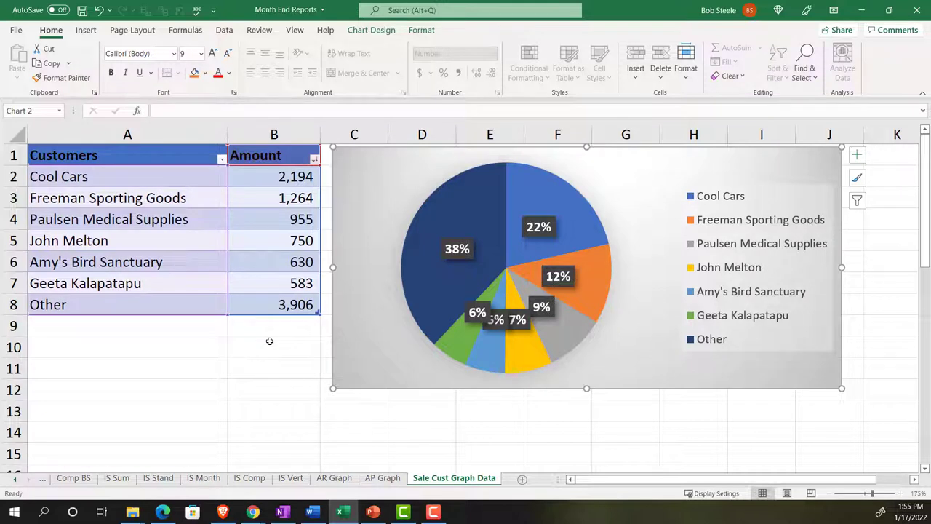
Enter a SUM of the eight customer amounts below the table, showing 10,281
{"action": "left_click", "coordinate": [269, 367]}
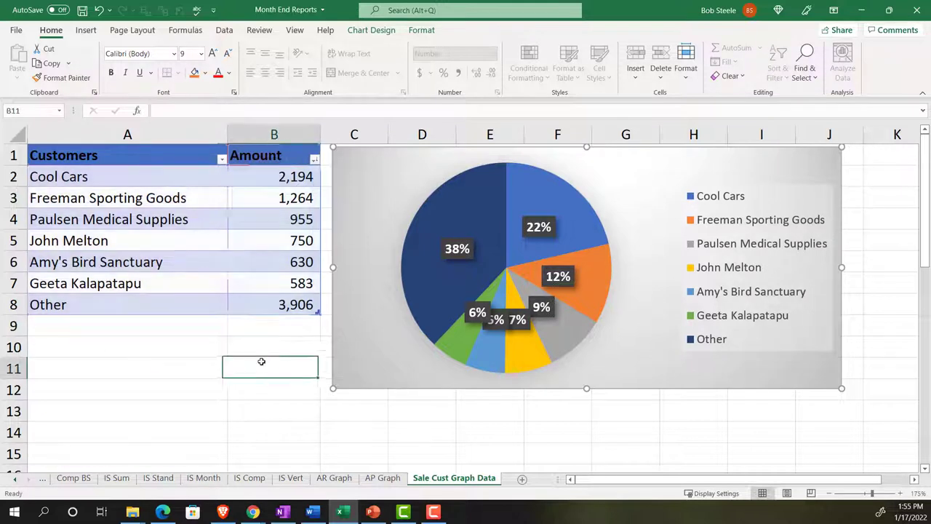
{"action": "left_click", "coordinate": [277, 347]}
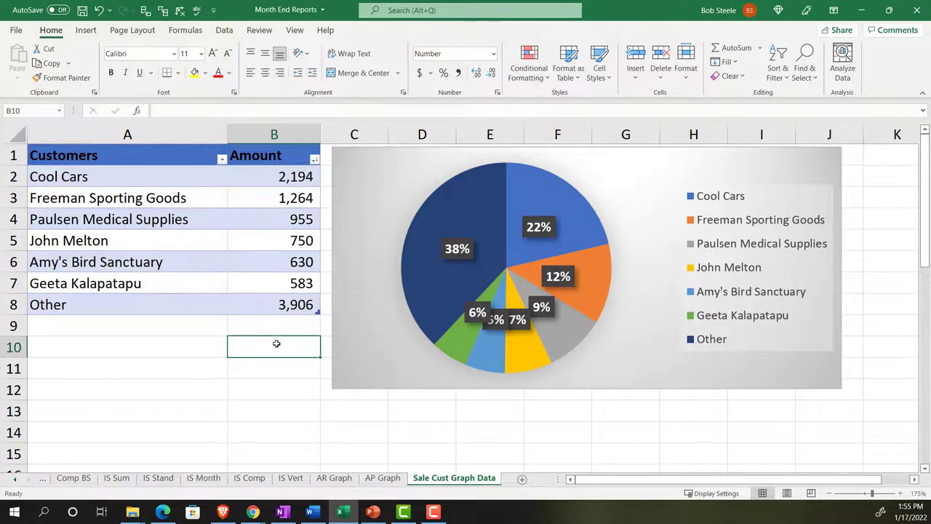
{"action": "type", "text": "=sum("}
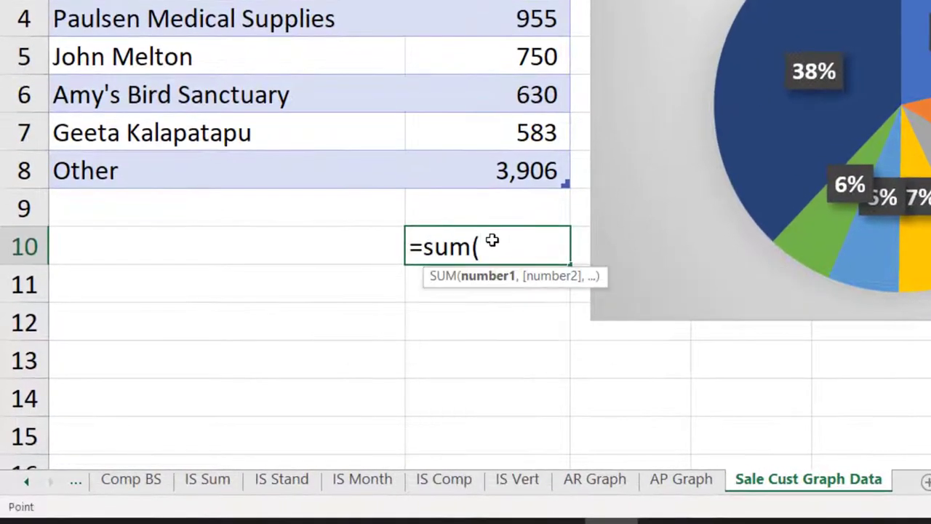
{"action": "left_click", "coordinate": [487, 170]}
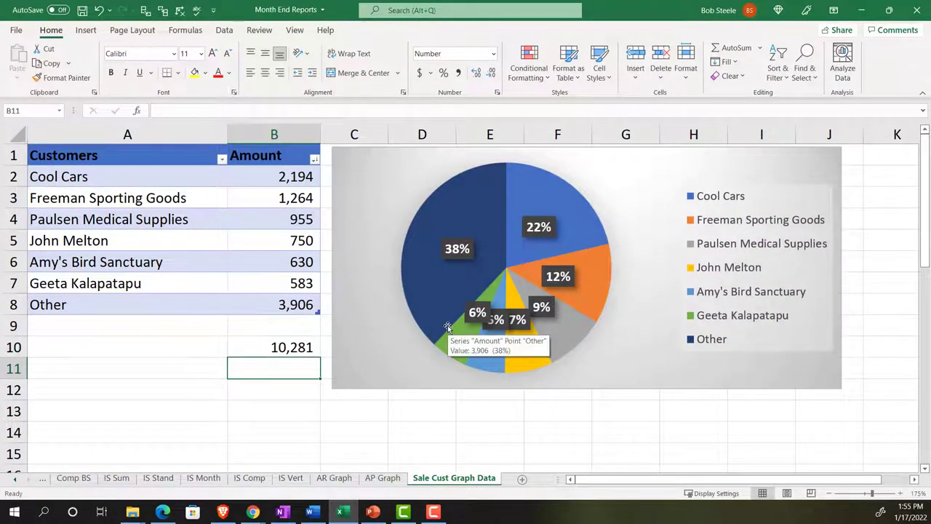
{"action": "mouse_move", "coordinate": [303, 387]}
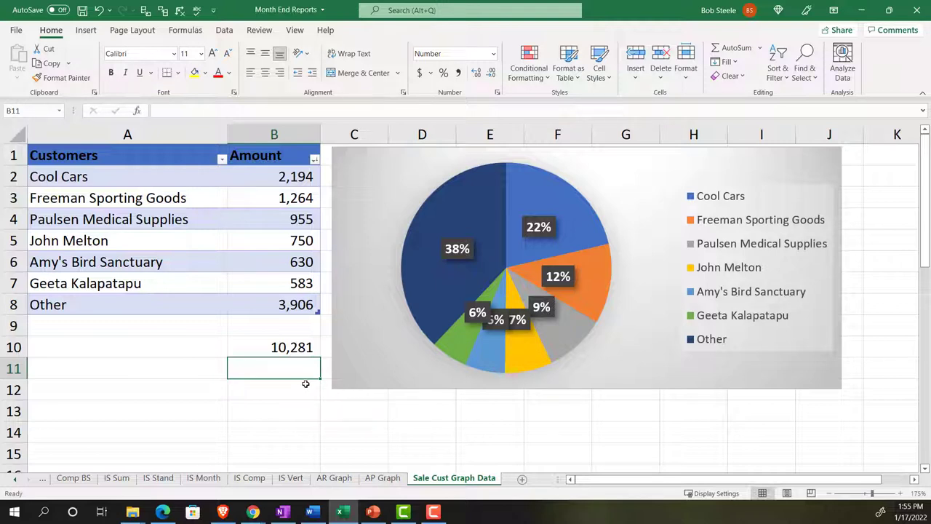
{"action": "mouse_move", "coordinate": [440, 436]}
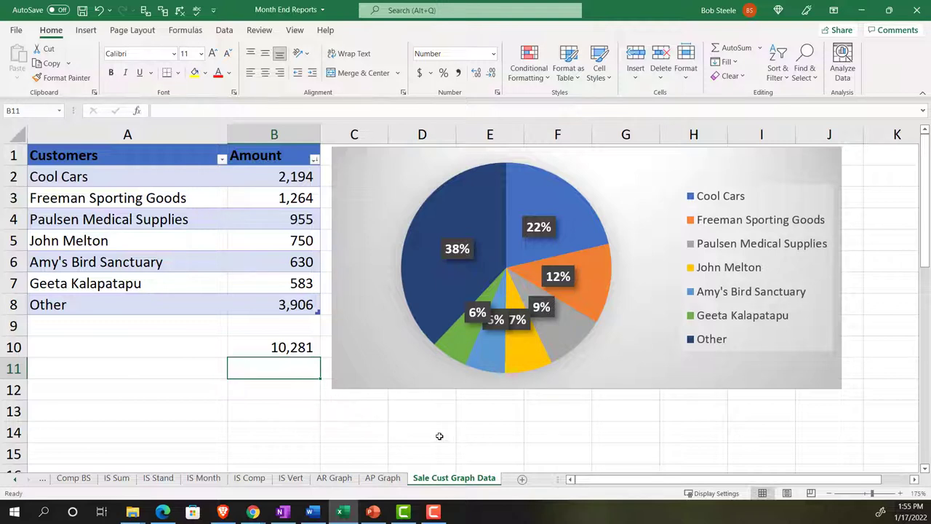
{"action": "mouse_move", "coordinate": [791, 339]}
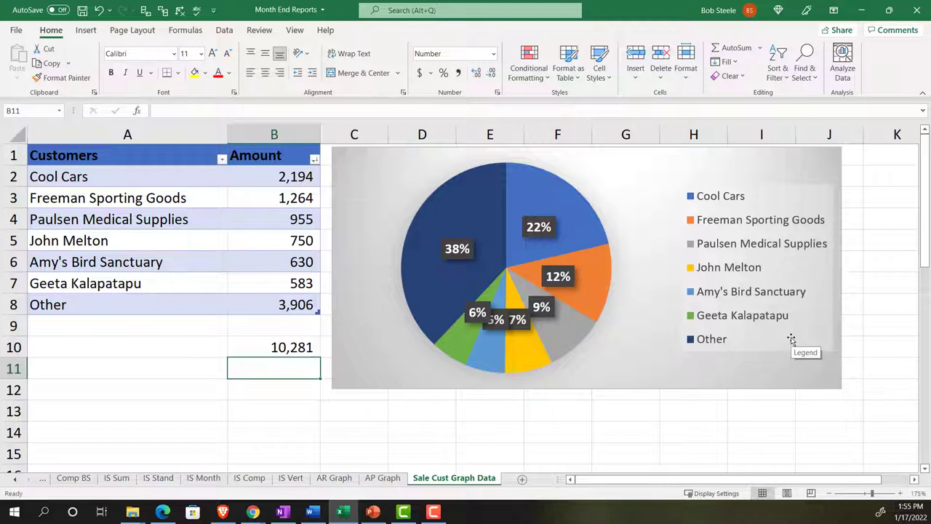
{"action": "mouse_move", "coordinate": [676, 391]}
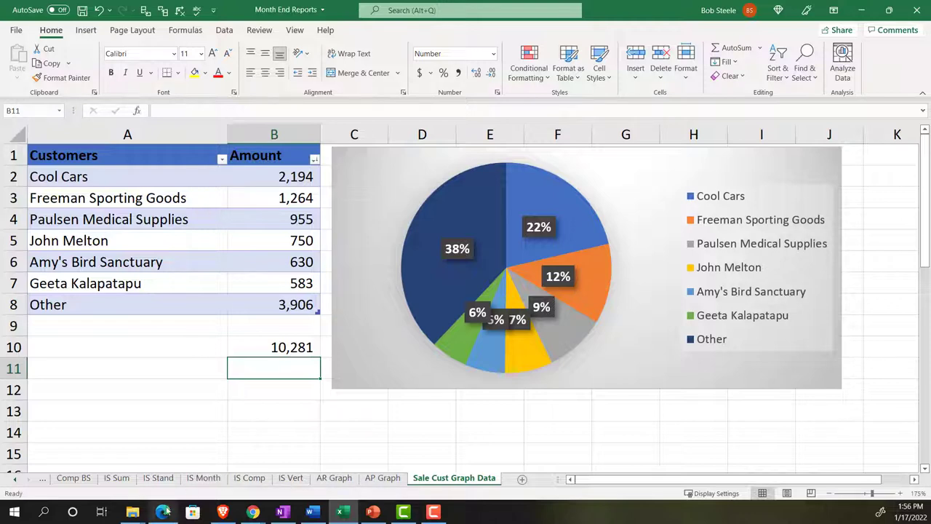
Return to the QuickBooks Online Profit and Loss report showing Total Income of $10,200.77
{"action": "left_click", "coordinate": [163, 511]}
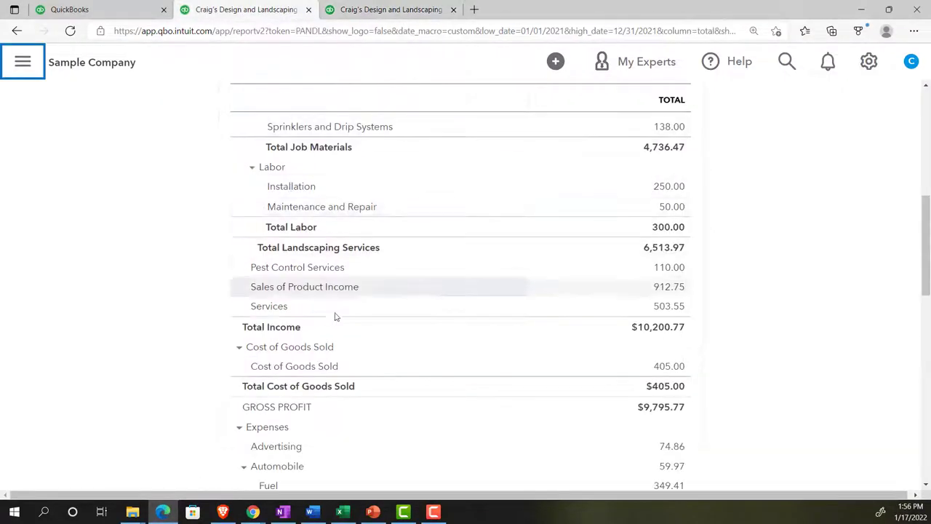
{"action": "mouse_move", "coordinate": [632, 326]}
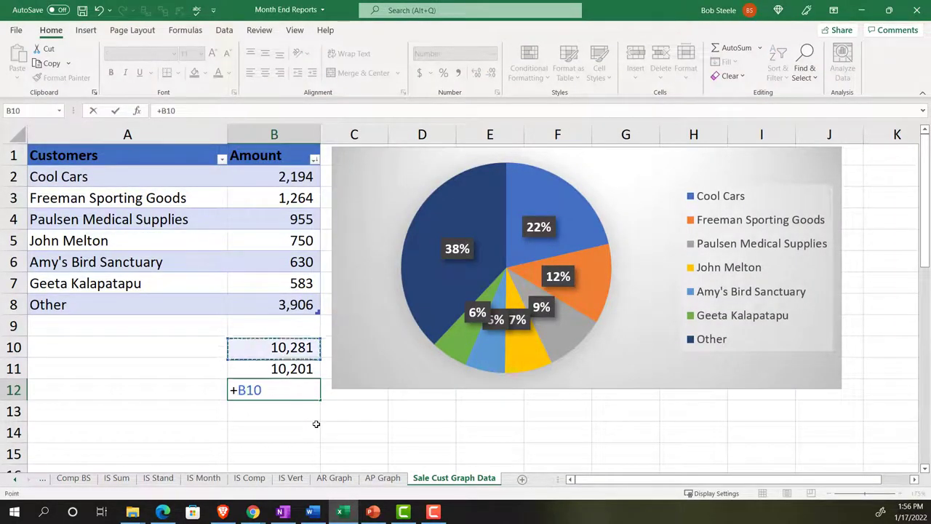
Compute the 80 difference between the 10,281 total and QuickBooks' 10,201 with =B10-B11
{"action": "key", "text": "Return"}
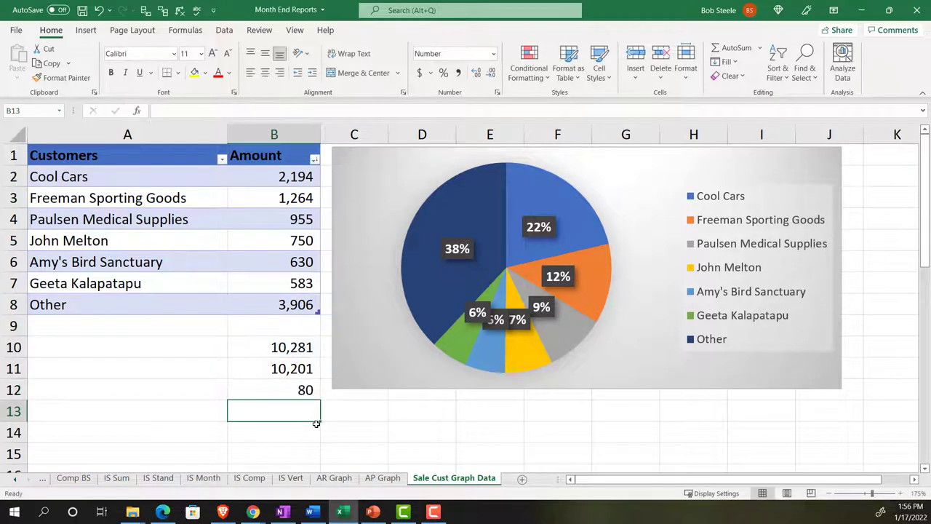
{"action": "mouse_move", "coordinate": [347, 433]}
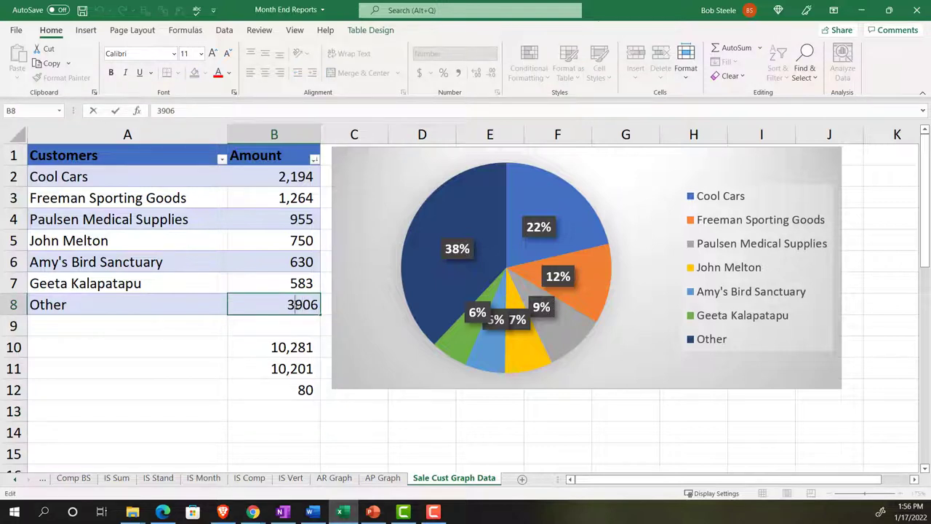
Change the Other amount in B8 to =3906-80, giving 3,826
{"action": "type", "text": "="}
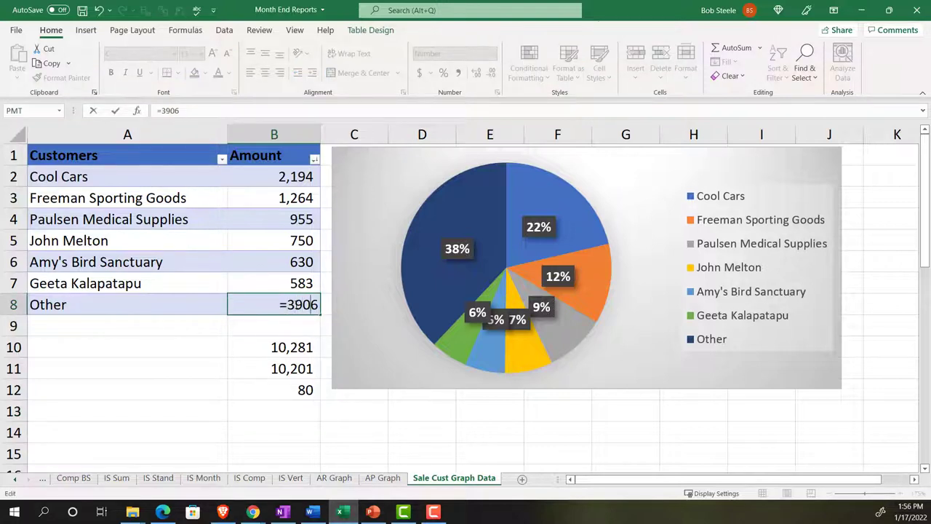
{"action": "type", "text": "-"}
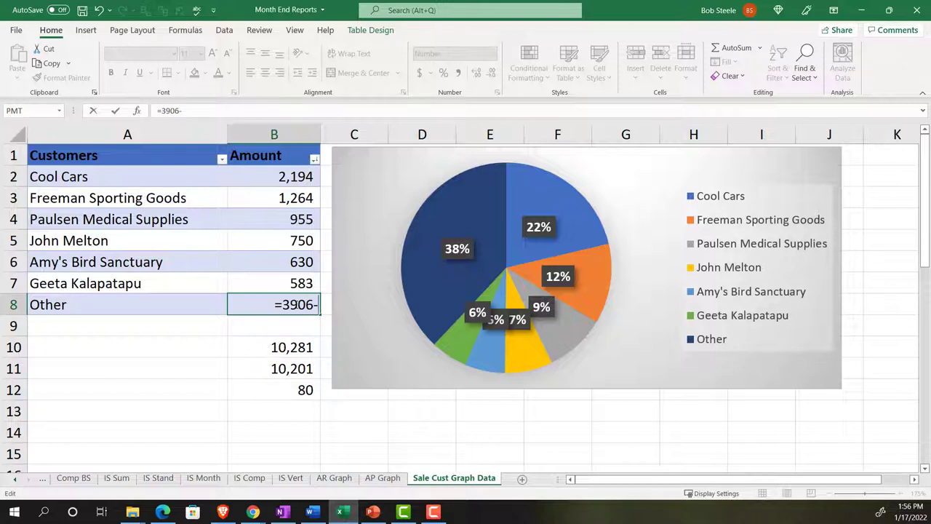
{"action": "key", "text": "Return"}
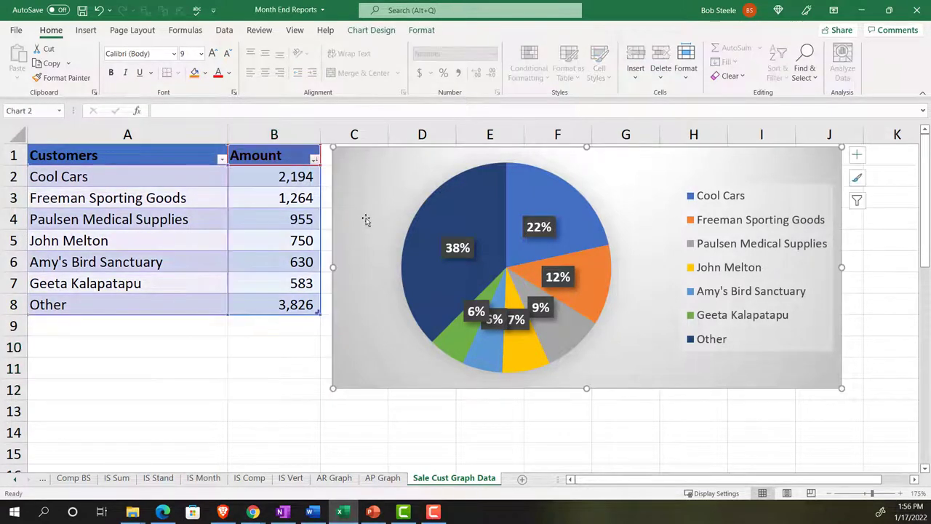
{"action": "mouse_move", "coordinate": [349, 283]}
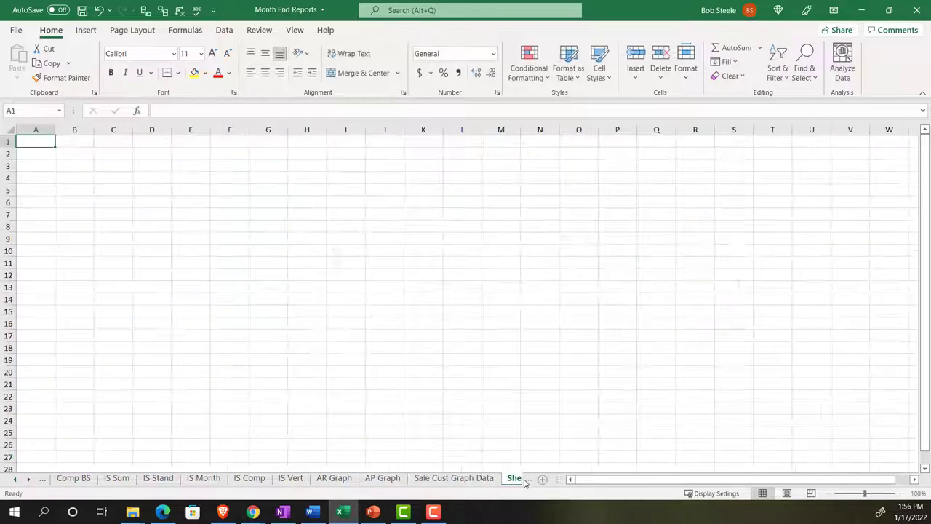
Name the new sheet 'Sales cust Graph' and move the pie chart onto it
{"action": "left_click", "coordinate": [542, 478]}
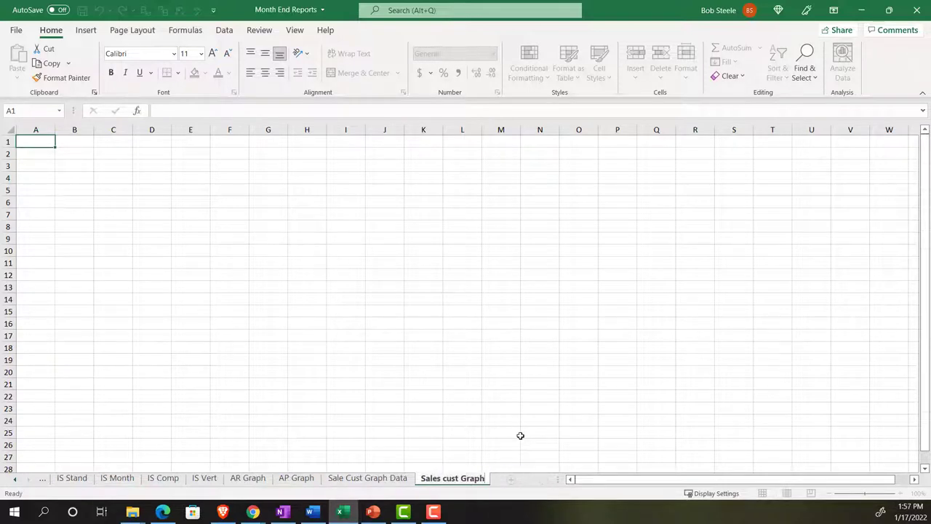
{"action": "left_click", "coordinate": [368, 478]}
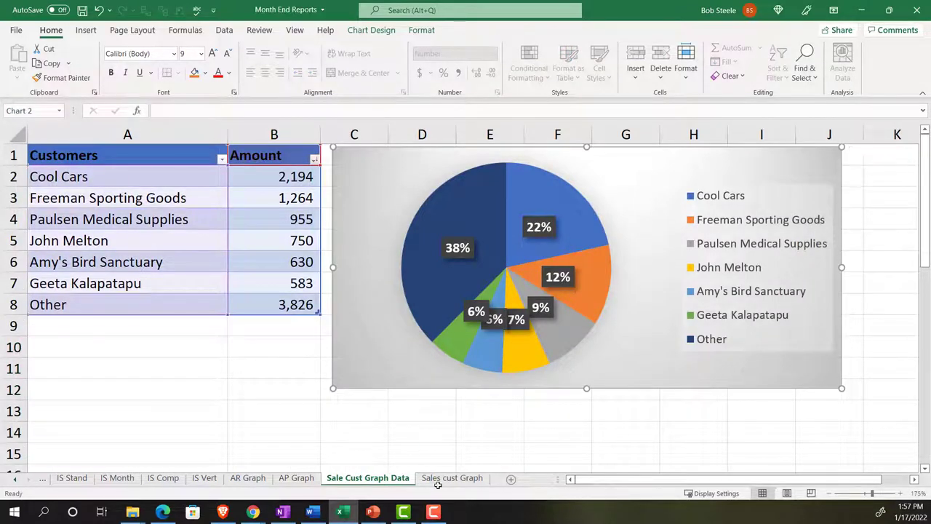
{"action": "left_click", "coordinate": [452, 478]}
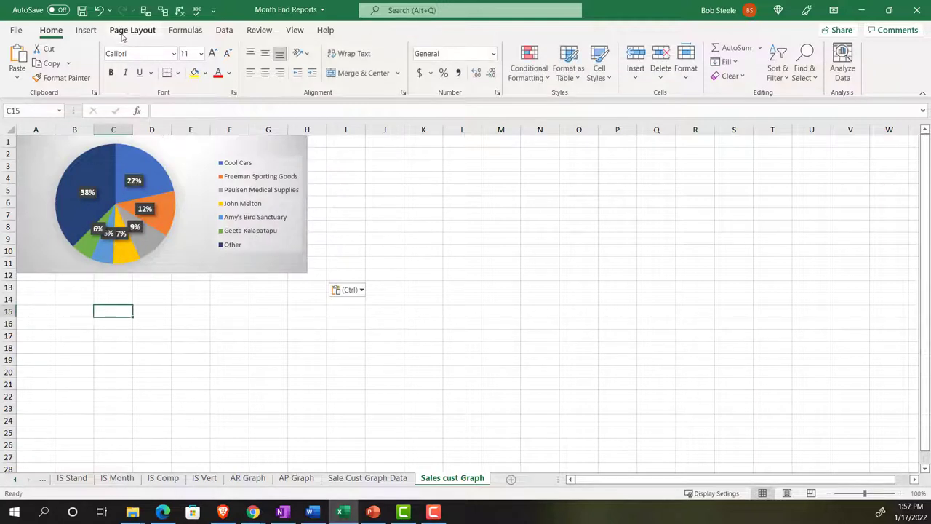
Set the graph sheet to landscape orientation and enlarge the pasted pie chart
{"action": "left_click", "coordinate": [134, 62]}
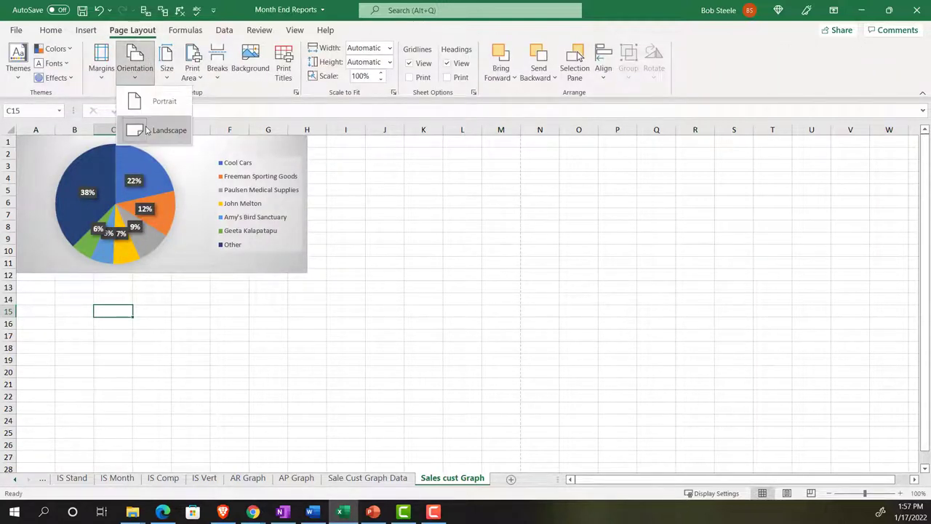
{"action": "left_click", "coordinate": [169, 129]}
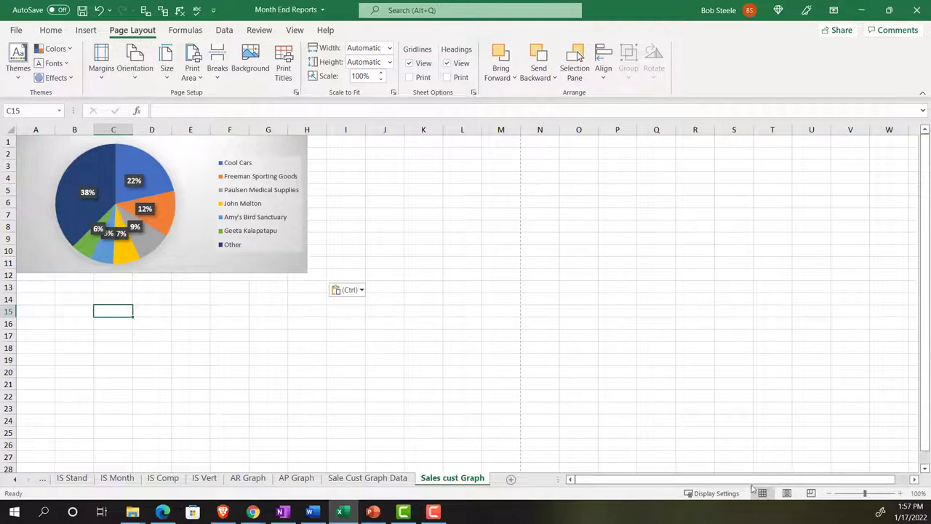
{"action": "left_click", "coordinate": [145, 204]}
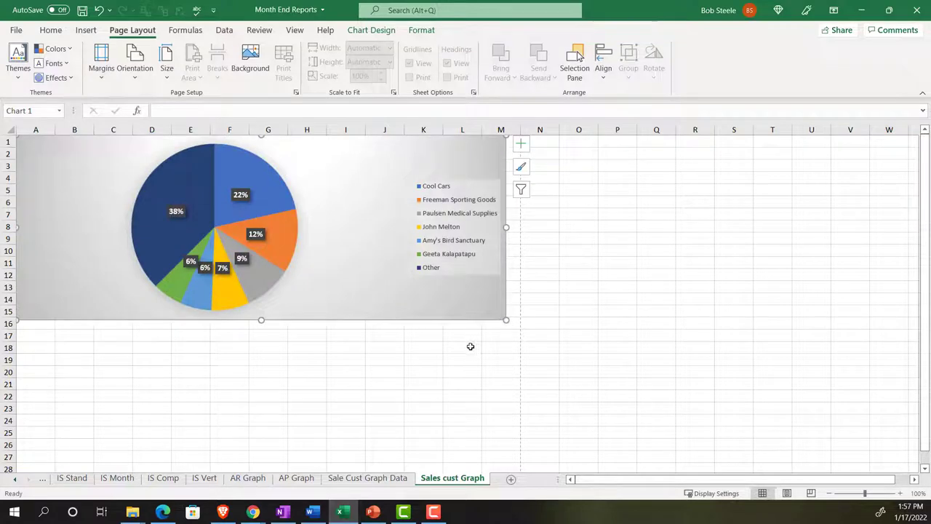
{"action": "left_click", "coordinate": [367, 478]}
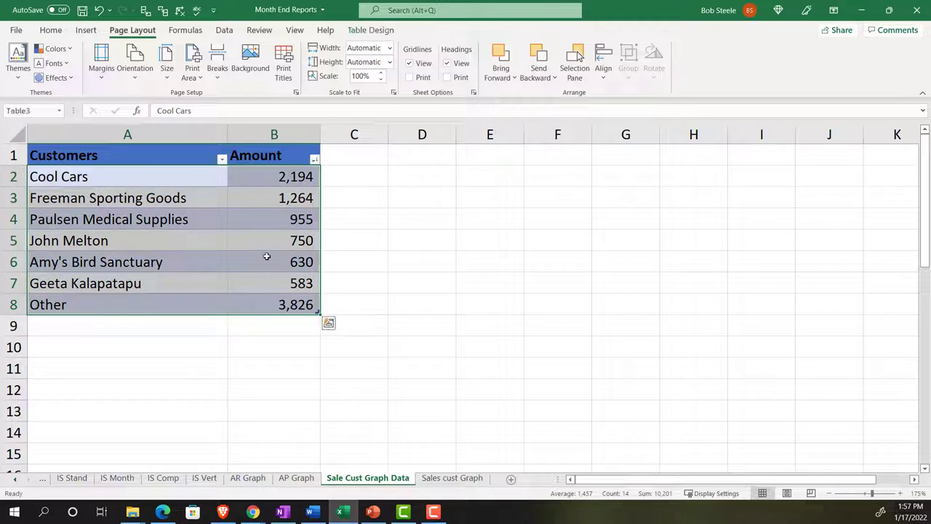
{"action": "mouse_move", "coordinate": [86, 30]}
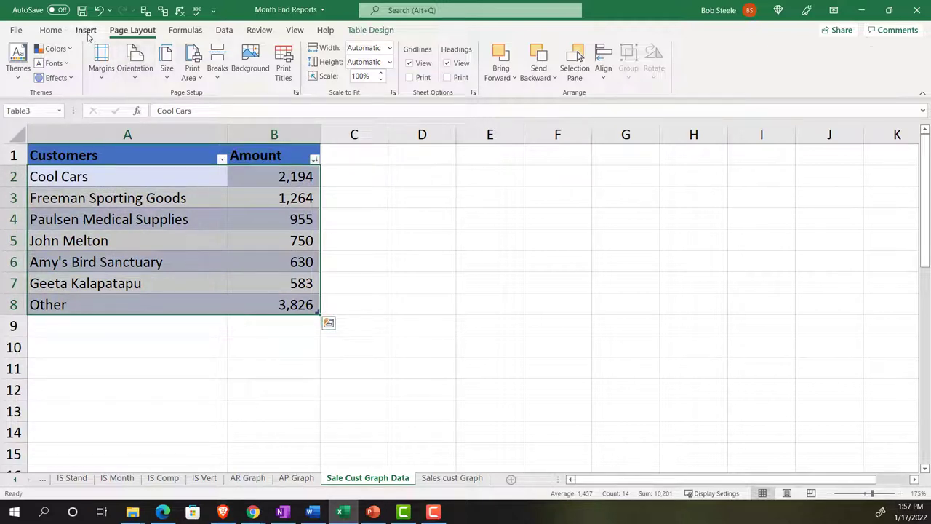
Insert a recommended Clustered Bar chart of customer amounts after previewing Pareto and funnel options
{"action": "left_click", "coordinate": [86, 29]}
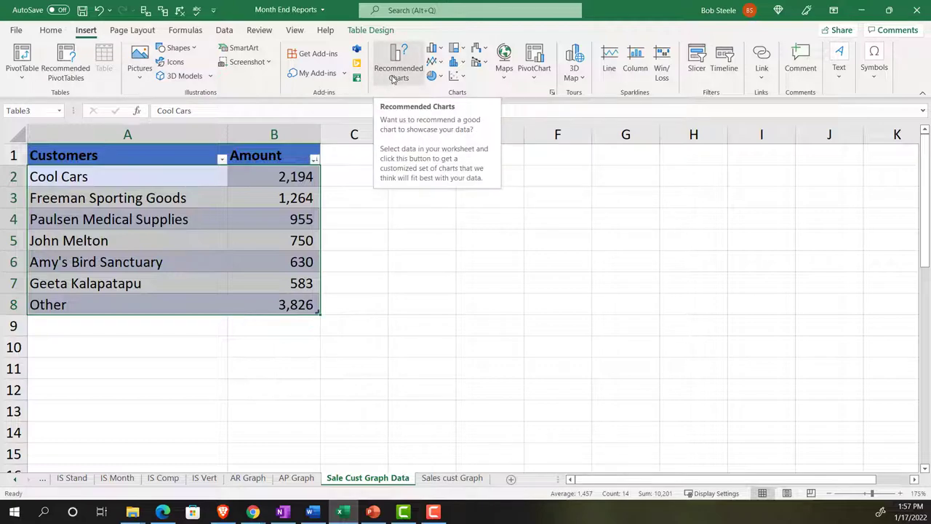
{"action": "left_click", "coordinate": [398, 62]}
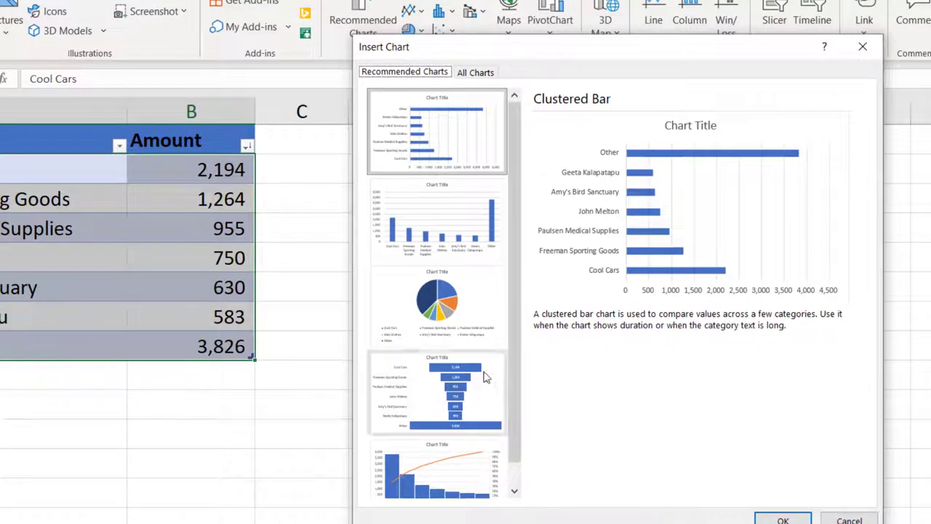
{"action": "left_click", "coordinate": [437, 469]}
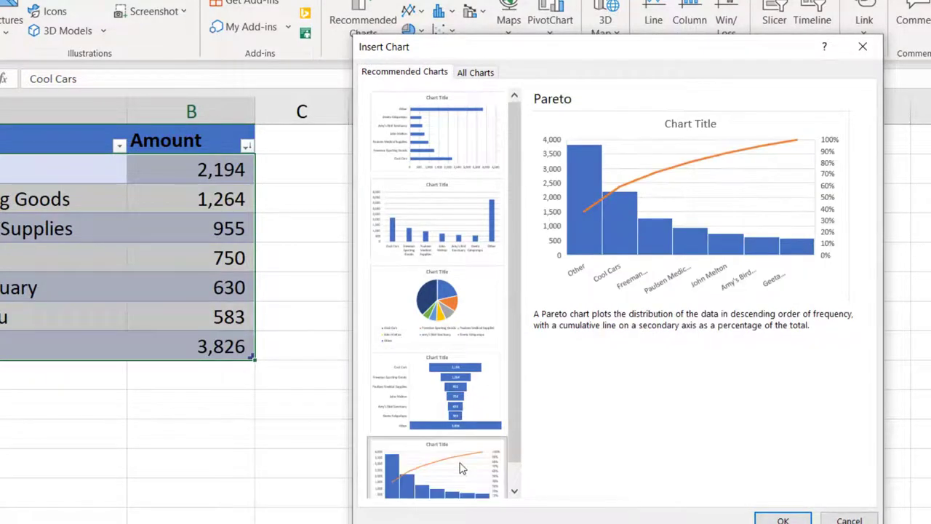
{"action": "left_click", "coordinate": [436, 392]}
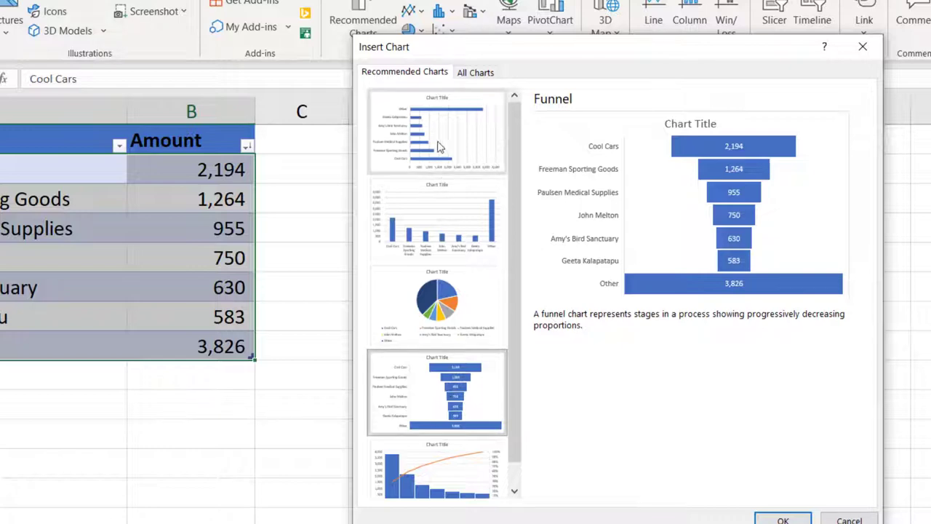
{"action": "left_click", "coordinate": [437, 218]}
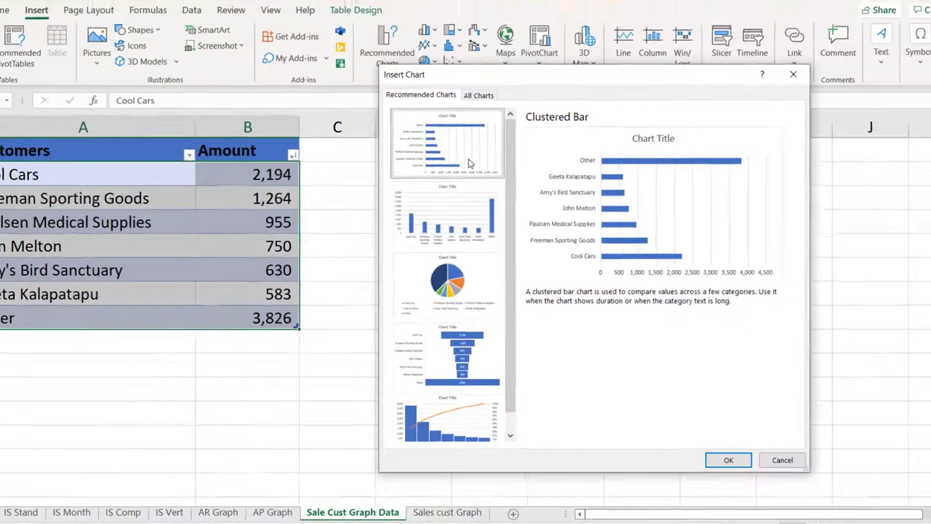
{"action": "left_click", "coordinate": [728, 459]}
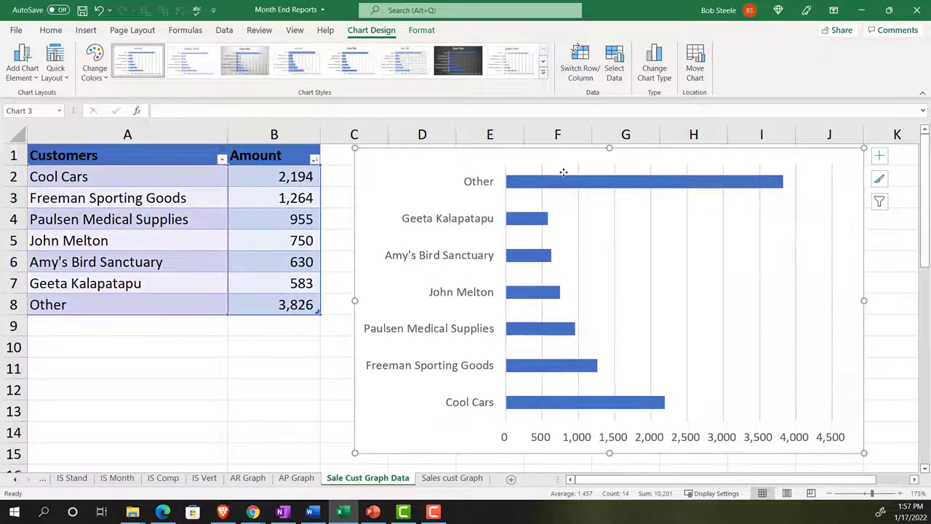
Move the bar chart below the pie on Sales cust Graph, enlarge it, and color it orange
{"action": "left_click", "coordinate": [127, 176]}
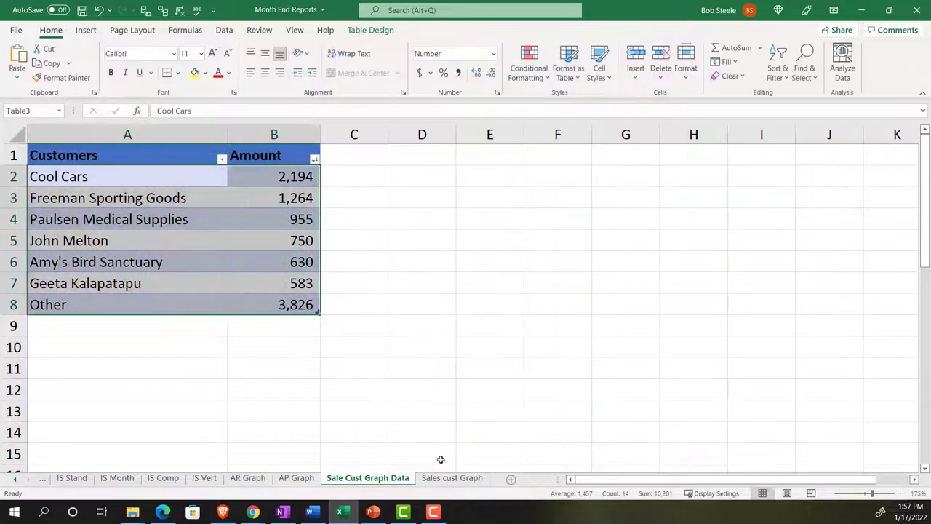
{"action": "left_click", "coordinate": [452, 478]}
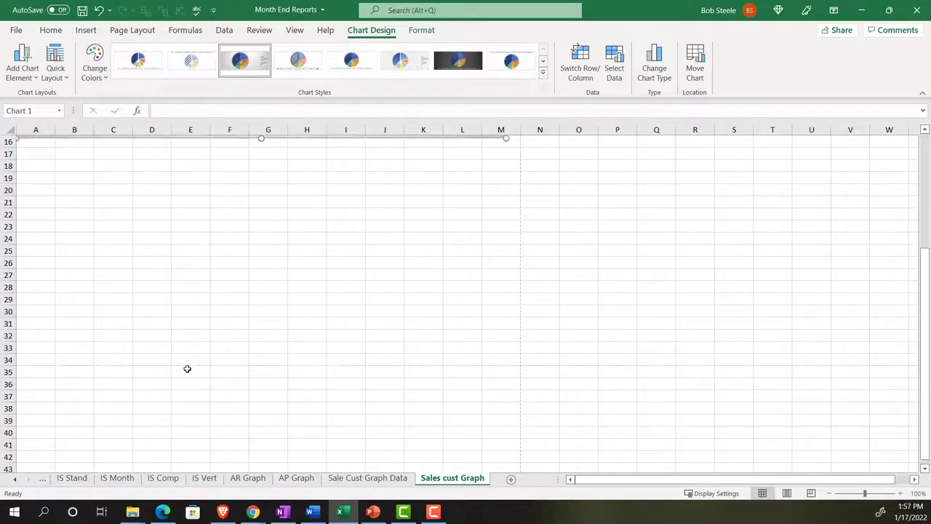
{"action": "mouse_move", "coordinate": [50, 333]}
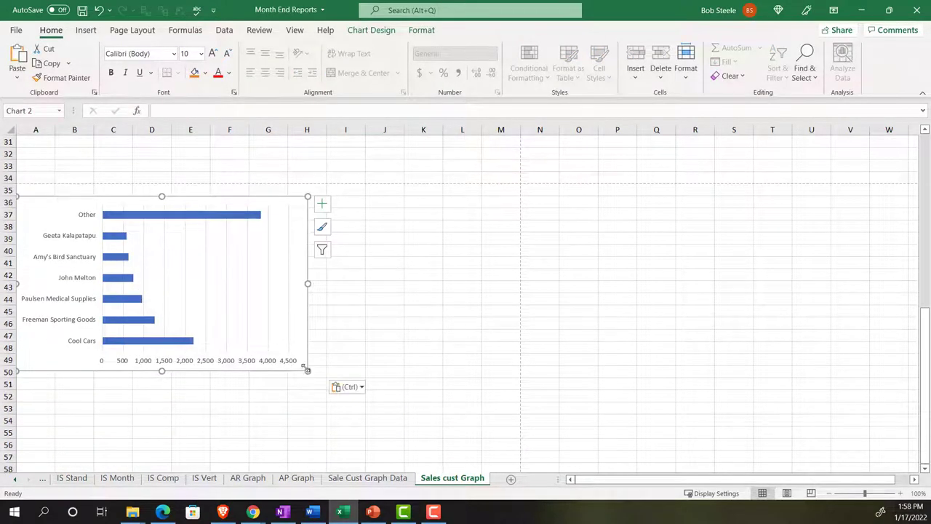
{"action": "left_click_drag", "start_coordinate": [307, 369], "coordinate": [493, 441]}
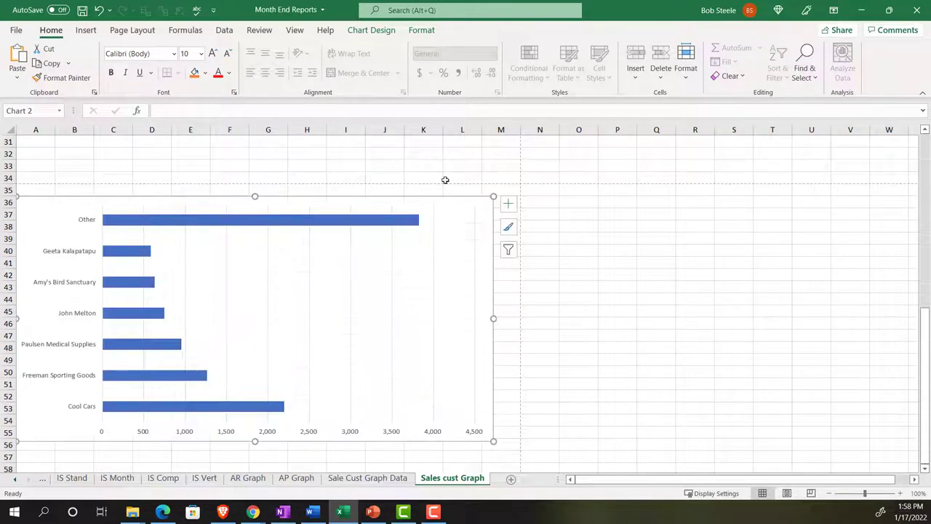
{"action": "mouse_move", "coordinate": [464, 166]}
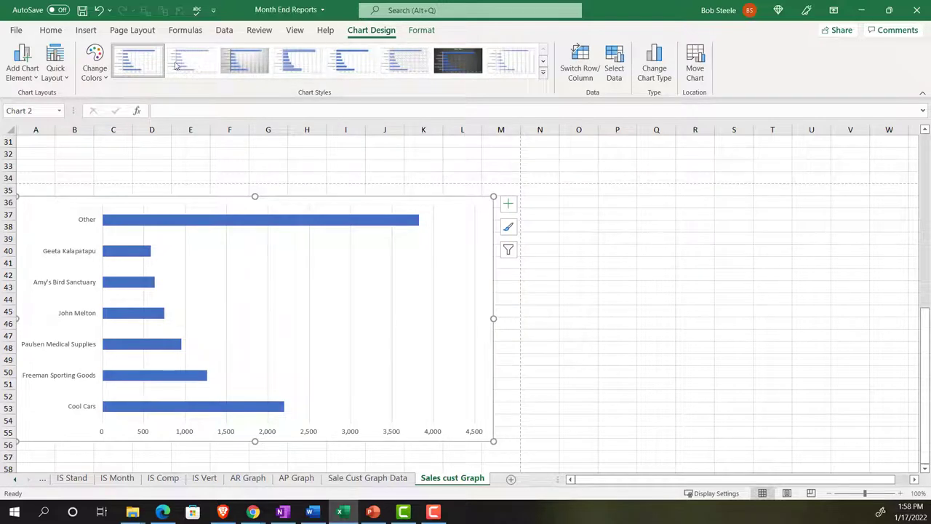
{"action": "left_click", "coordinate": [94, 62]}
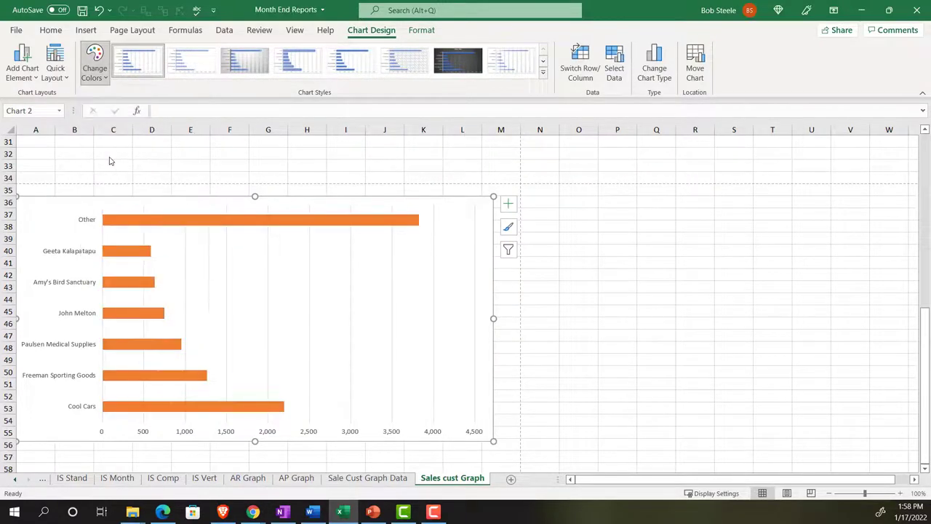
{"action": "scroll", "scroll_direction": "up", "scroll_amount": 3}
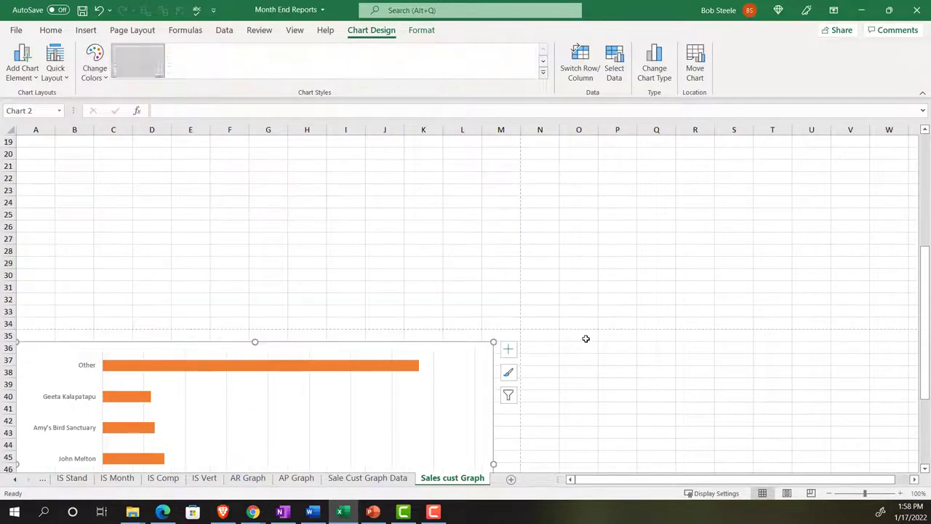
{"action": "left_click", "coordinate": [459, 61]}
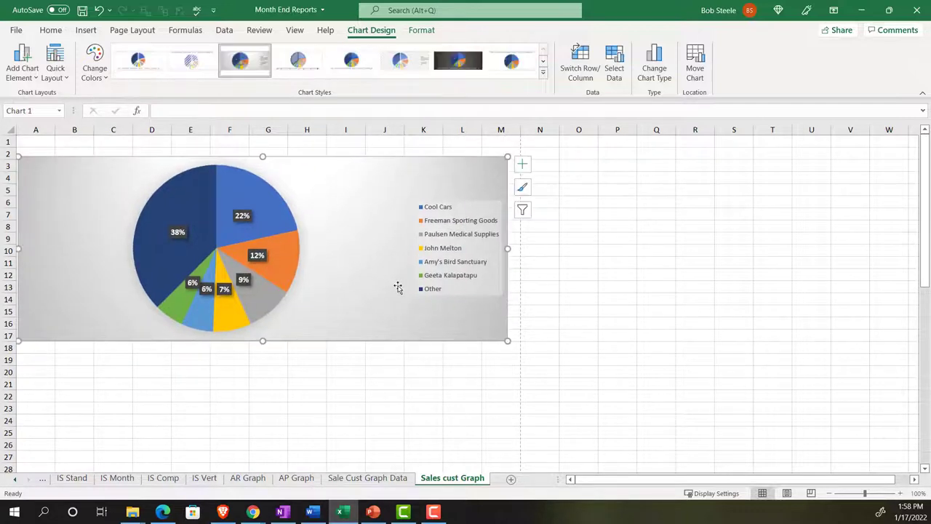
{"action": "mouse_move", "coordinate": [367, 478]}
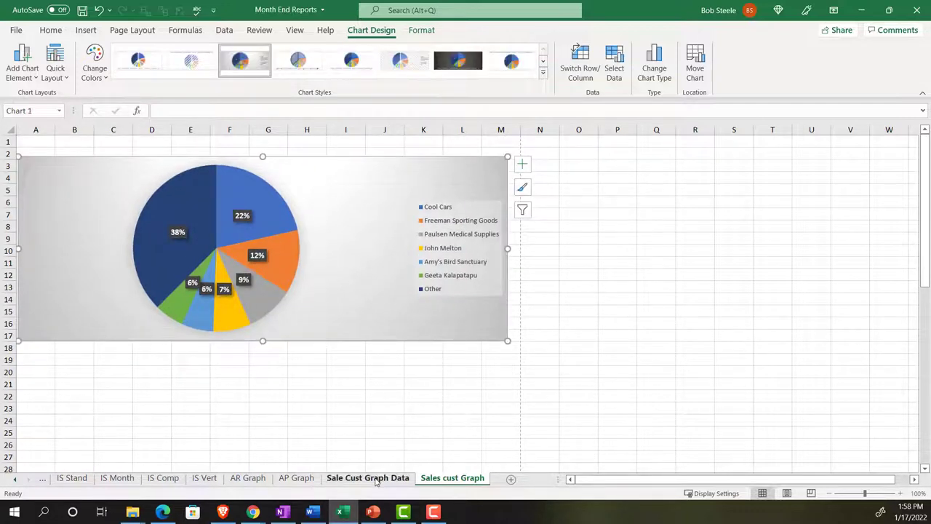
Hide the Sale Cust Graph Data sheet
{"action": "left_click", "coordinate": [367, 478]}
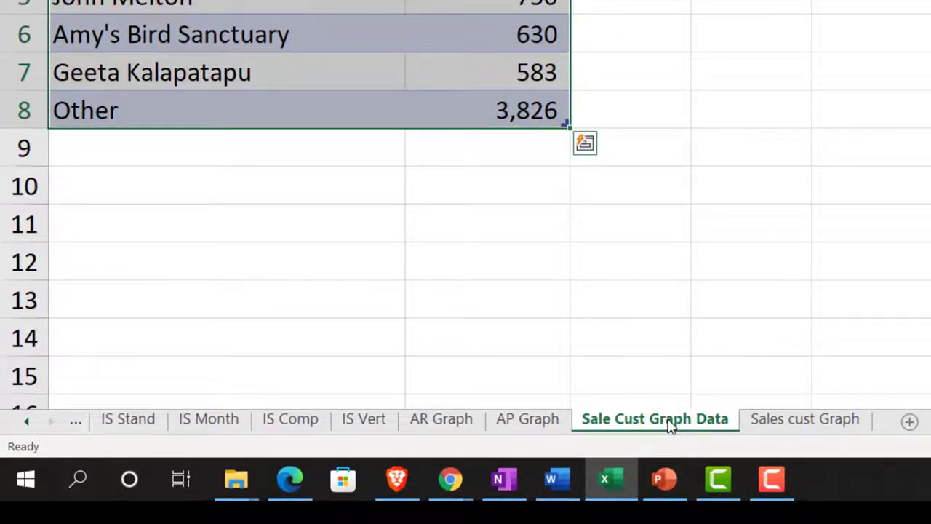
{"action": "right_click", "coordinate": [654, 418]}
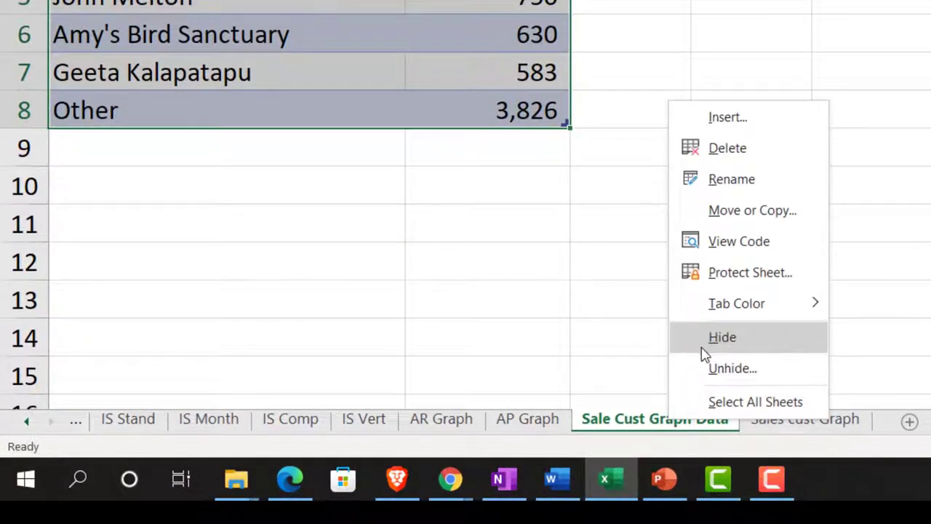
{"action": "left_click", "coordinate": [722, 337]}
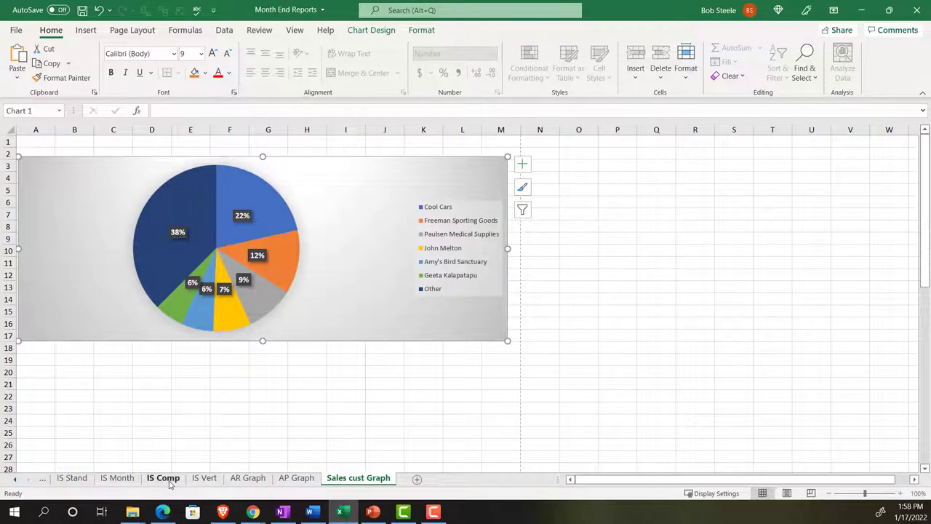
{"action": "left_click", "coordinate": [163, 478]}
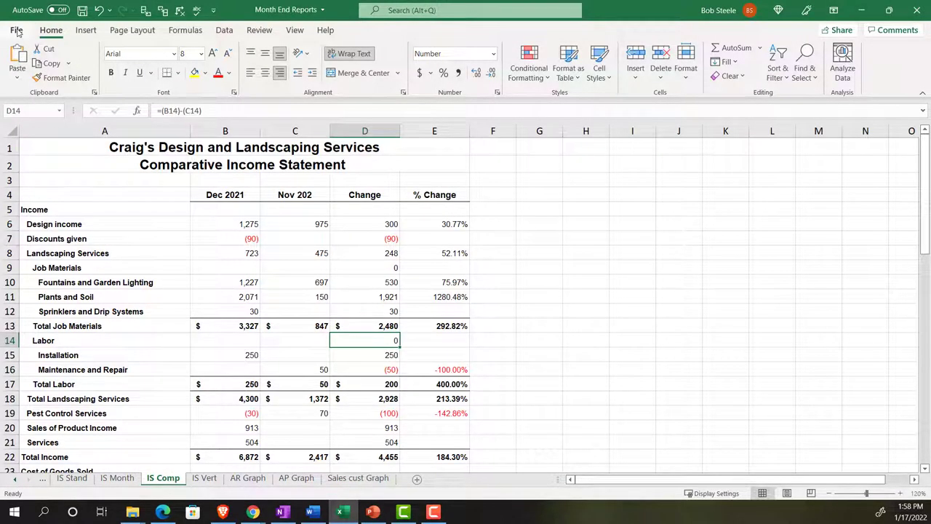
Print the entire 19-page workbook to CutePDF Writer
{"action": "left_click", "coordinate": [16, 30]}
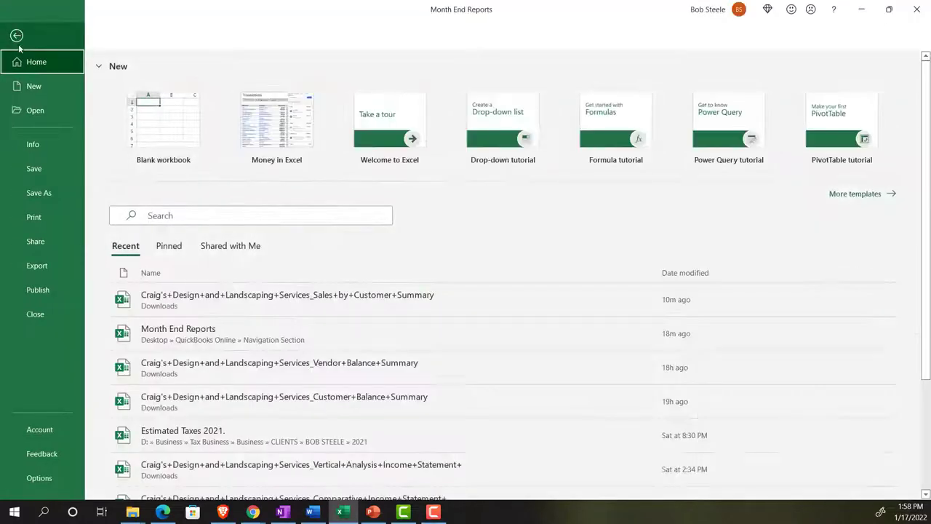
{"action": "mouse_move", "coordinate": [33, 216]}
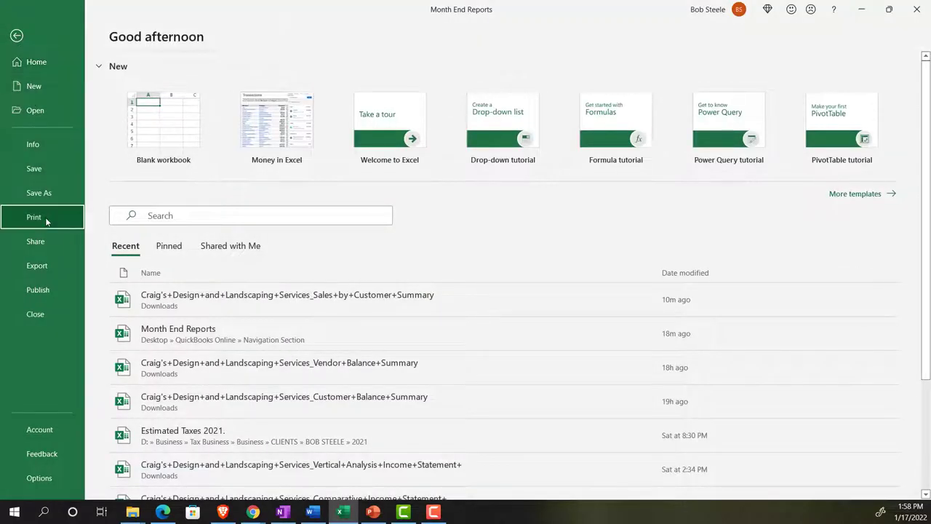
{"action": "left_click", "coordinate": [33, 217]}
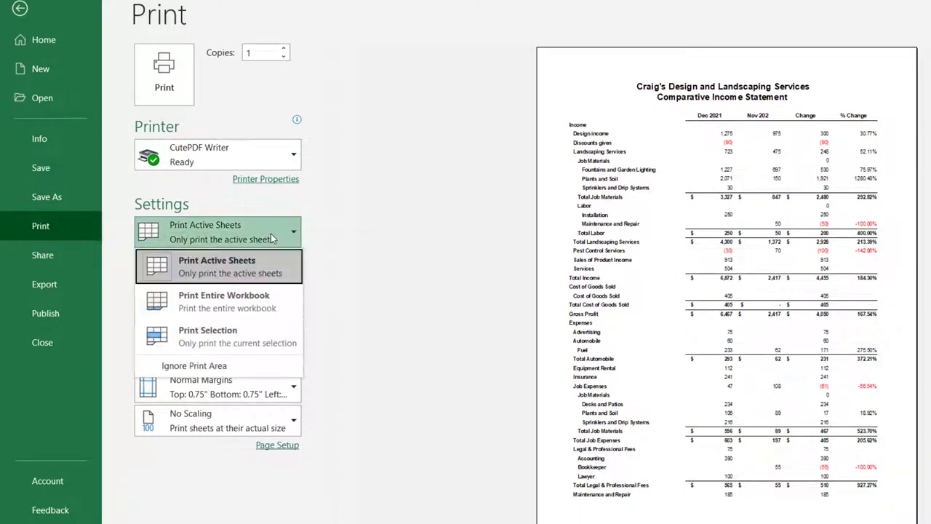
{"action": "left_click", "coordinate": [227, 301]}
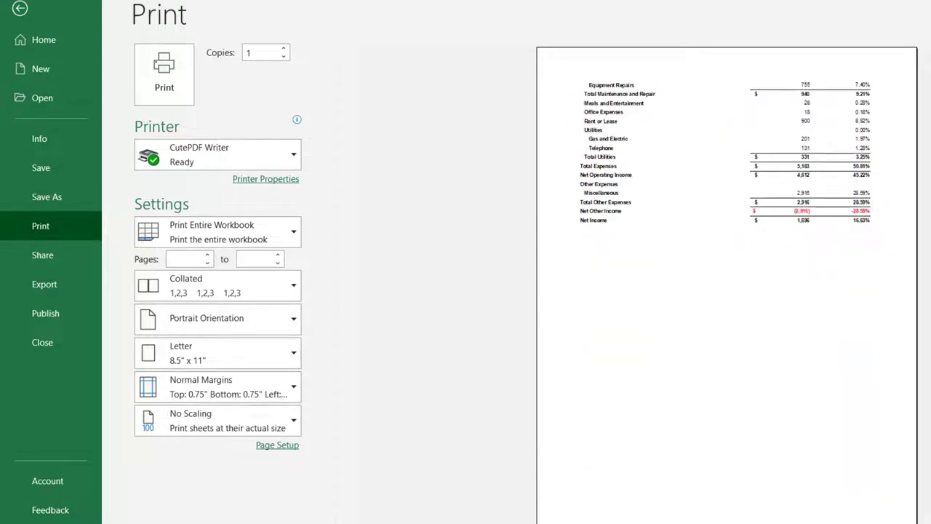
{"action": "left_click", "coordinate": [213, 318]}
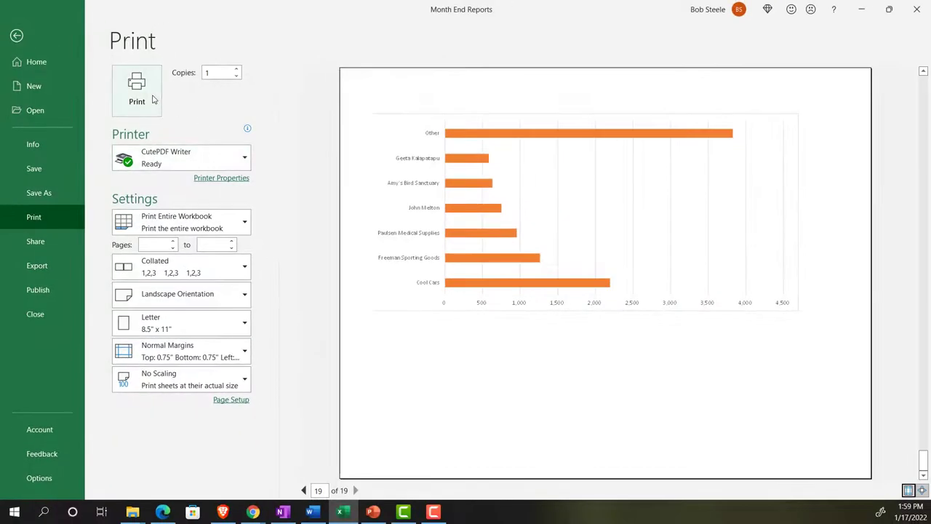
{"action": "left_click", "coordinate": [137, 90]}
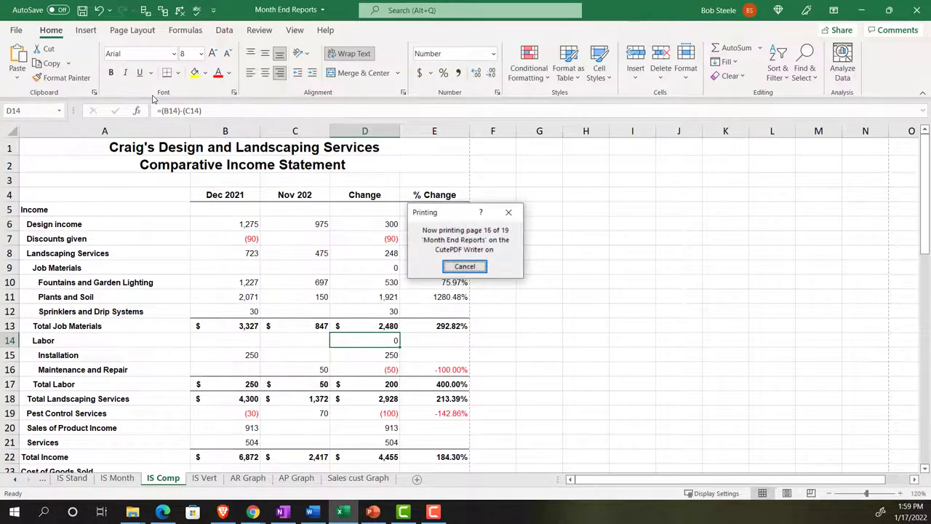
{"action": "left_click", "coordinate": [464, 266]}
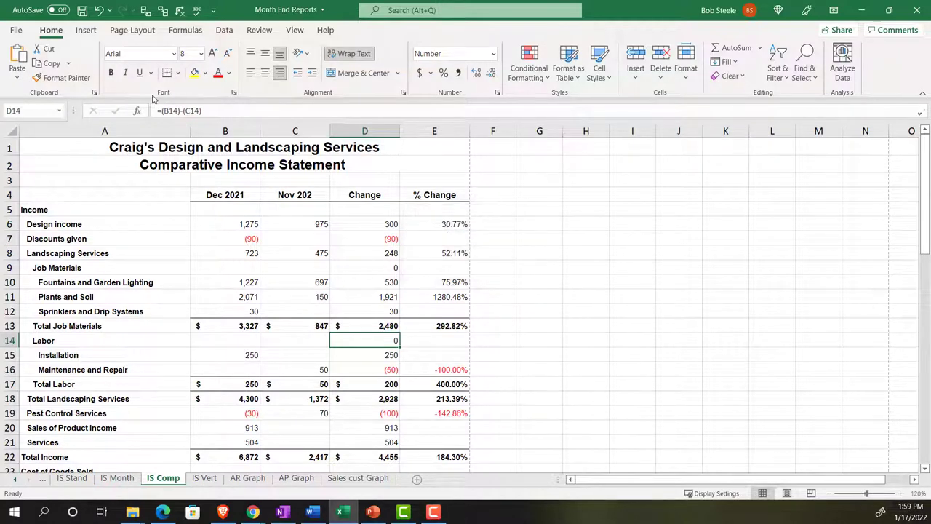
{"action": "mouse_move", "coordinate": [669, 291]}
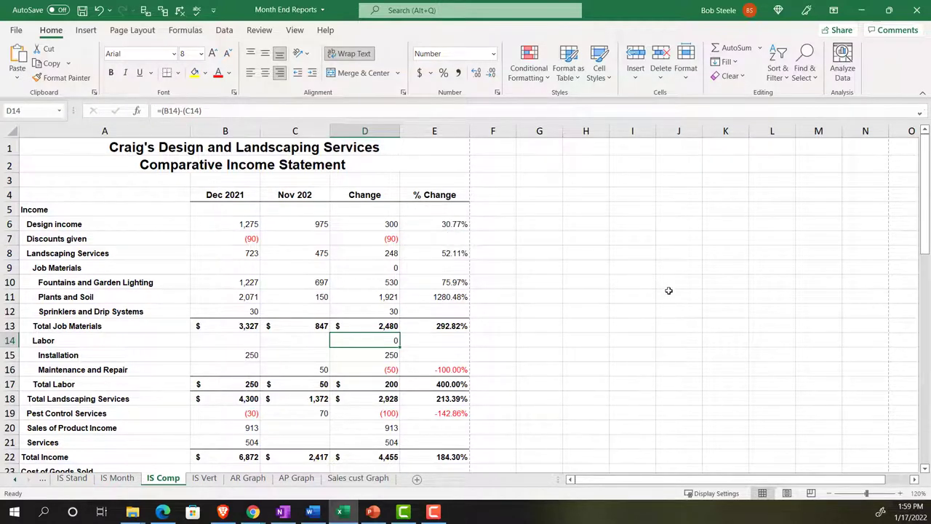
{"action": "mouse_move", "coordinate": [672, 324]}
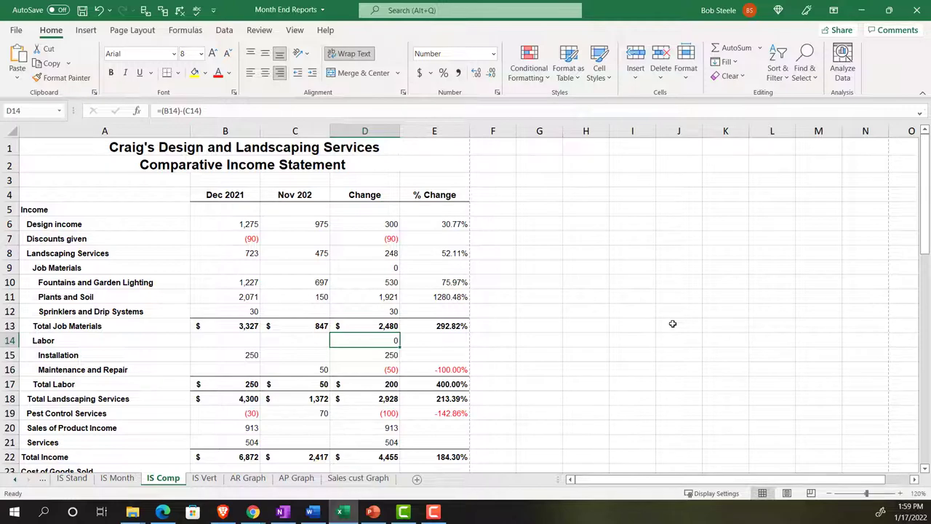
Save over the existing Month End Reports.pdf and open the PDF
{"action": "left_click", "coordinate": [679, 325]}
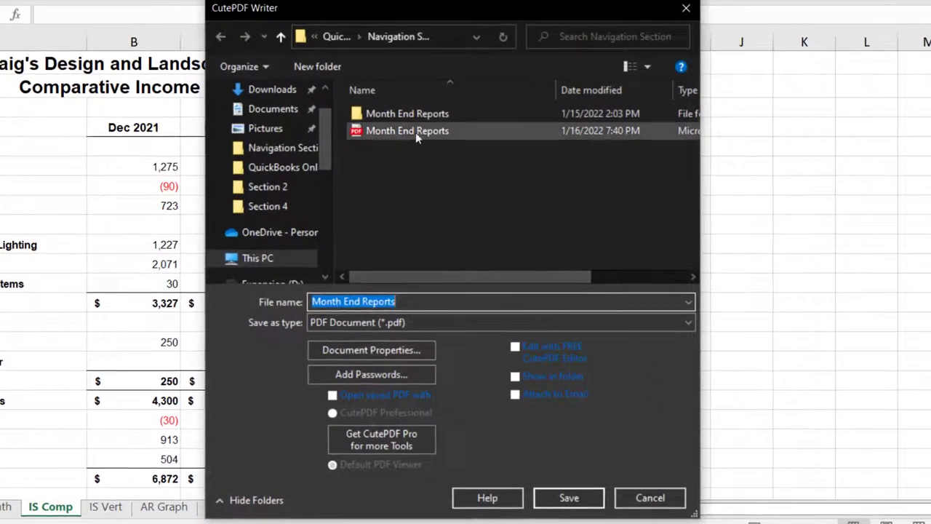
{"action": "left_click", "coordinate": [569, 498]}
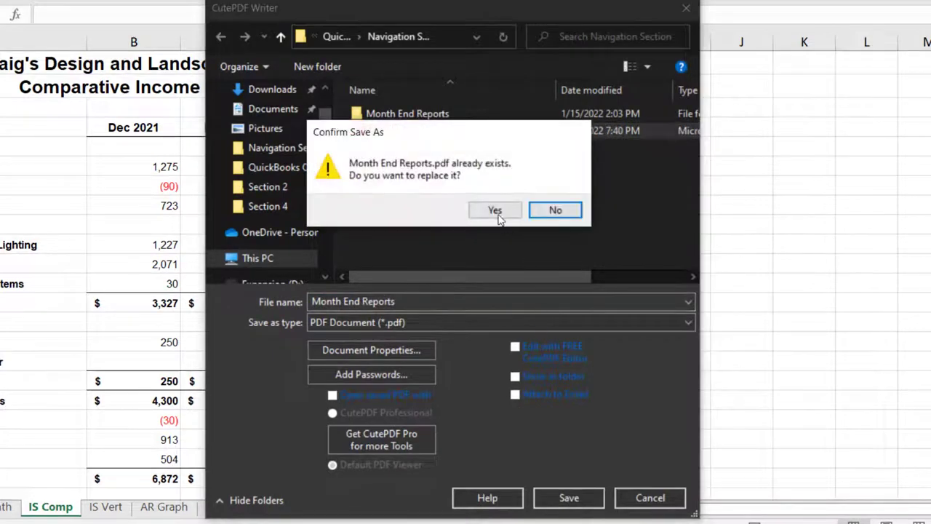
{"action": "left_click", "coordinate": [495, 210]}
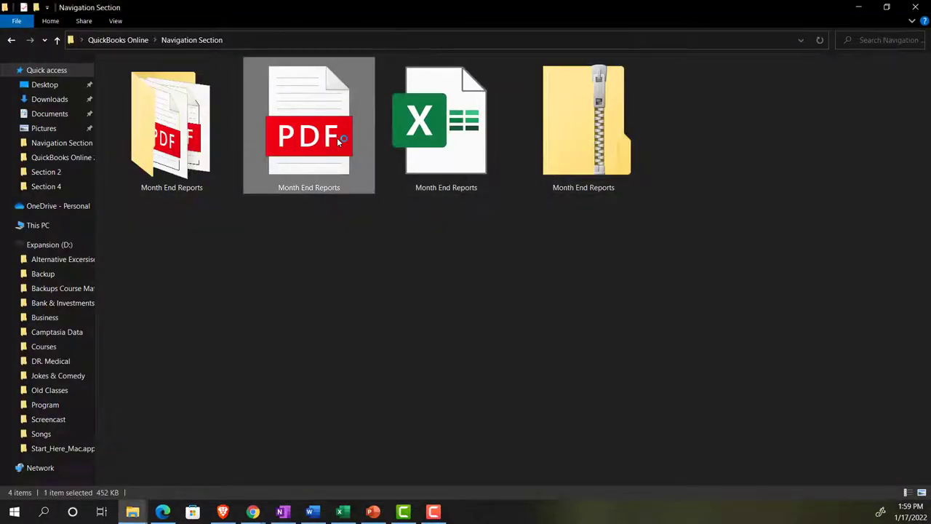
{"action": "double_click", "coordinate": [309, 120]}
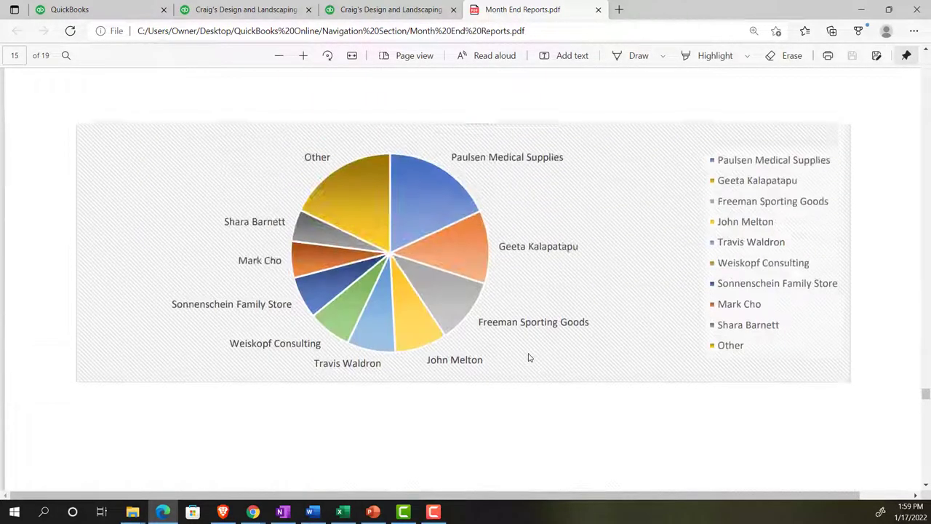
{"action": "scroll", "scroll_direction": "up", "scroll_amount": 3}
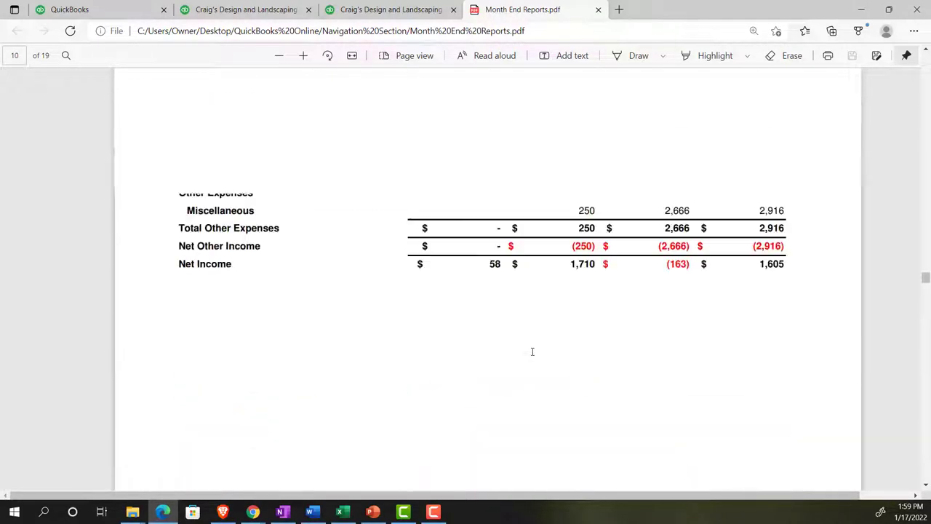
{"action": "scroll", "scroll_direction": "up", "scroll_amount": 3}
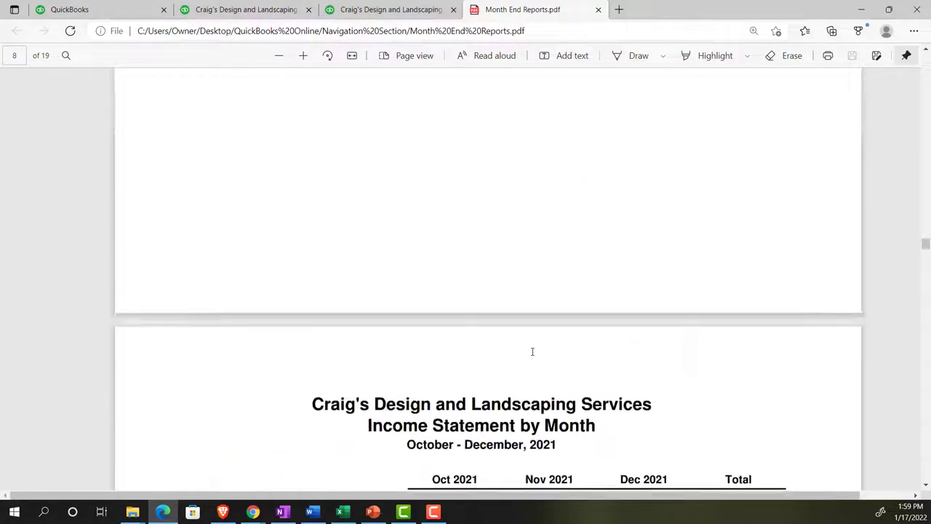